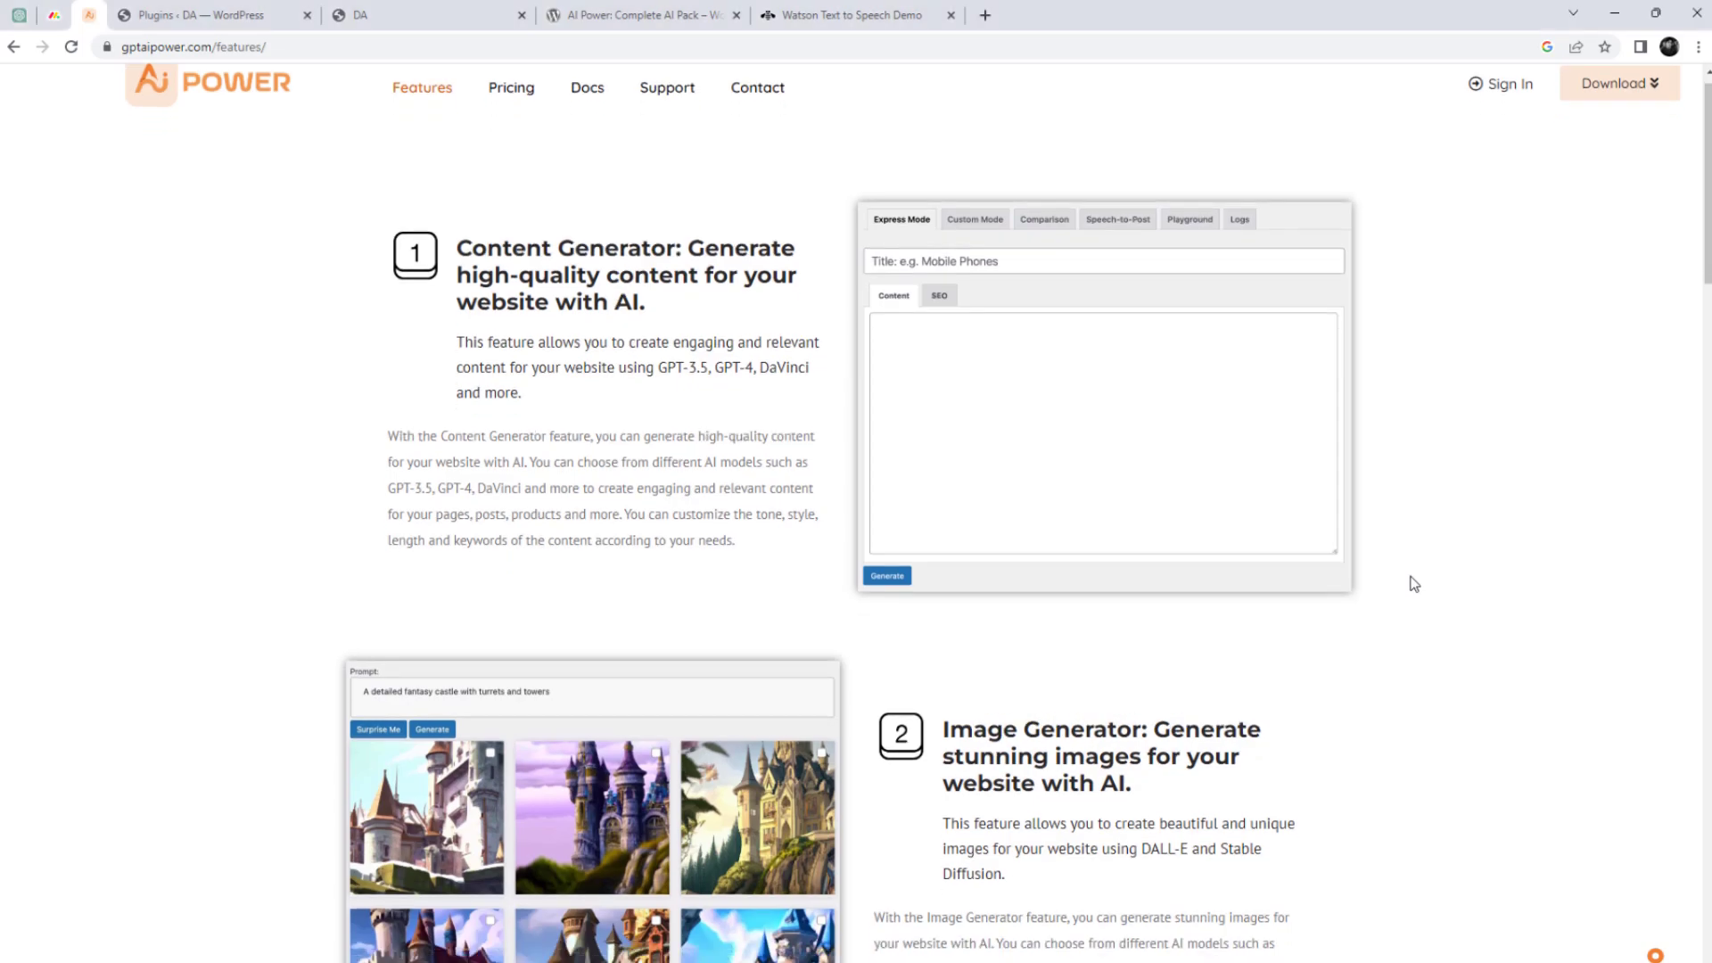
# Step: Scroll down through the gptaipower.com Features page and home page's AI features overview
pyautogui.scroll(-3)
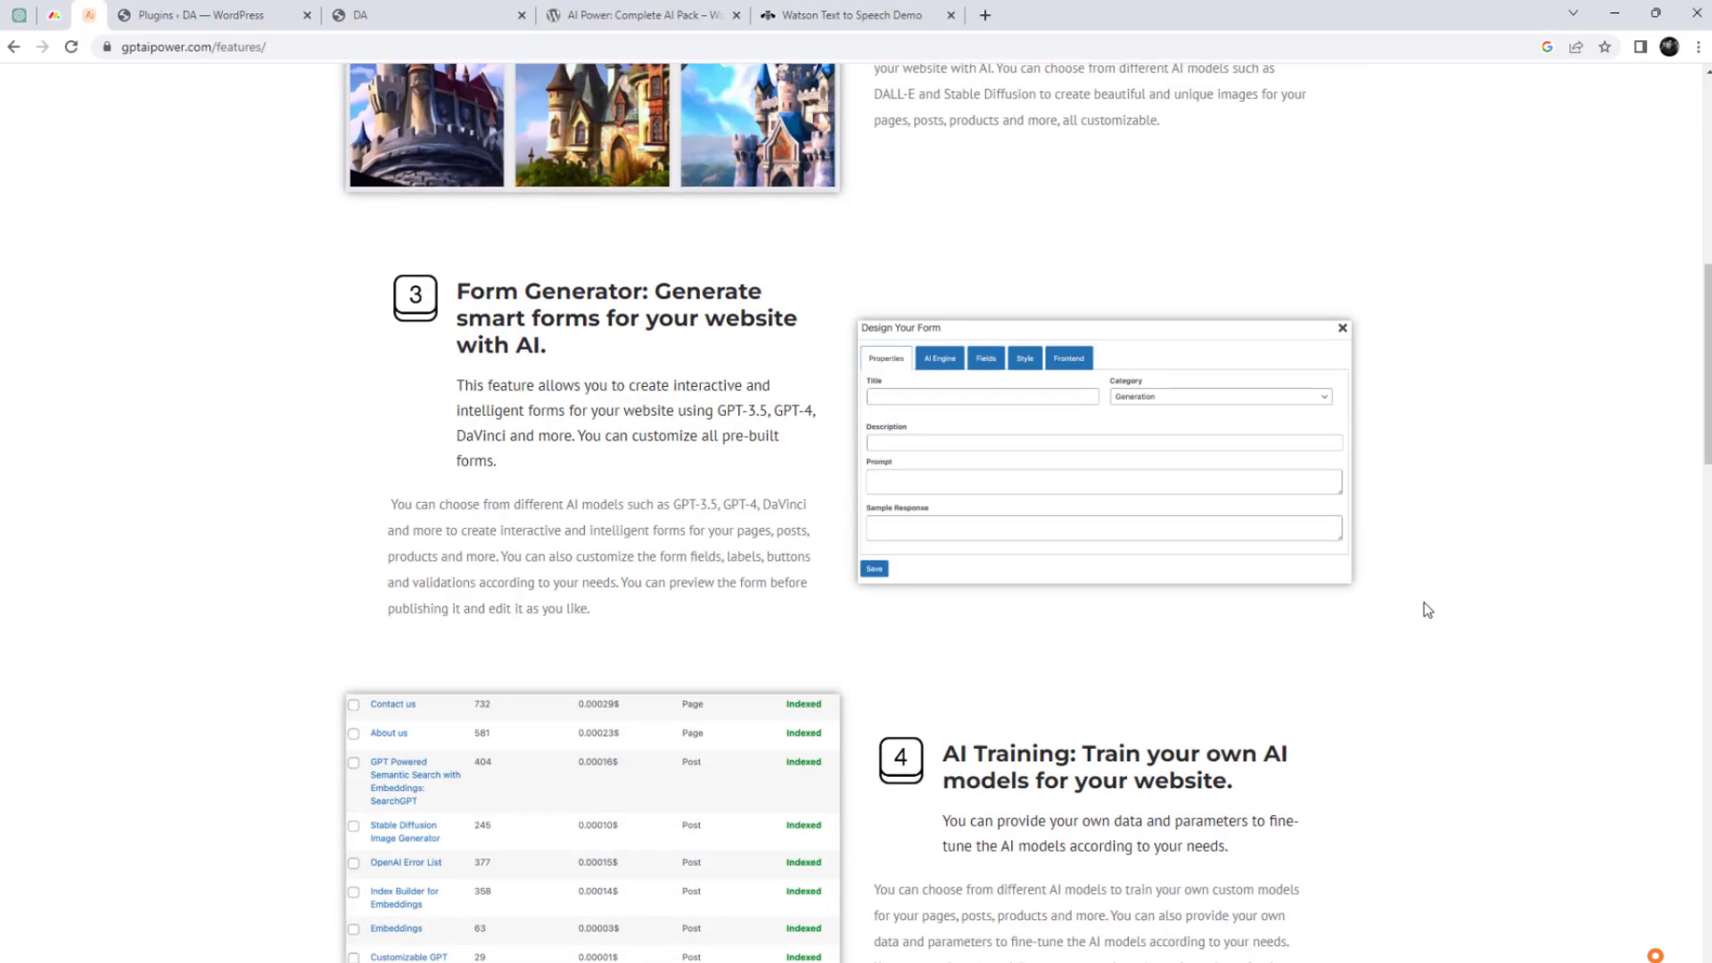
pyautogui.scroll(-3)
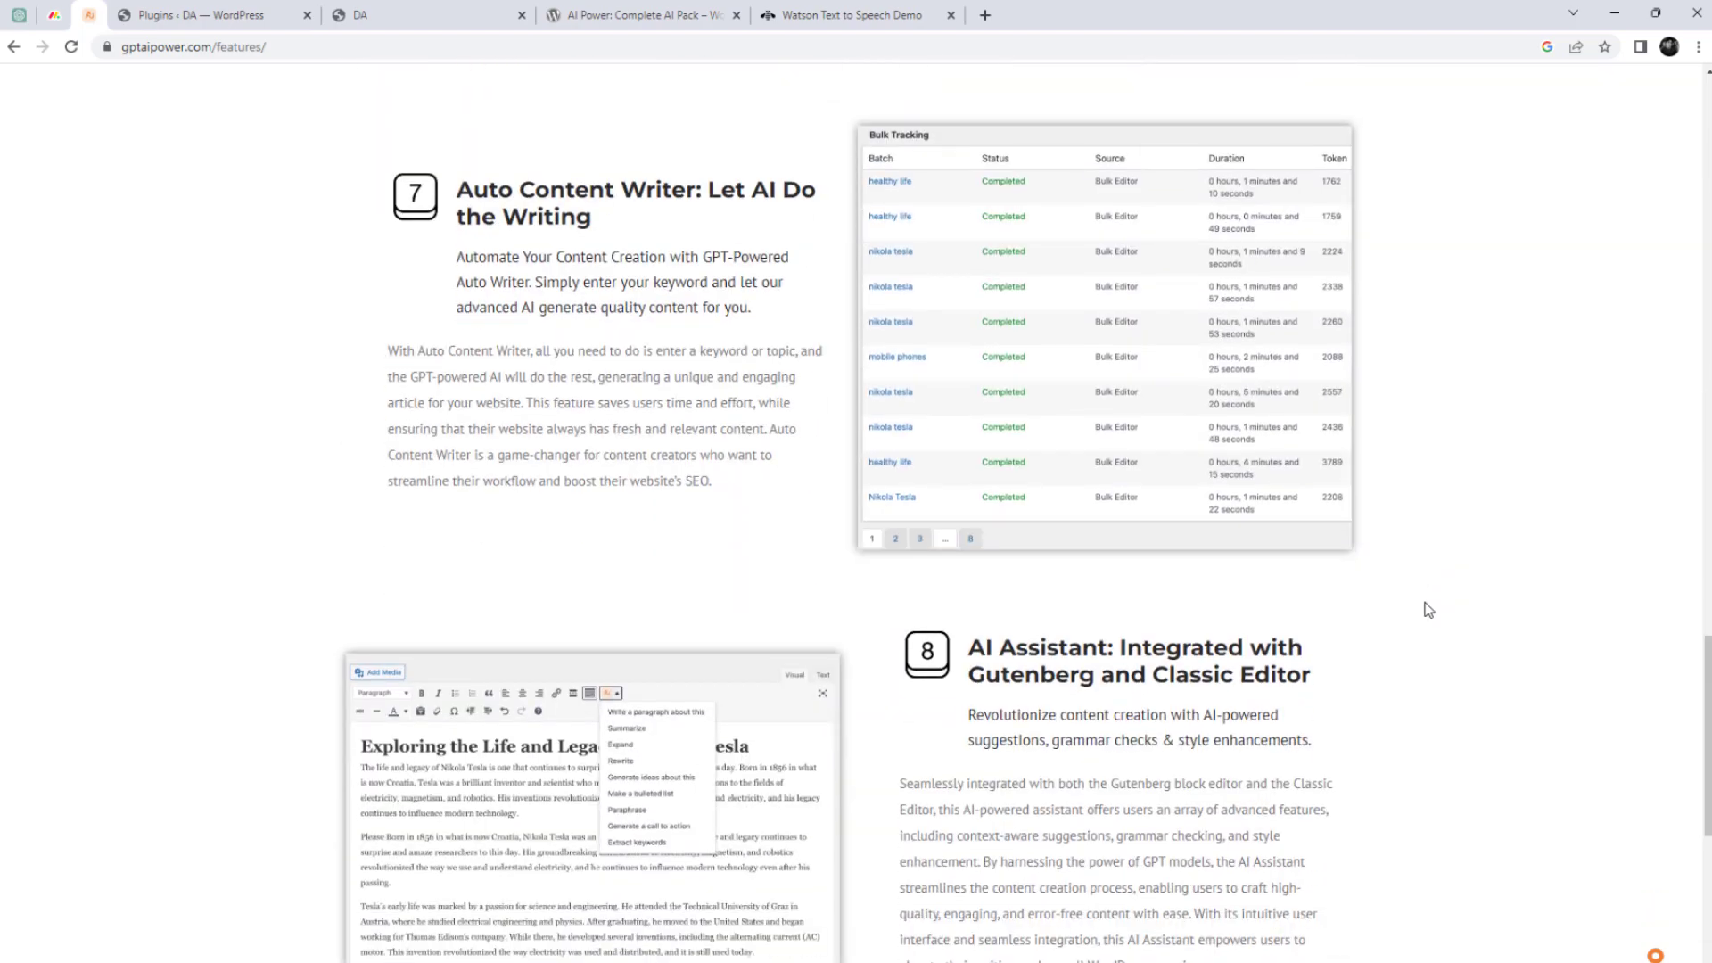
pyautogui.scroll(-3)
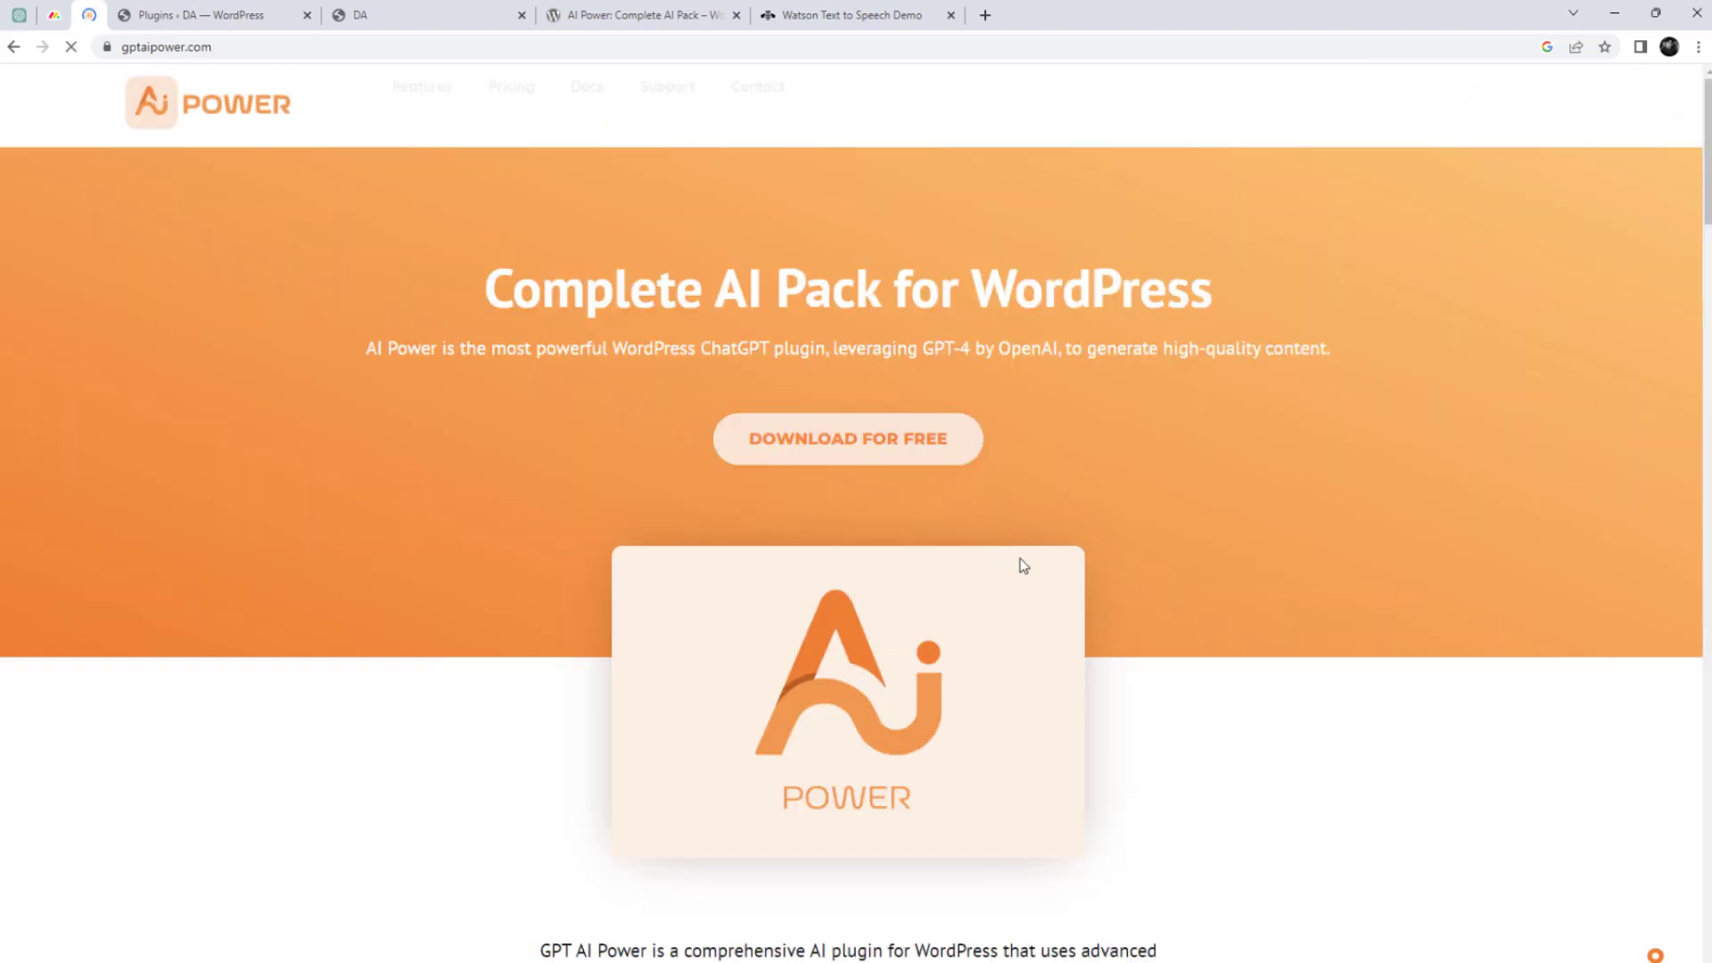
pyautogui.scroll(-3)
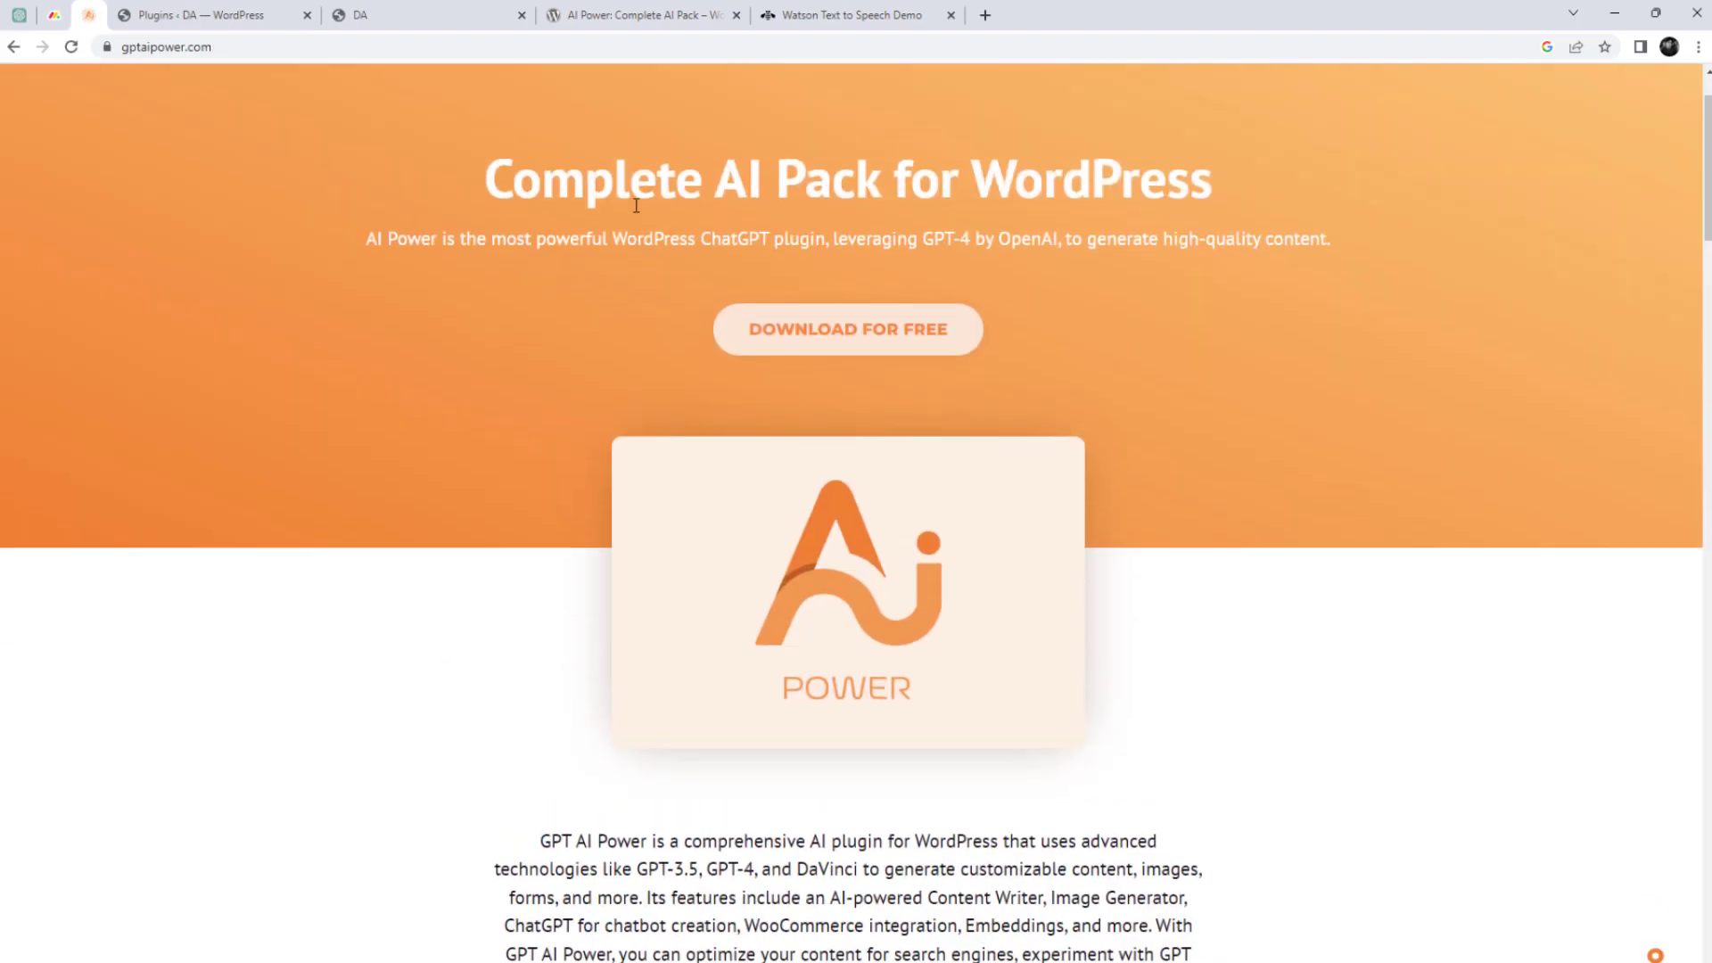
pyautogui.scroll(-3)
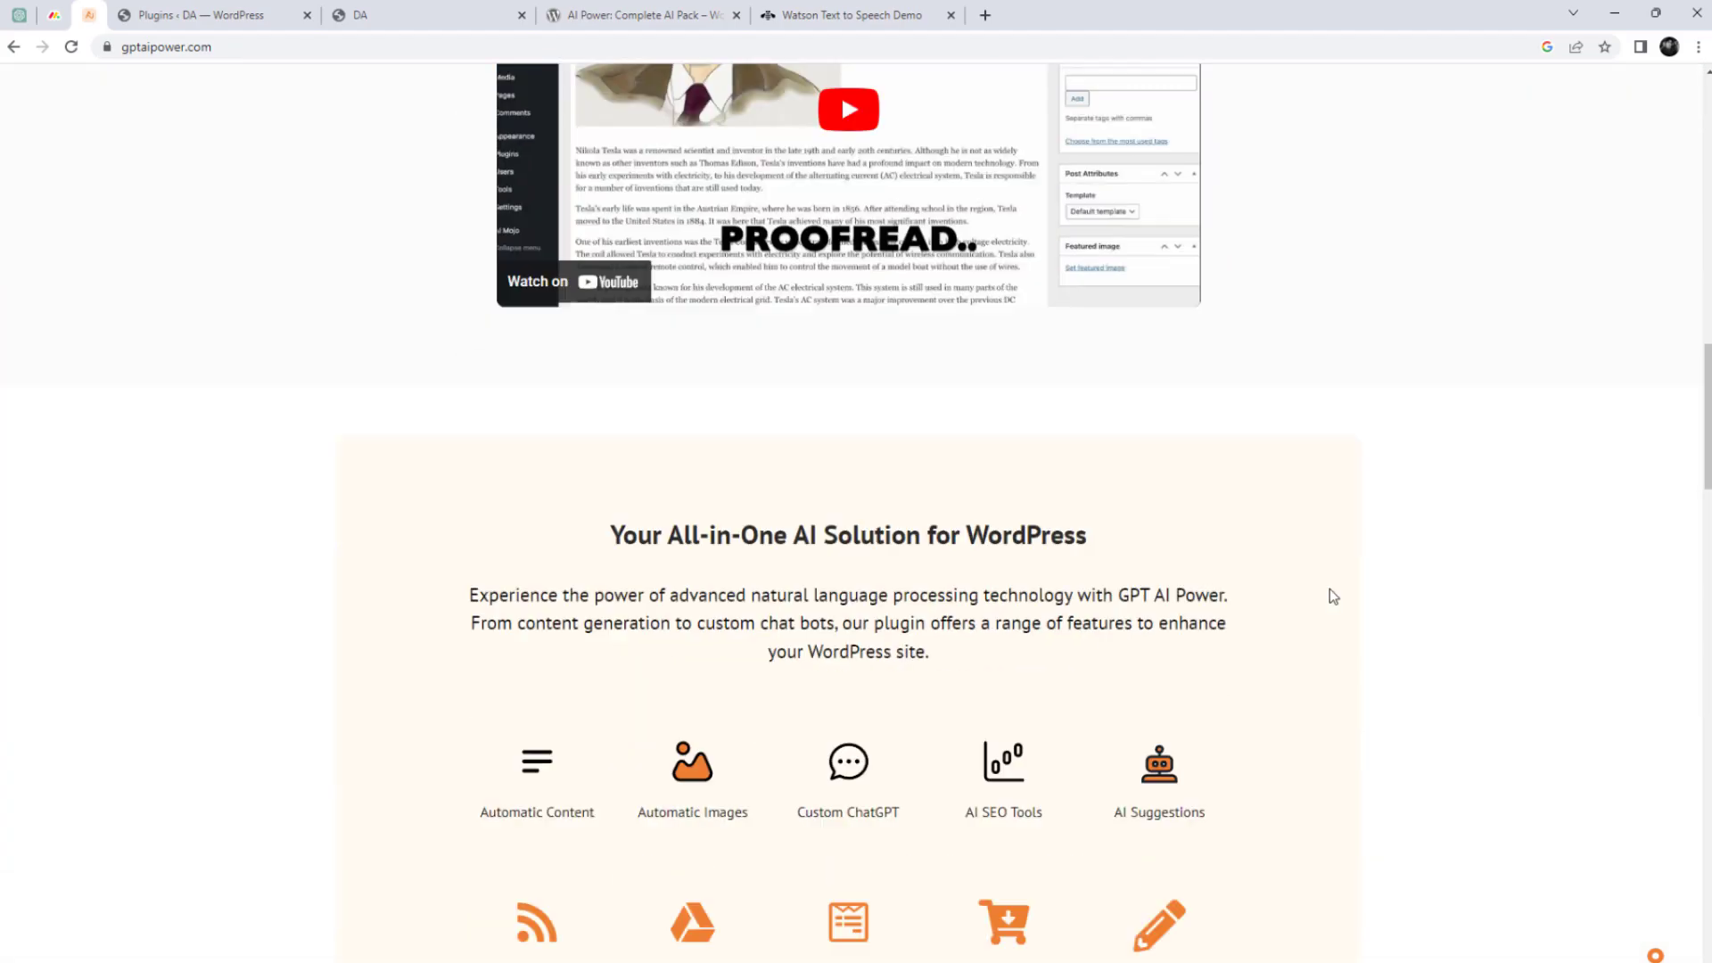
pyautogui.scroll(-3)
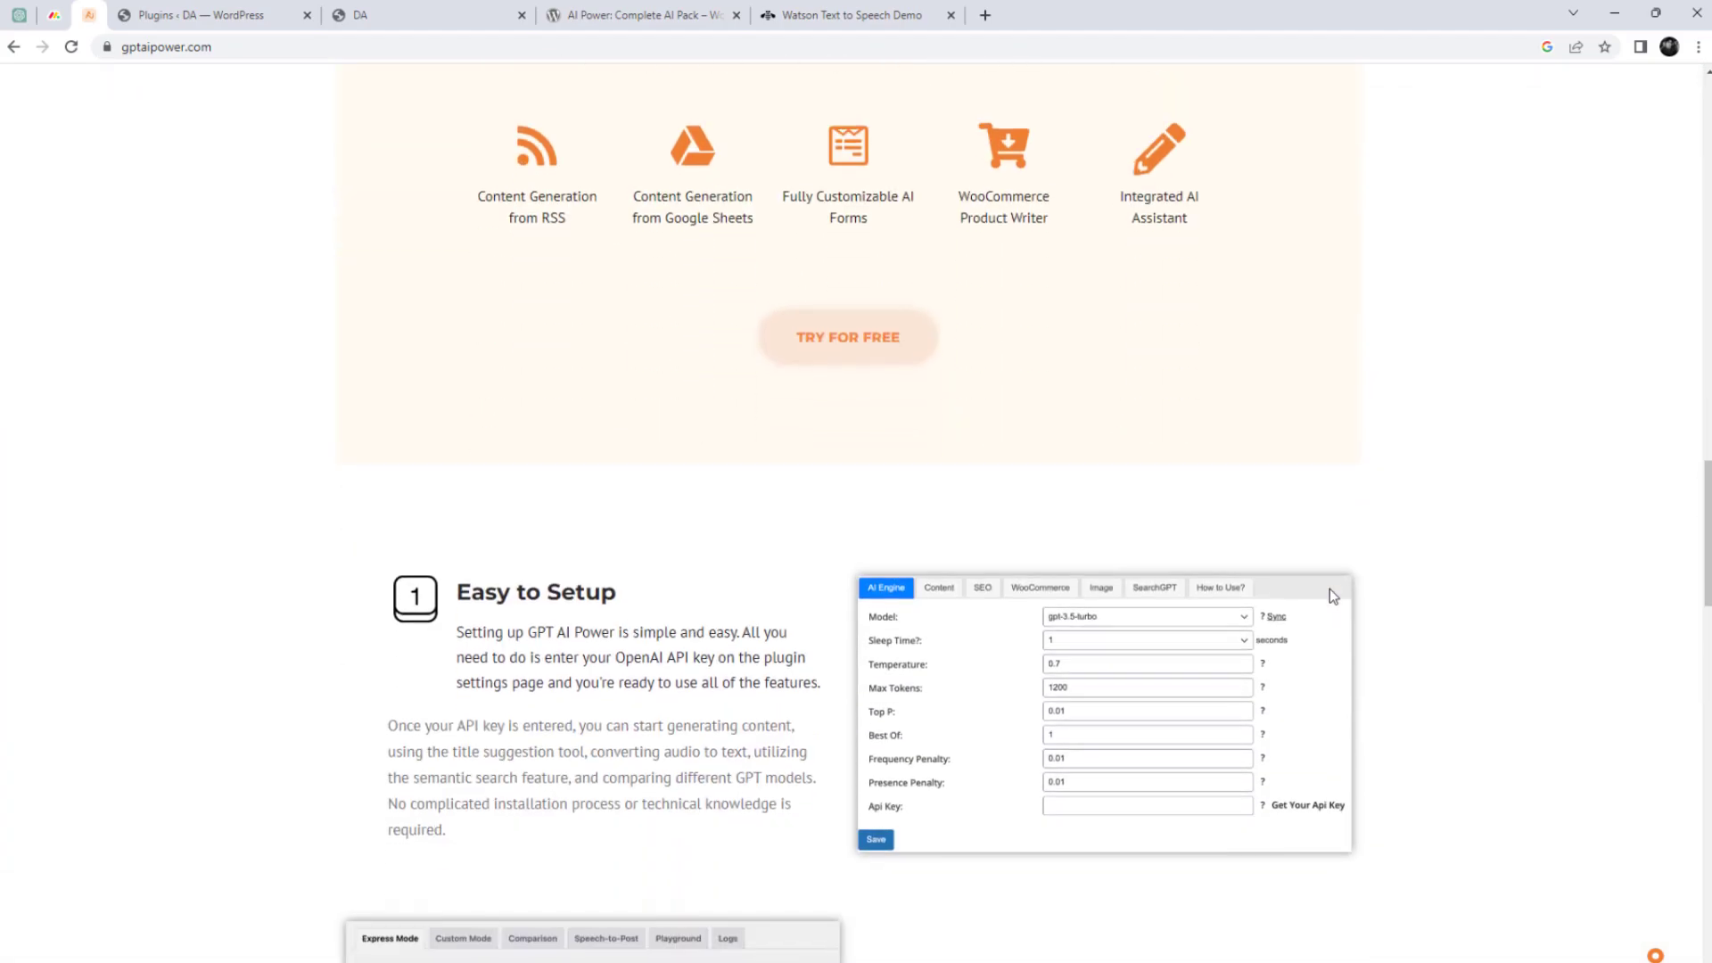
pyautogui.scroll(-3)
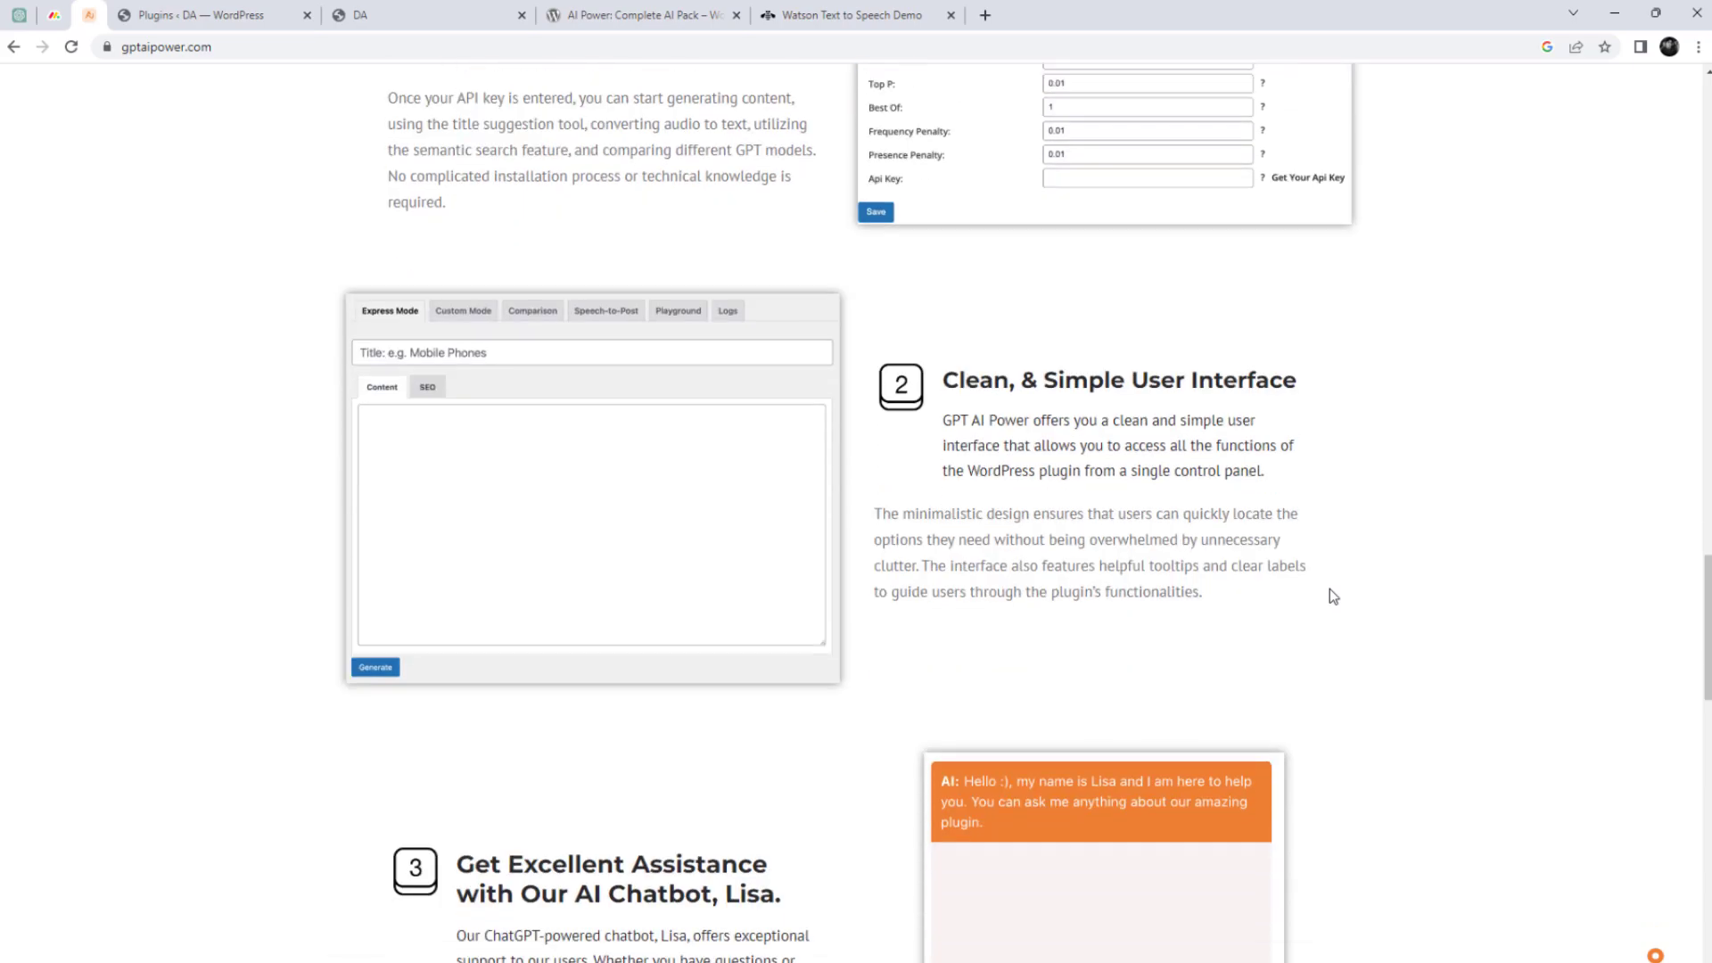
pyautogui.scroll(-3)
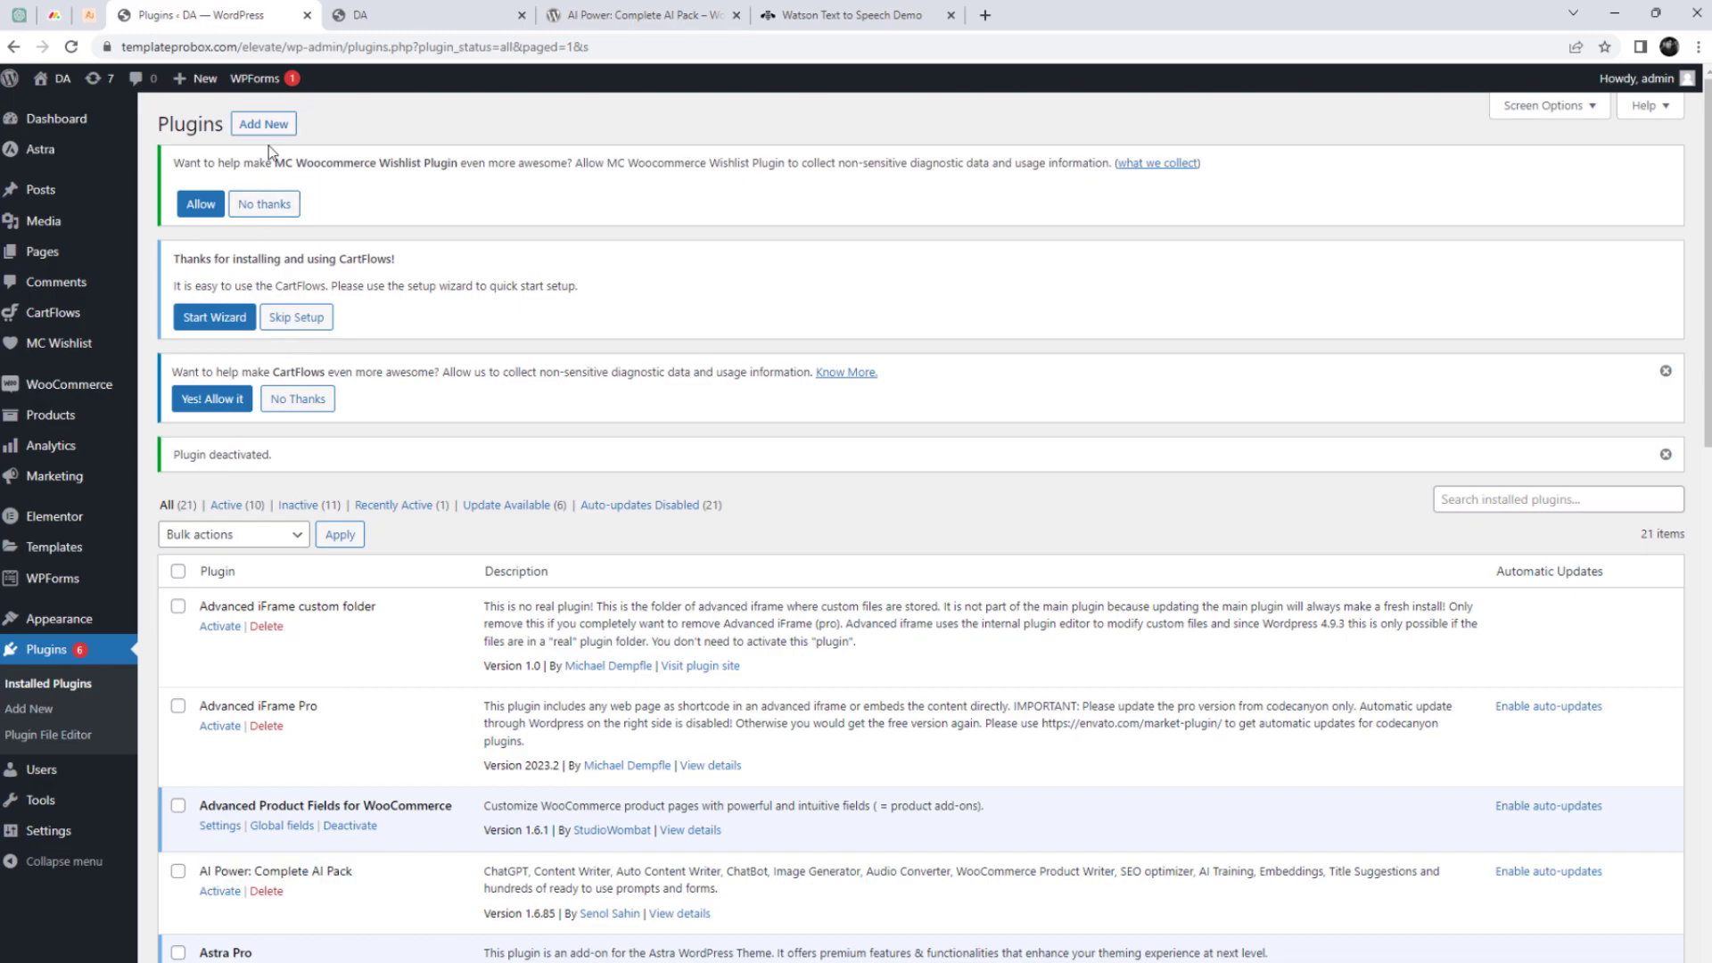
# Step: Search Add New plugins for 'AI Power: Complete AI Pack' and activate it
pyautogui.click(263, 123)
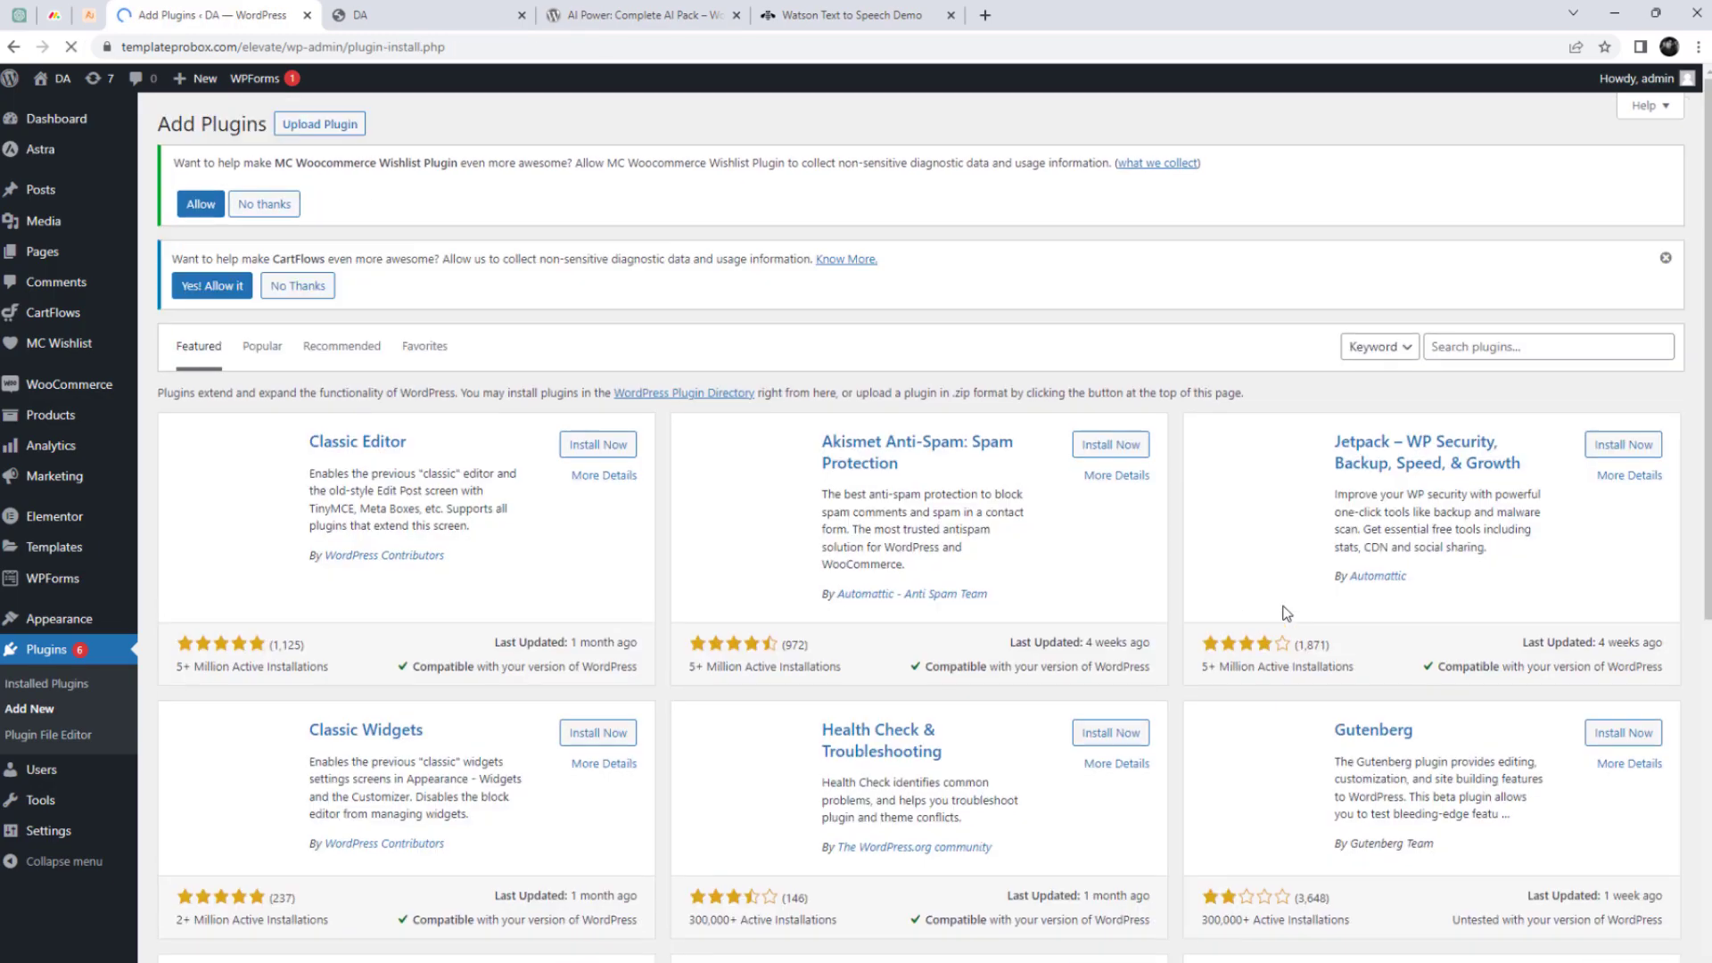
pyautogui.write('AI Power: Complete AI Pack')
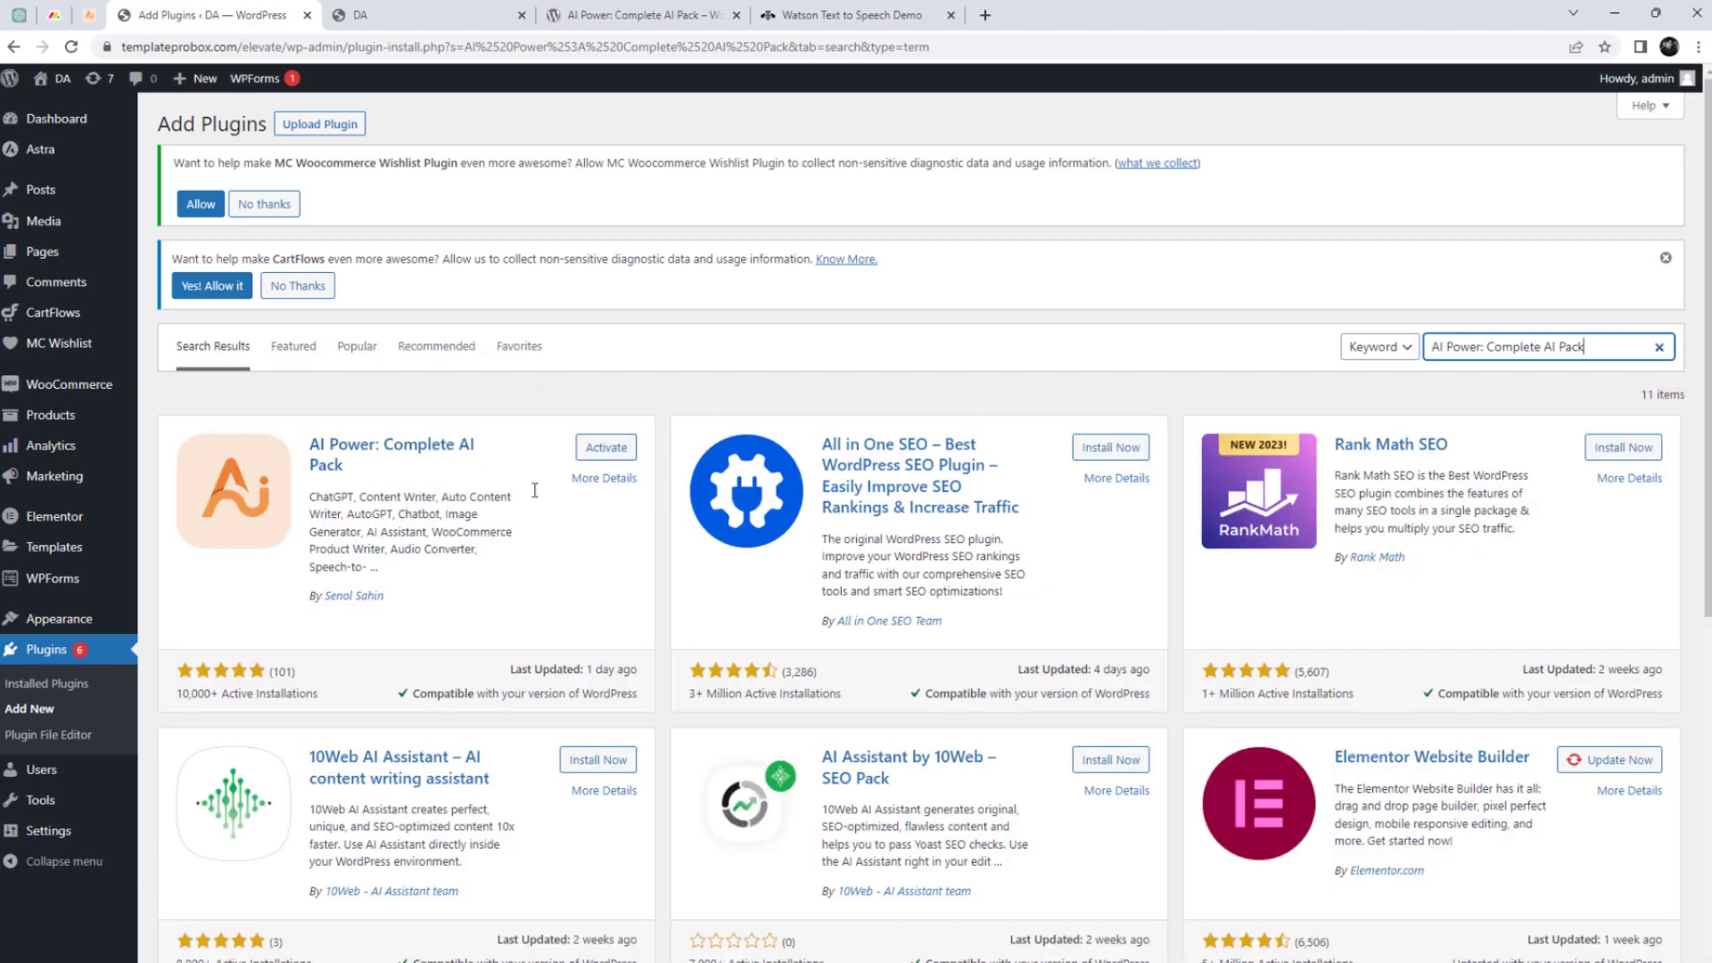
pyautogui.click(604, 447)
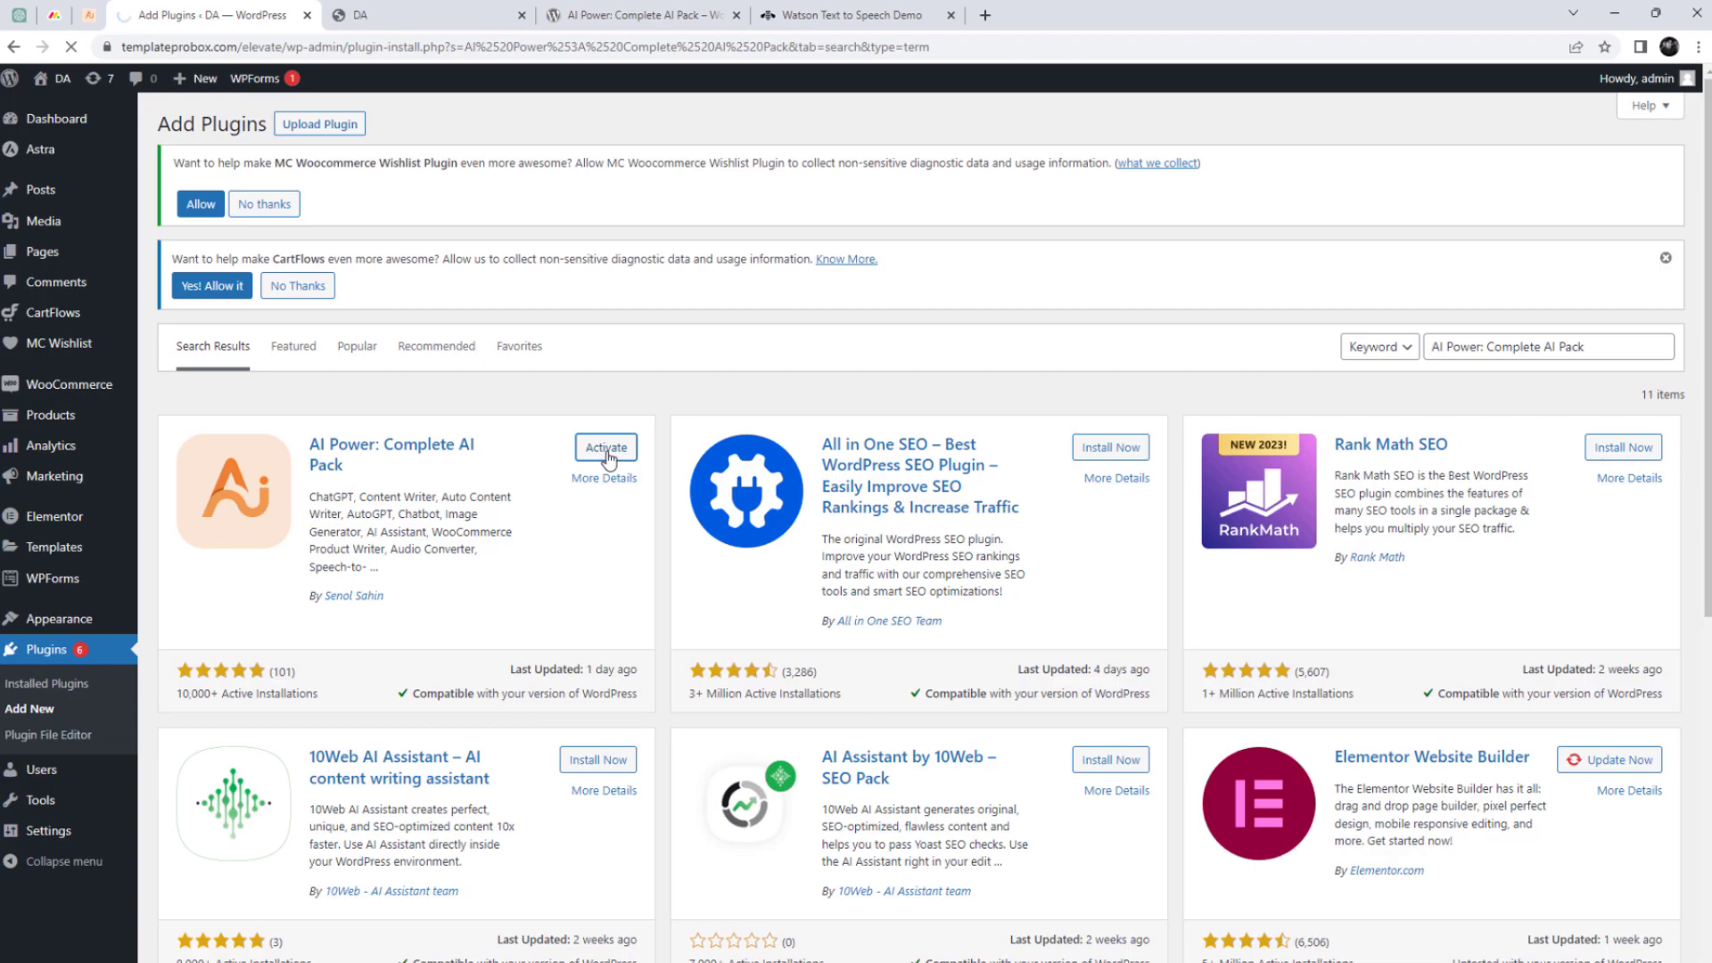
pyautogui.click(604, 448)
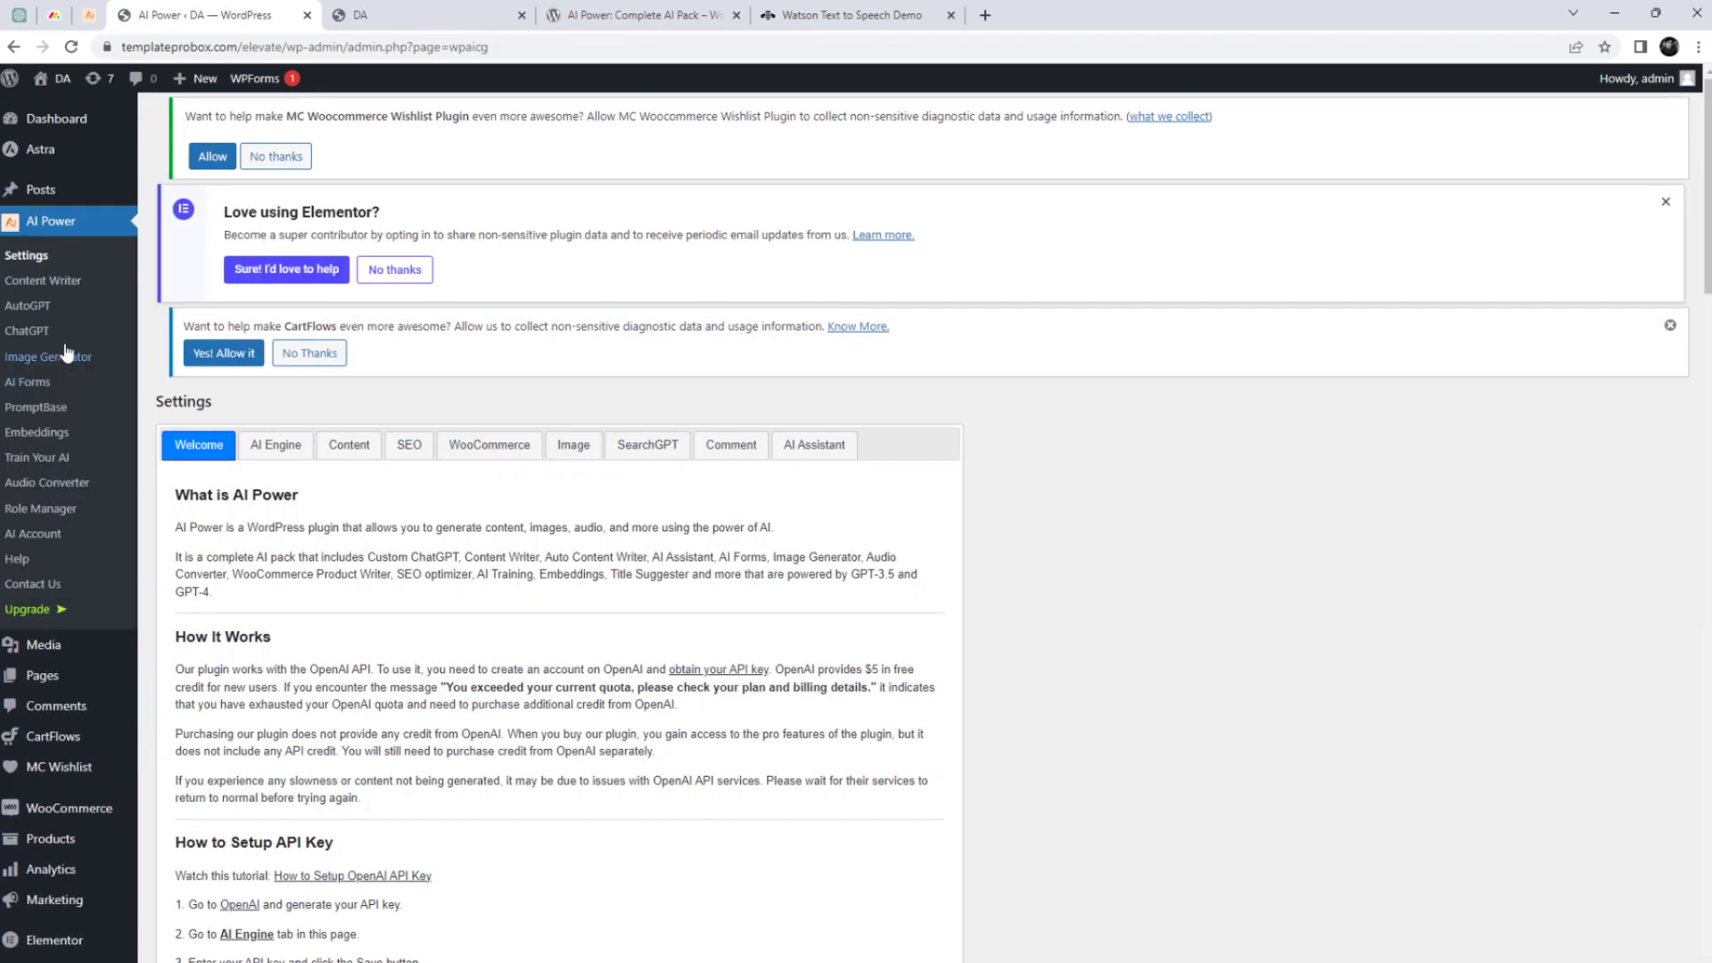
# Step: Show the AI Engine settings tab and open 'Get Your Api Key' in a new tab
pyautogui.click(276, 444)
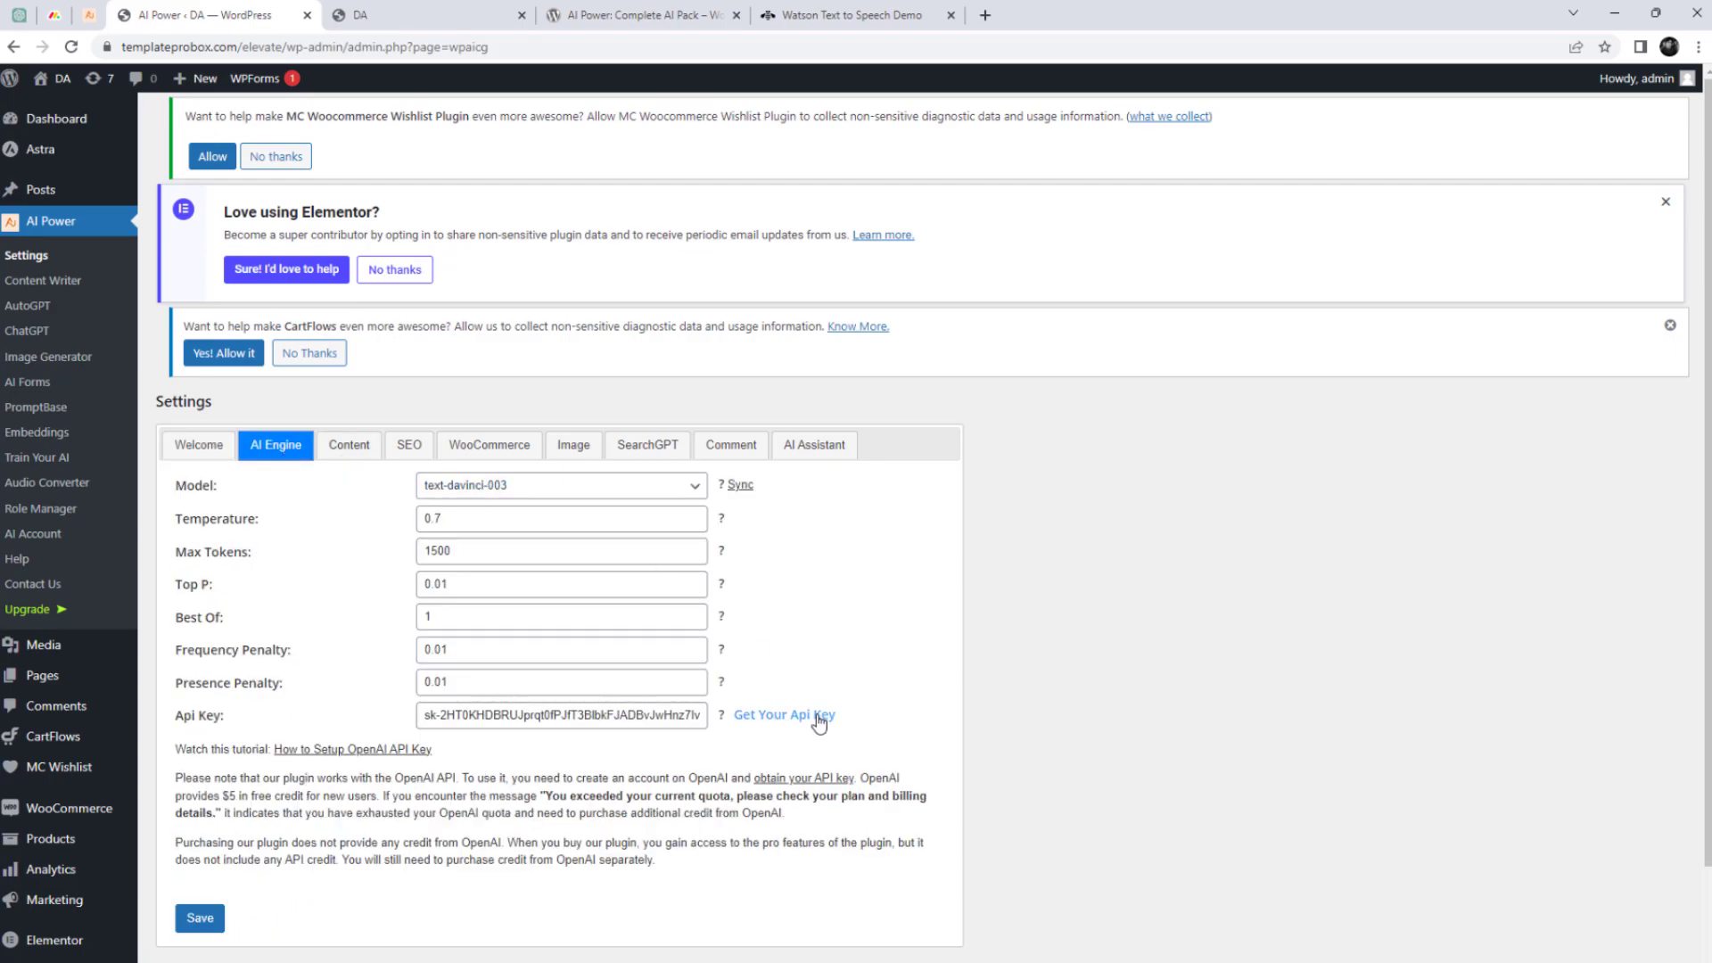
pyautogui.rightClick(784, 716)
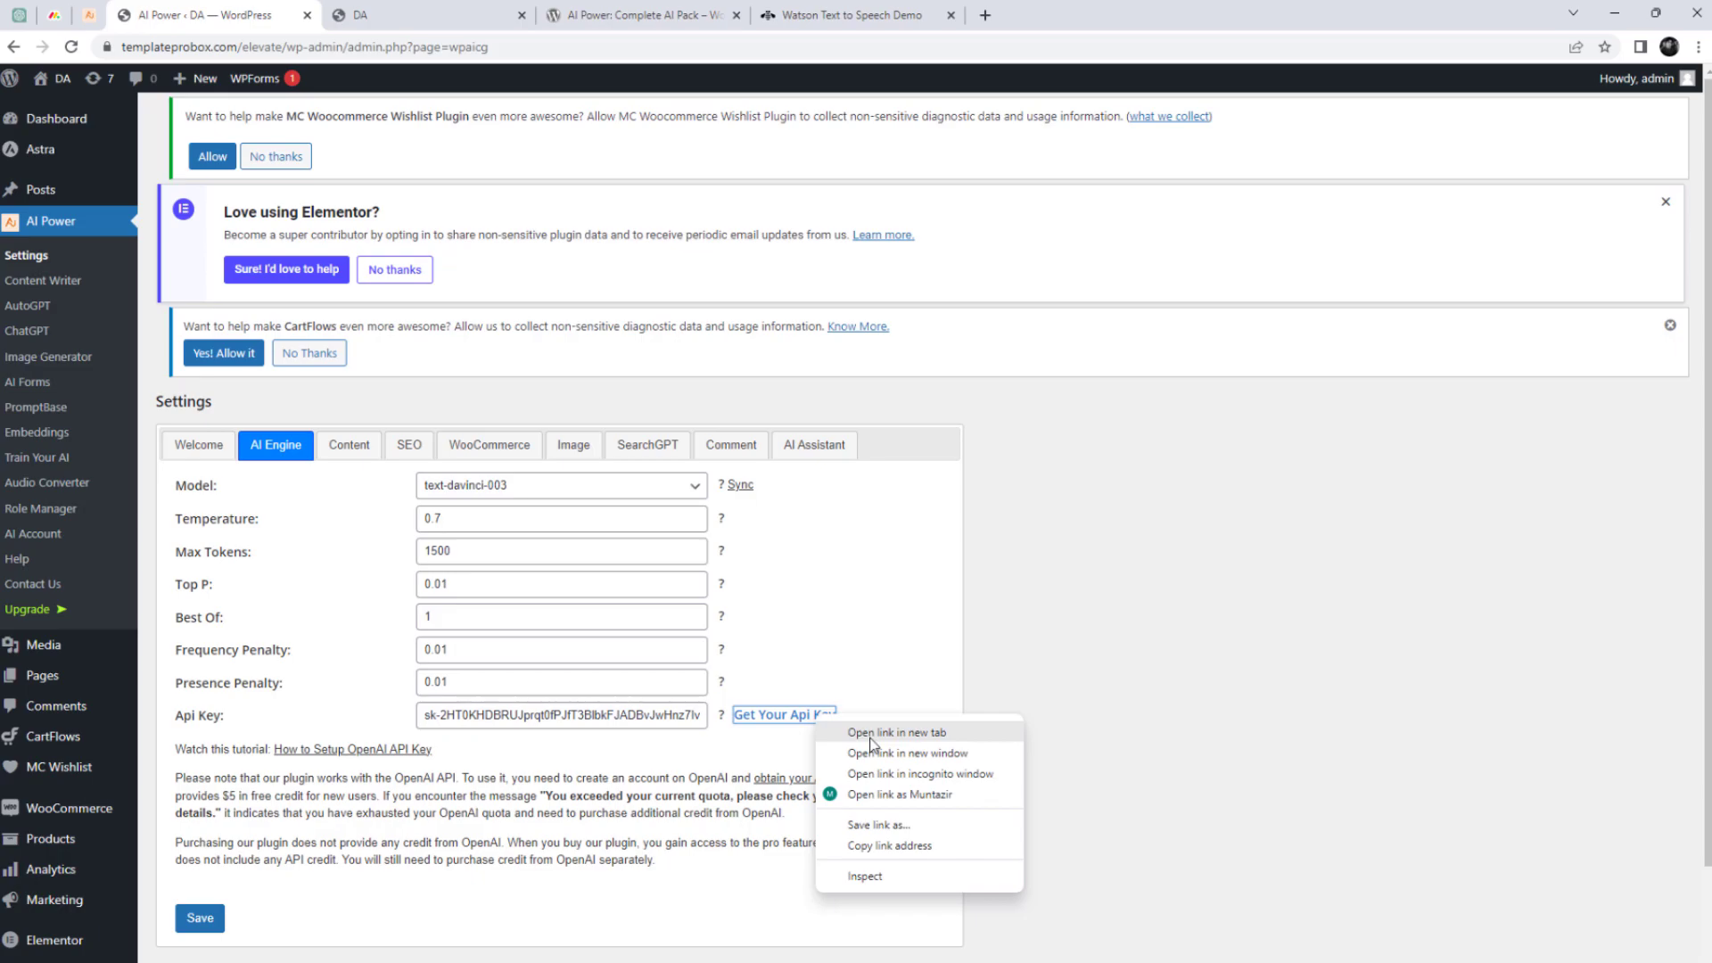
pyautogui.click(895, 733)
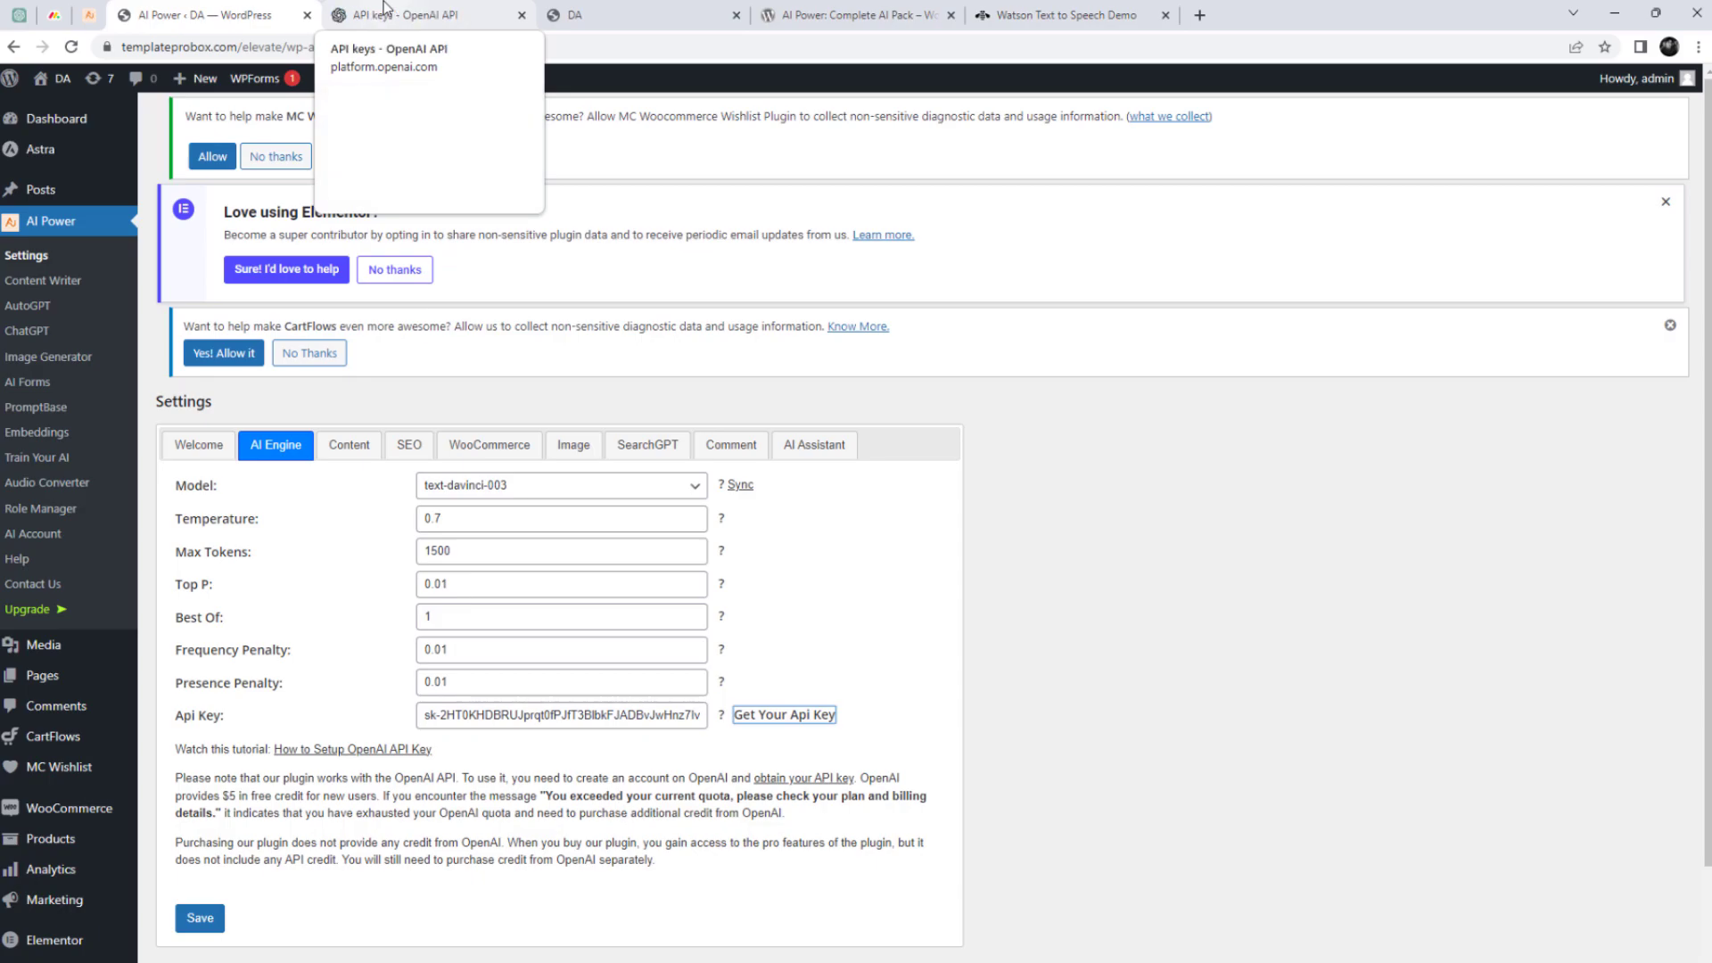
# Step: Create a new OpenAI secret key, copy it, and save it in AI Power's Api Key field
pyautogui.click(420, 14)
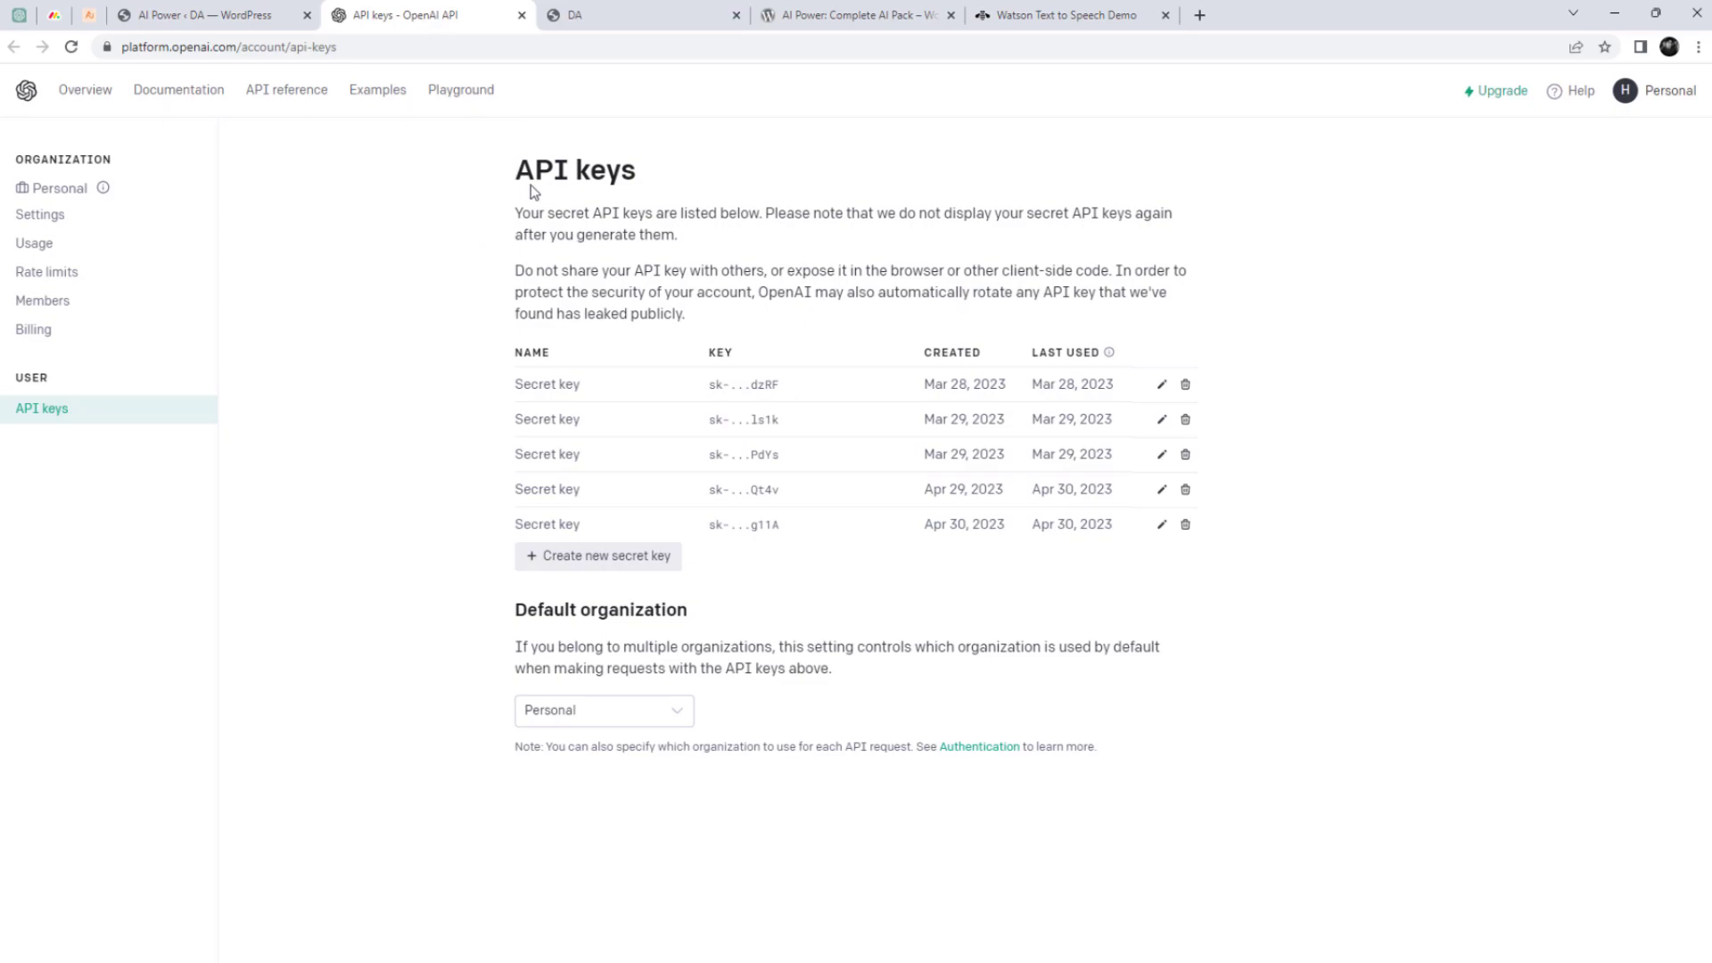
pyautogui.click(599, 556)
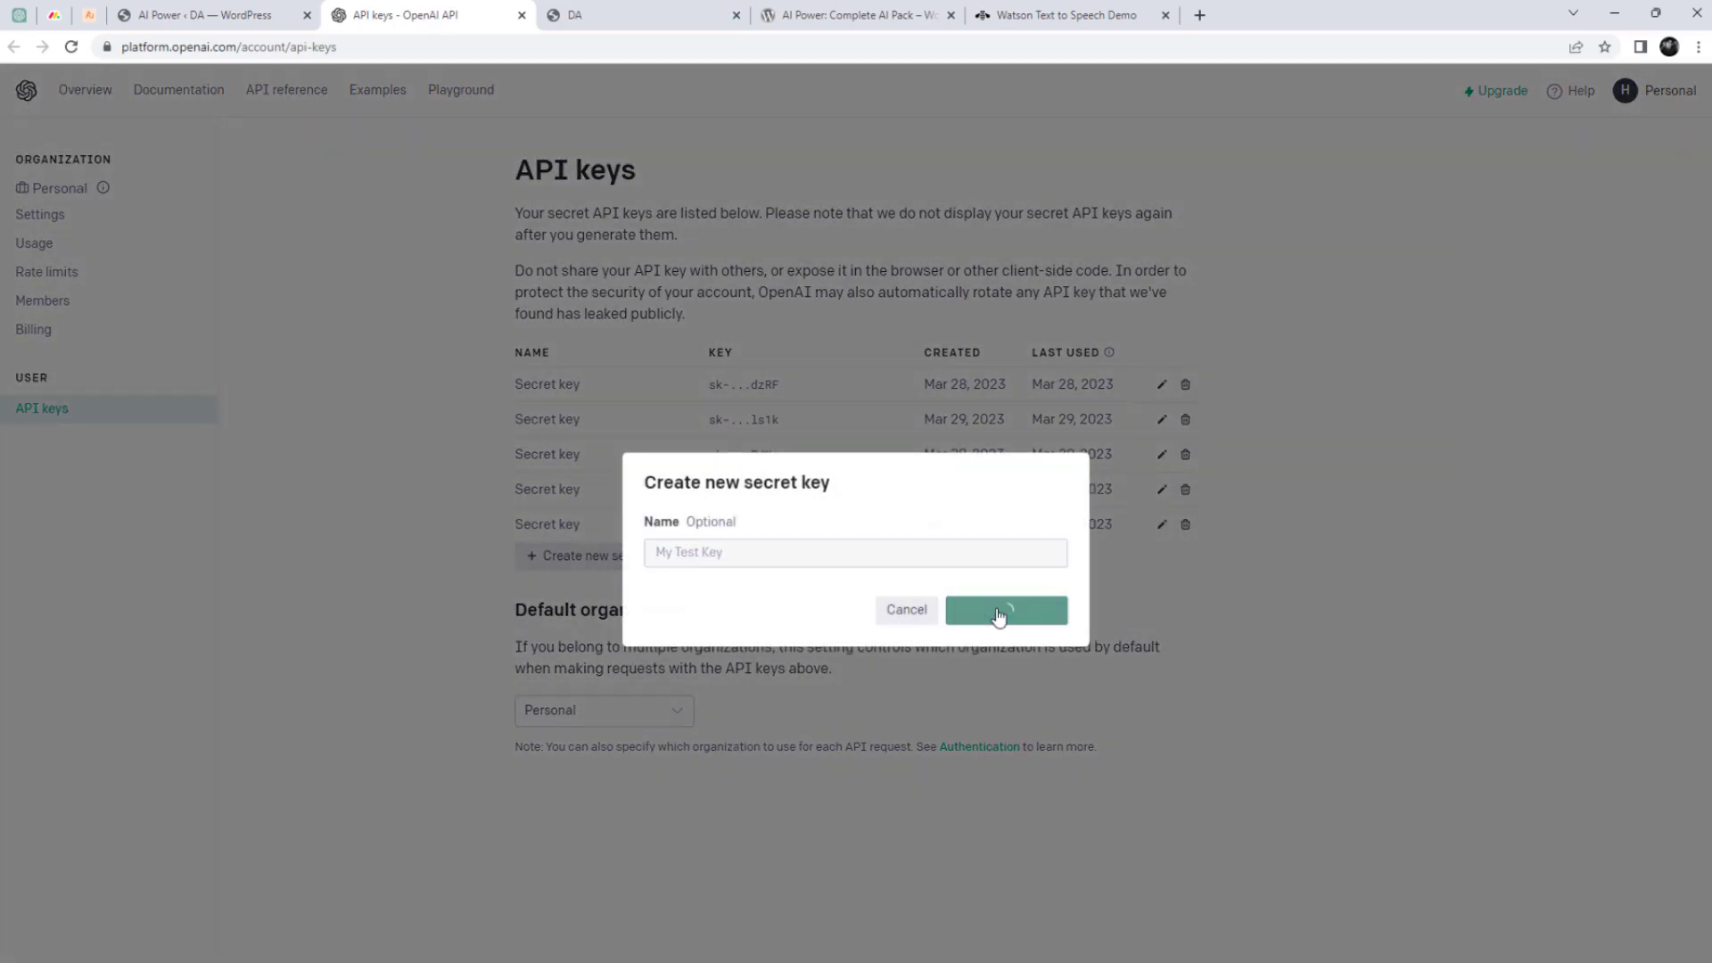
pyautogui.click(1003, 609)
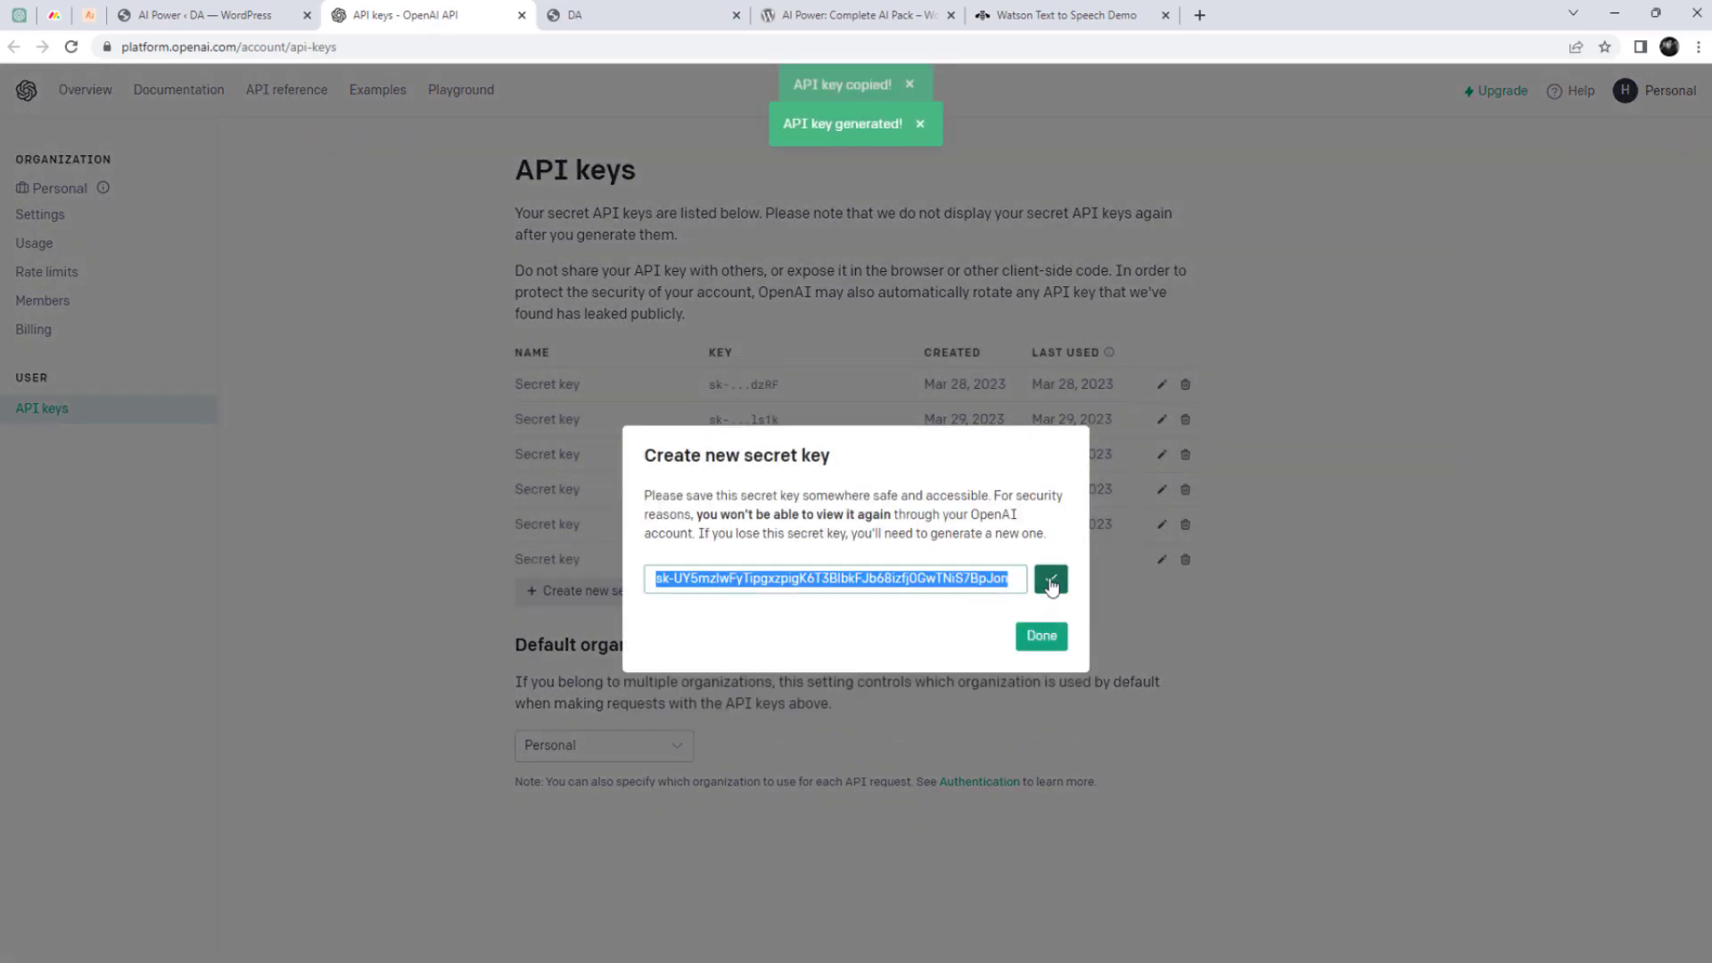
pyautogui.click(208, 15)
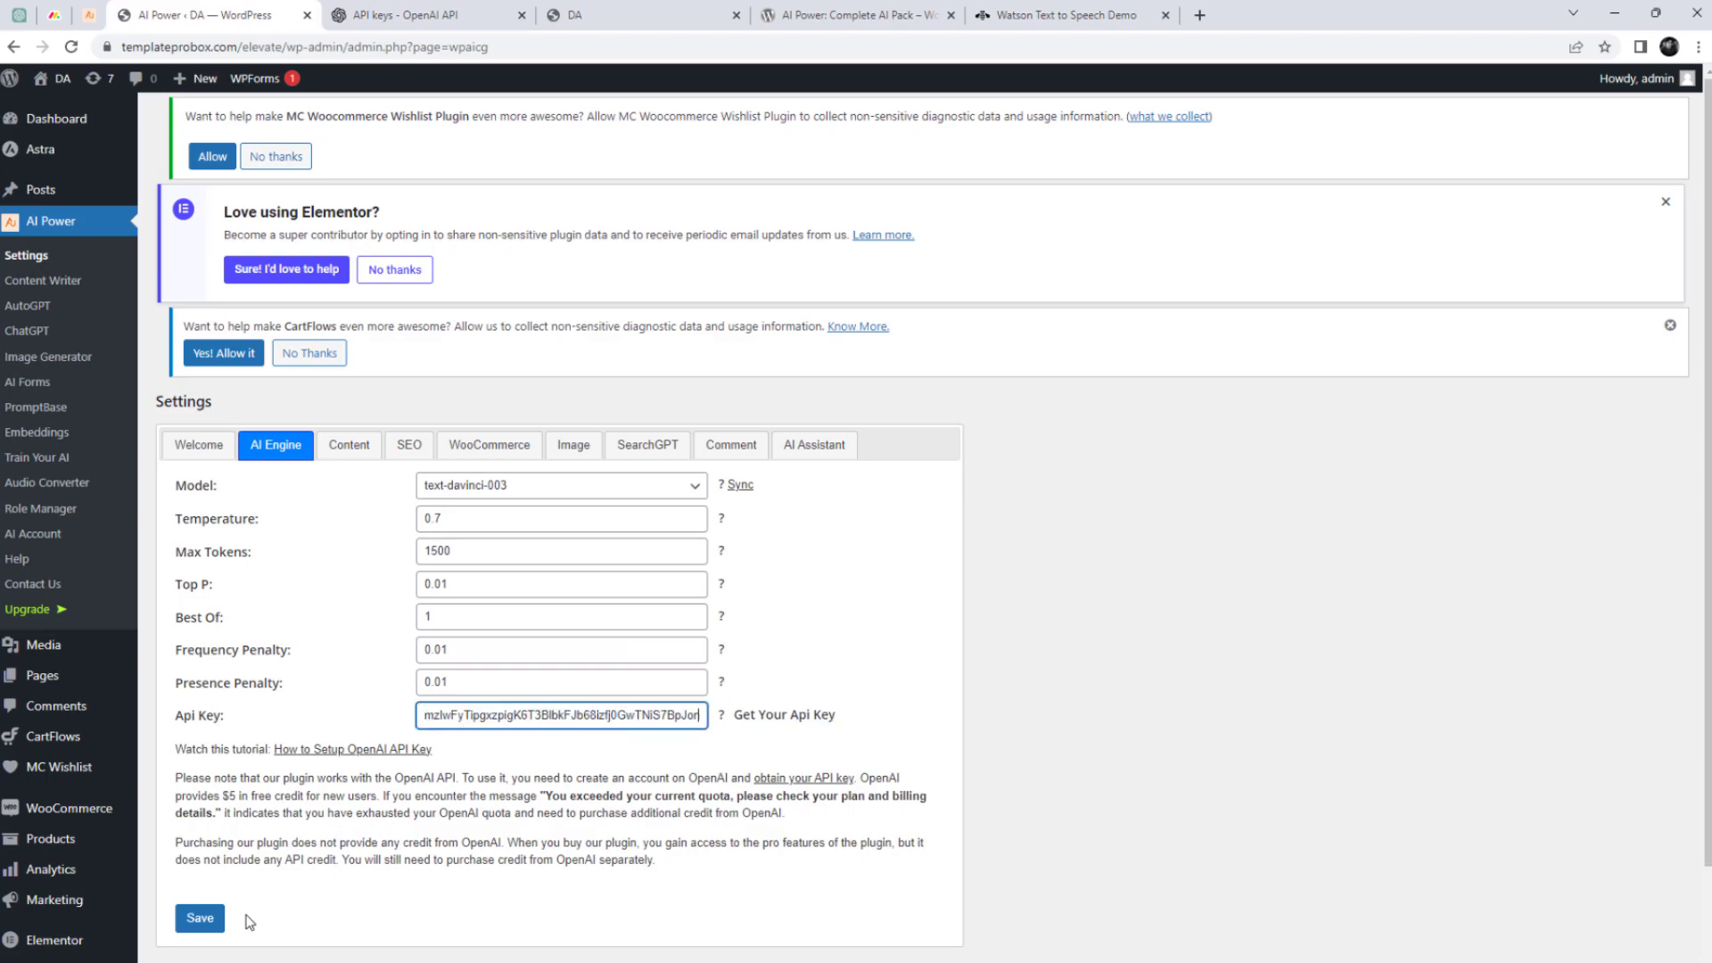
pyautogui.click(200, 917)
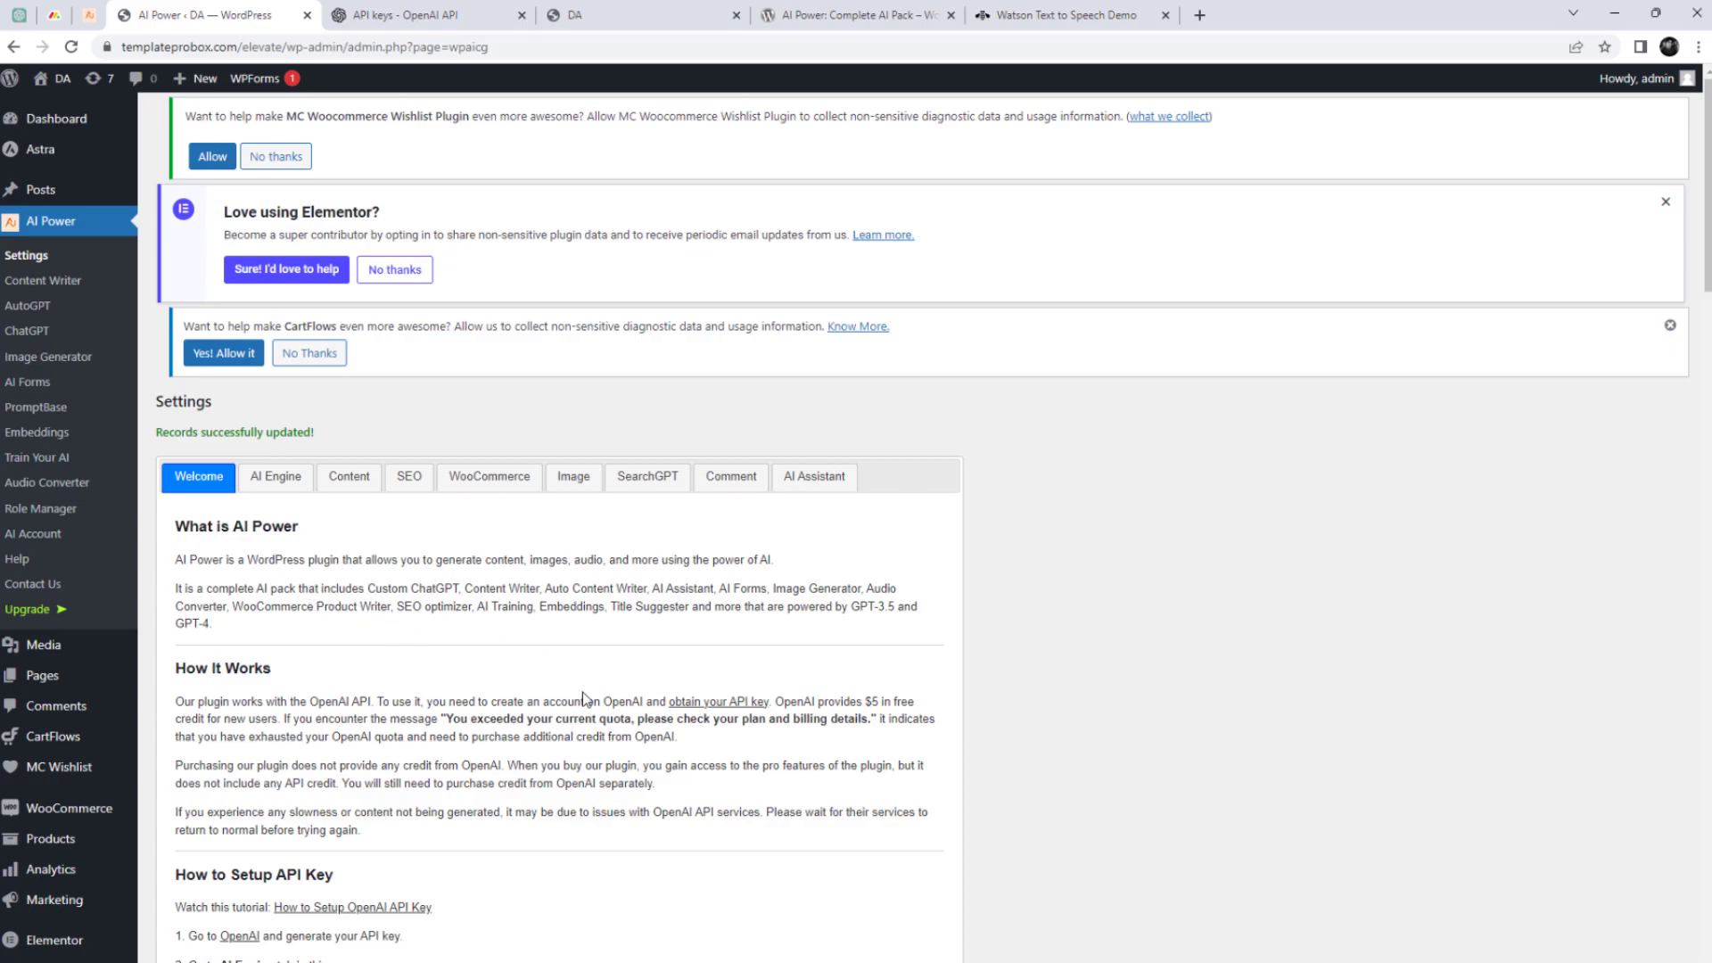
pyautogui.scroll(-3)
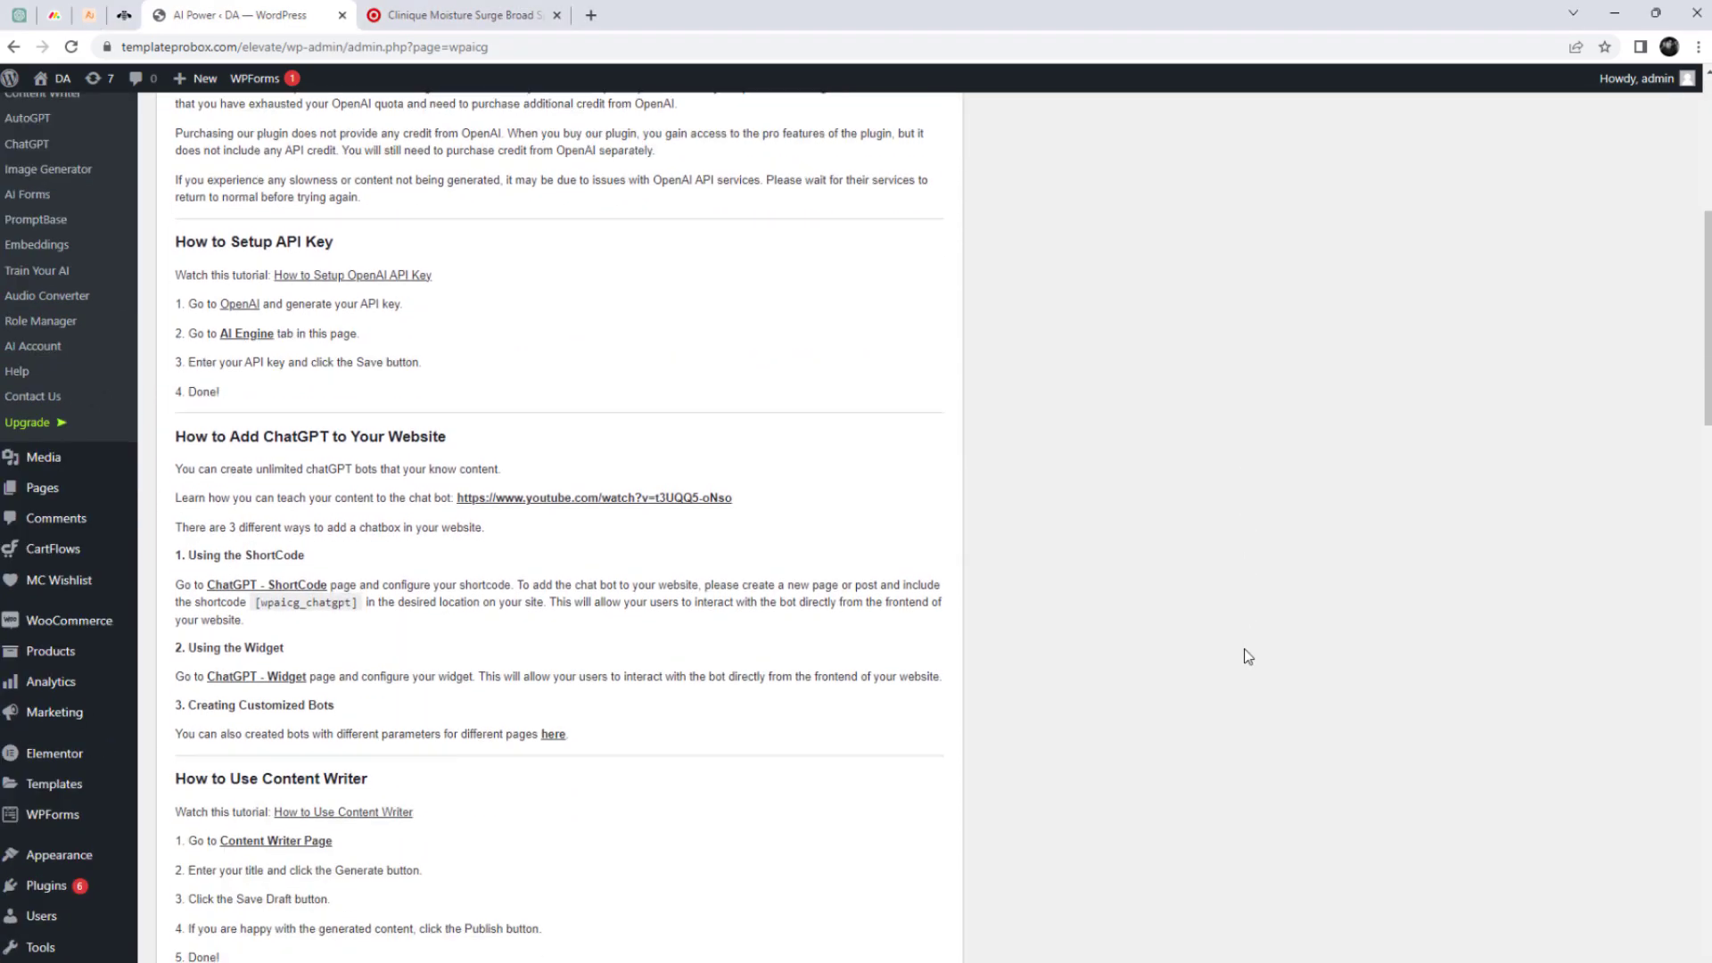
pyautogui.scroll(-3)
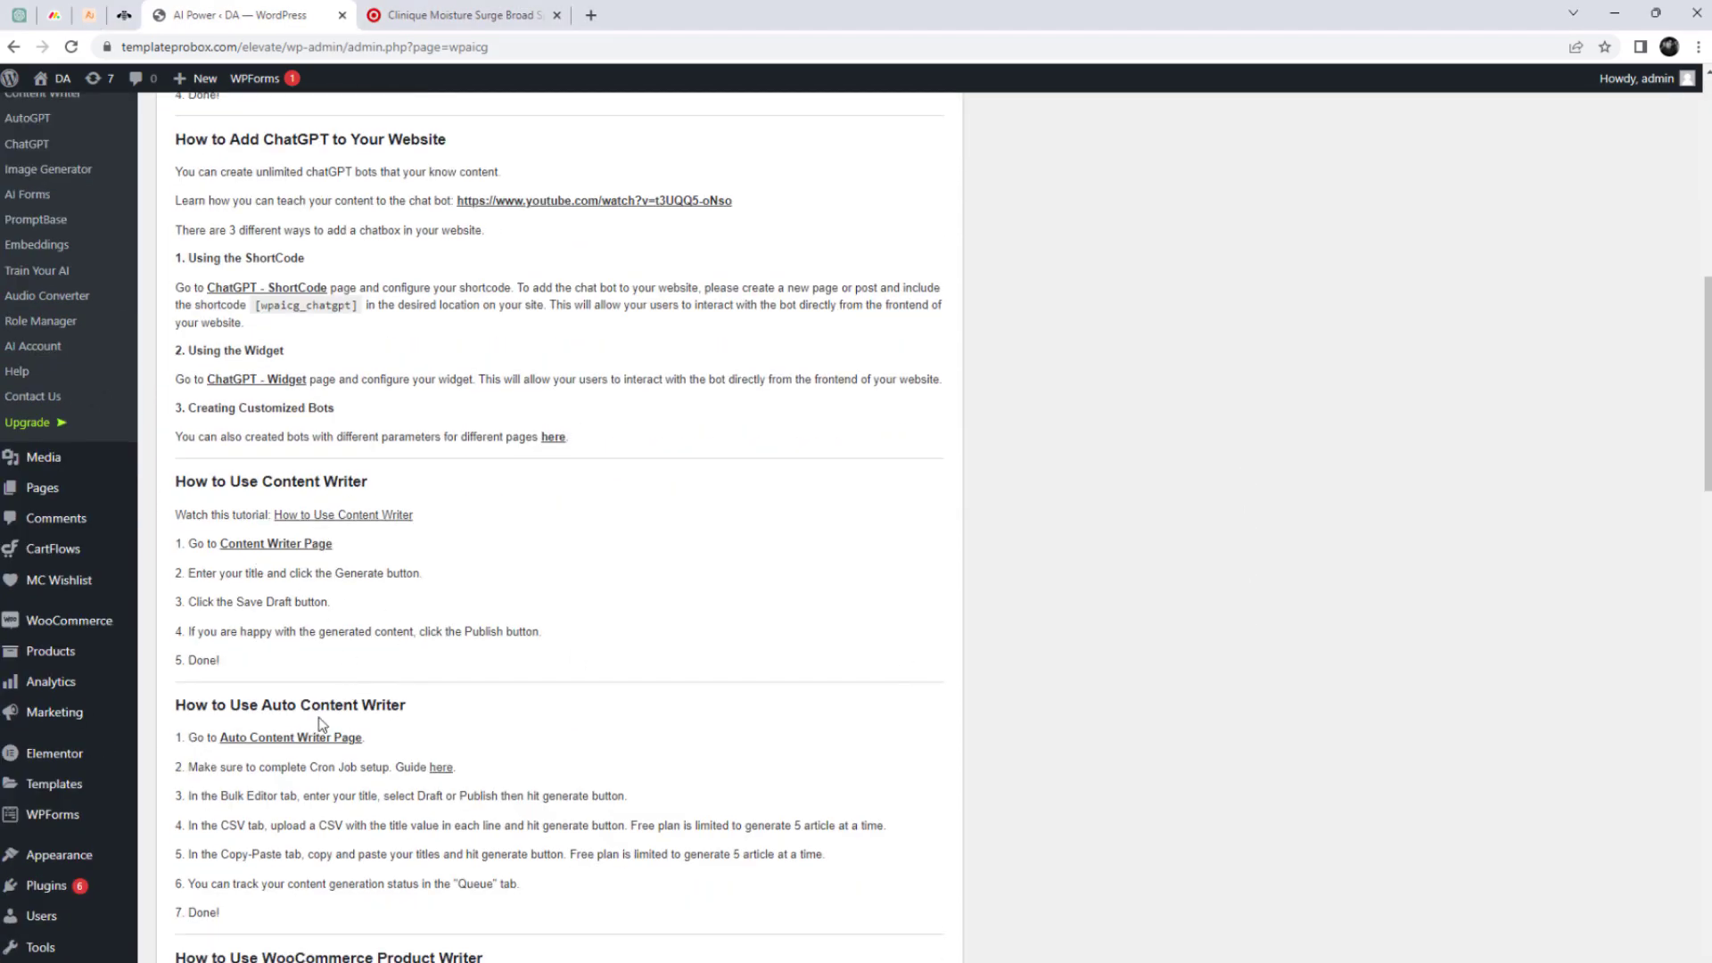
pyautogui.scroll(-3)
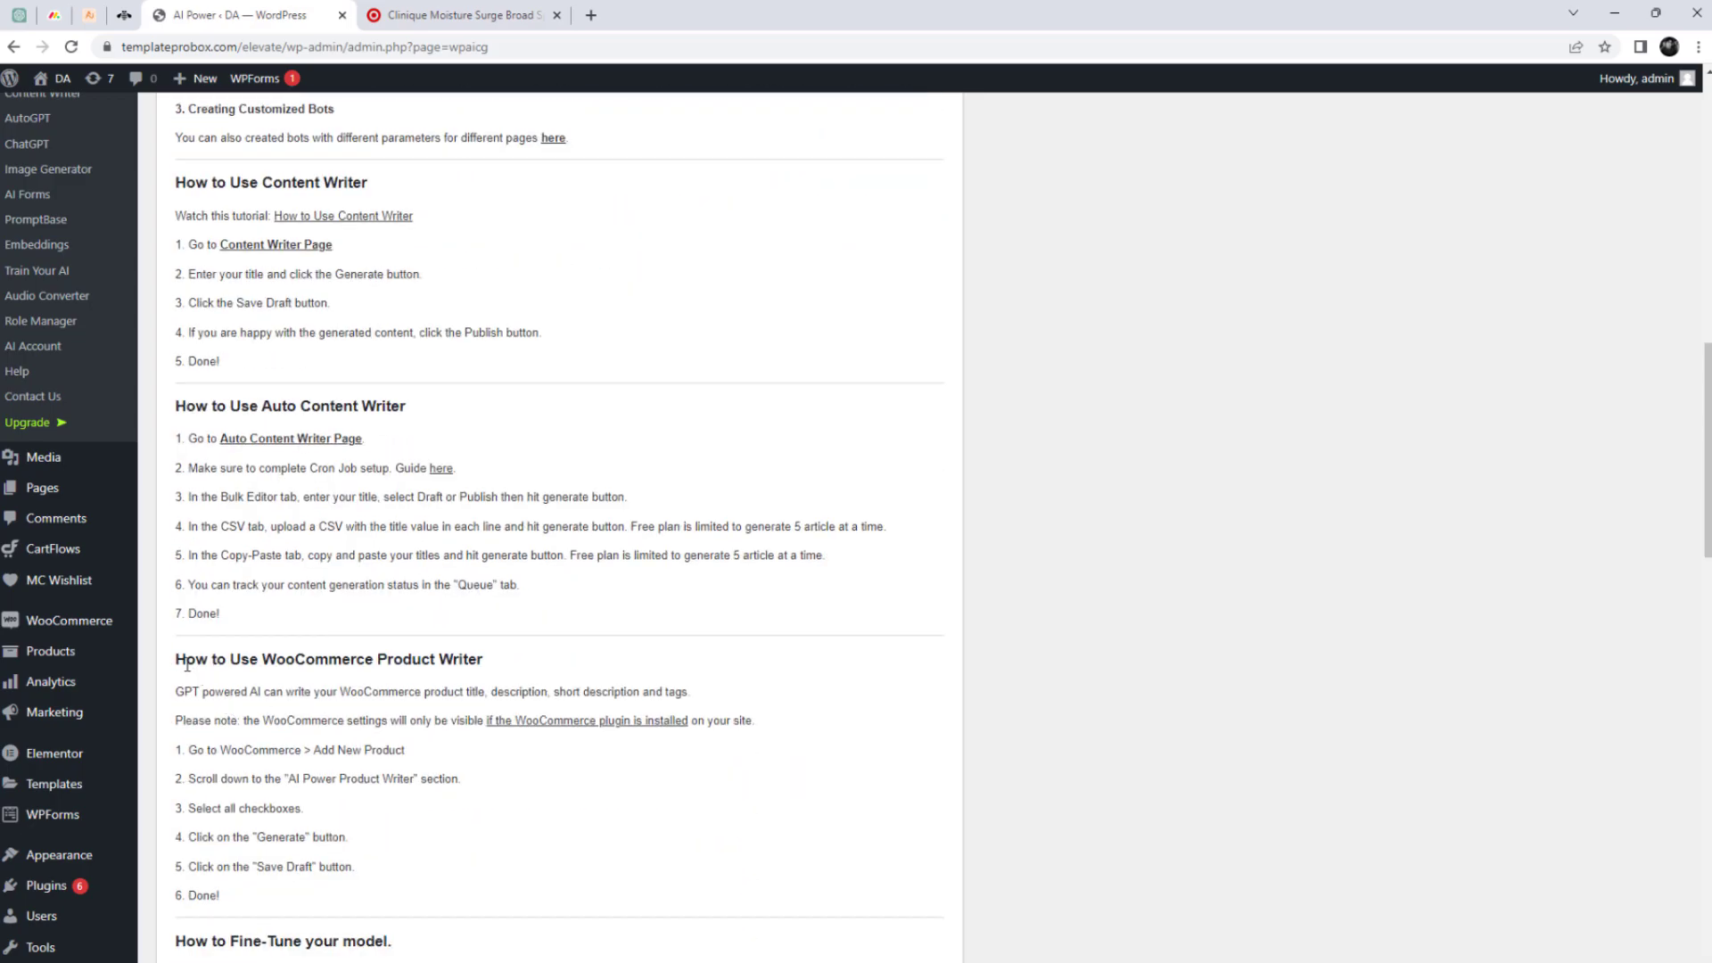
pyautogui.moveTo(174, 658); pyautogui.dragTo(219, 896)
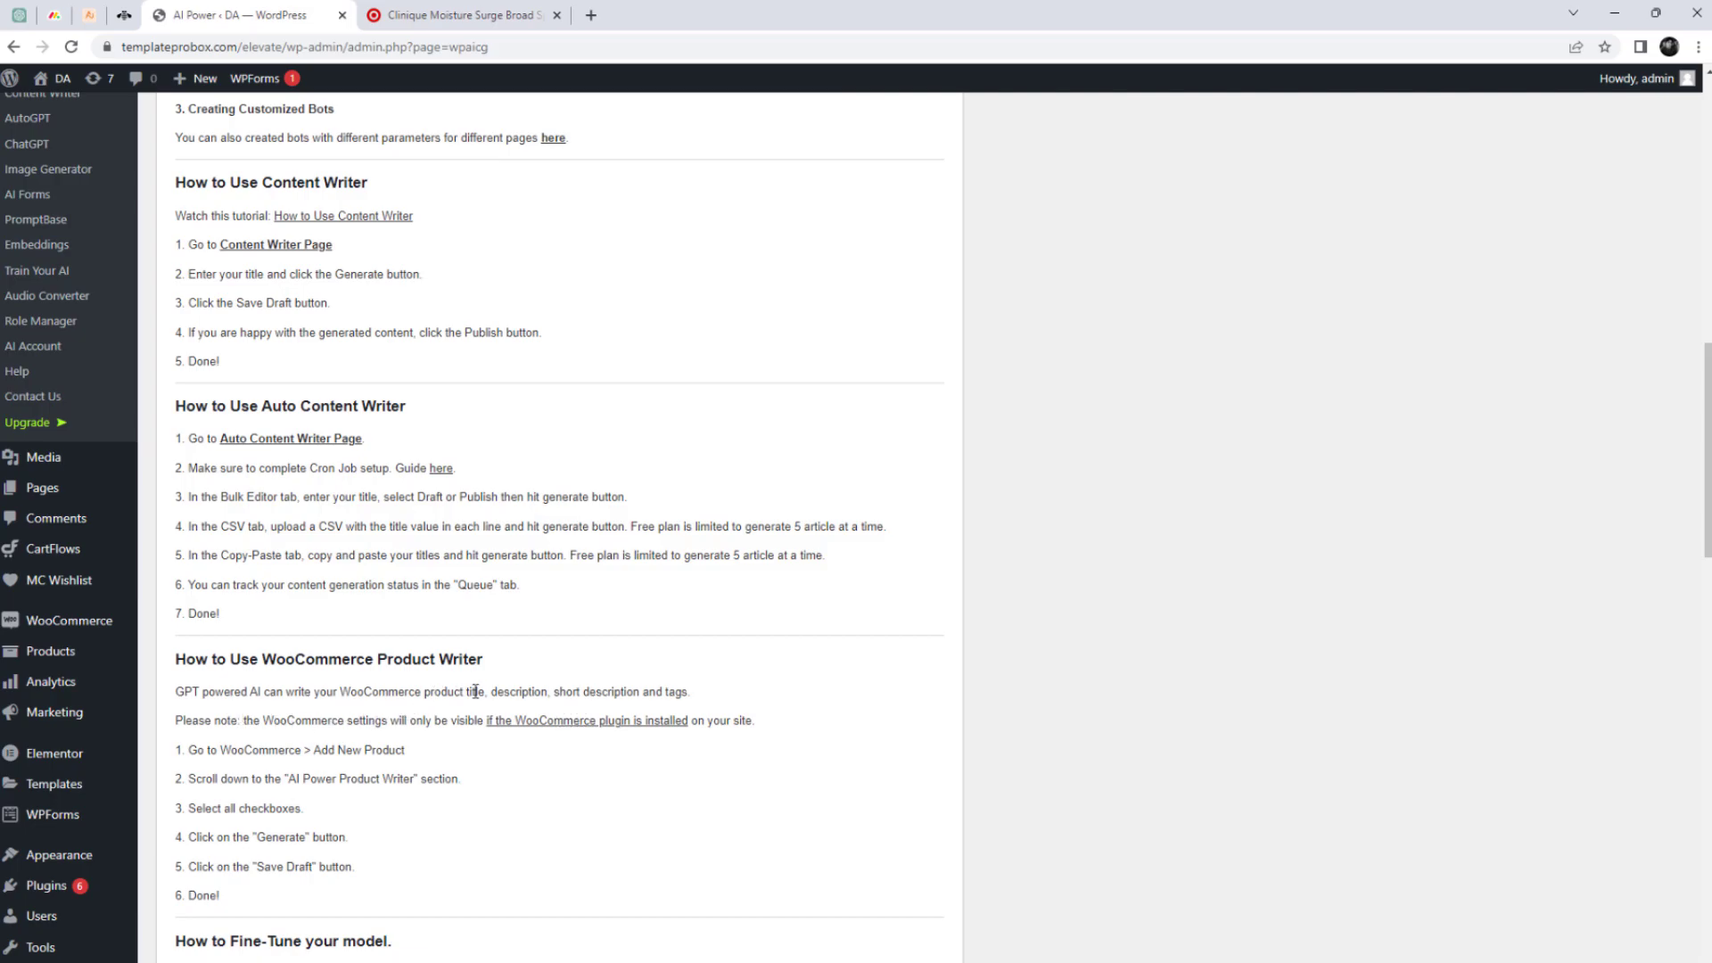
pyautogui.moveTo(613, 713)
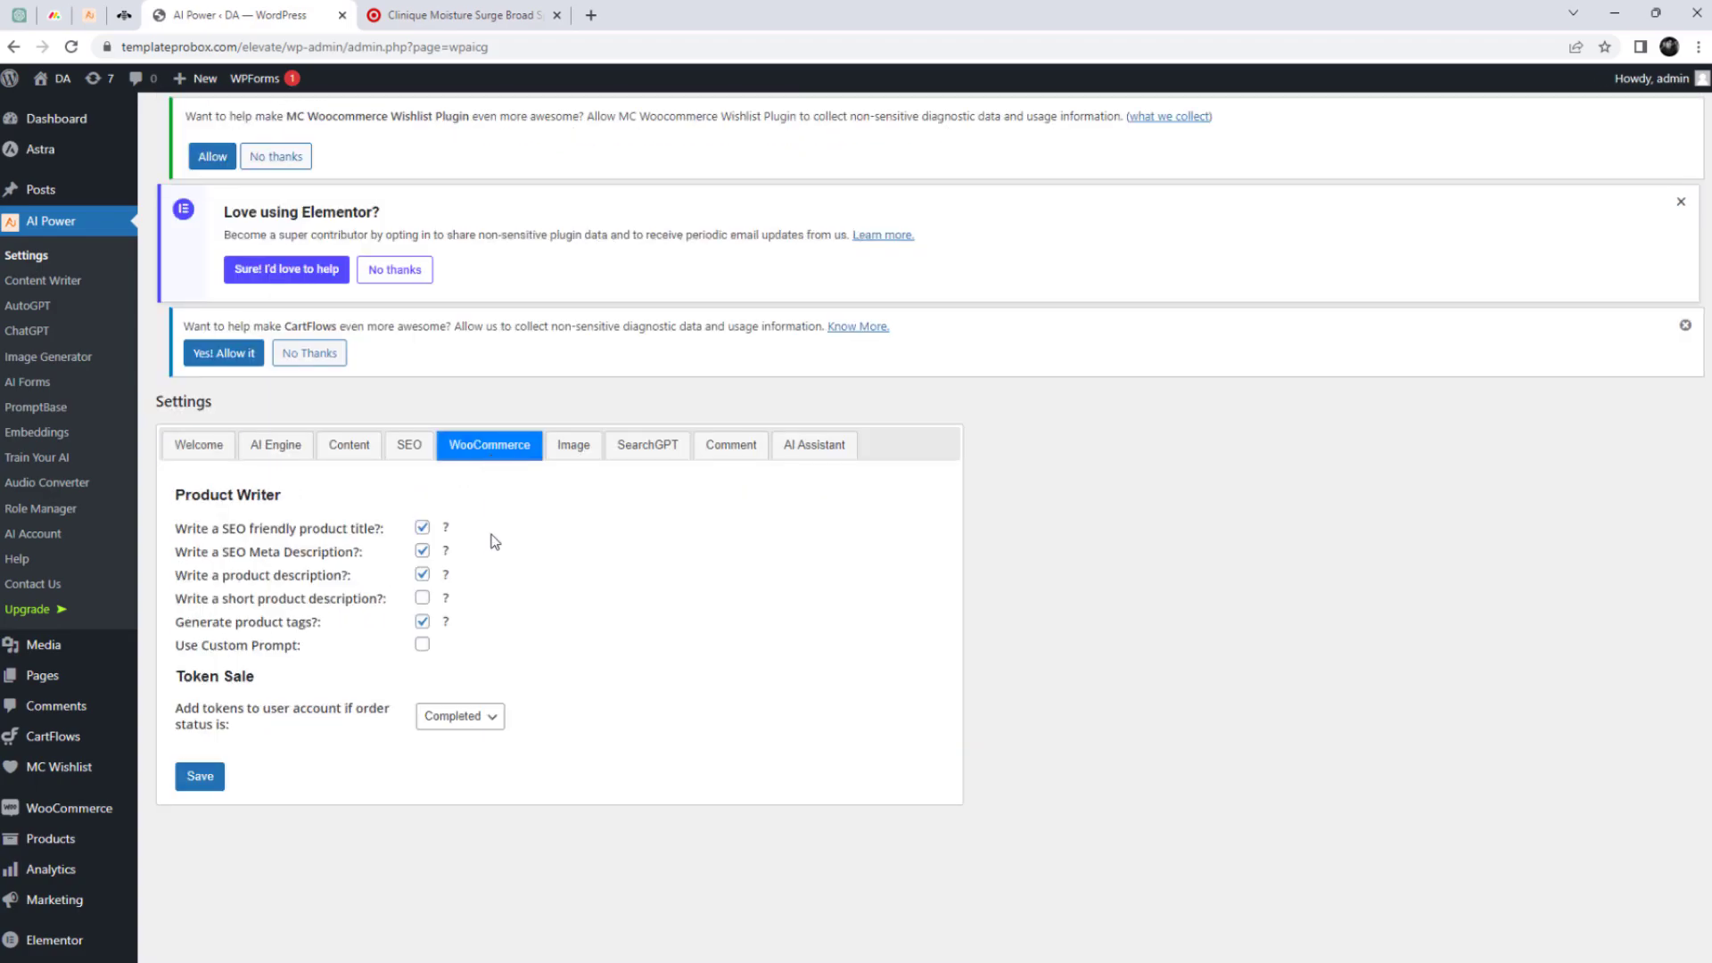
# Step: Enable 'Write a short product description', toggle Use Custom Prompt on and off, and save
pyautogui.click(423, 527)
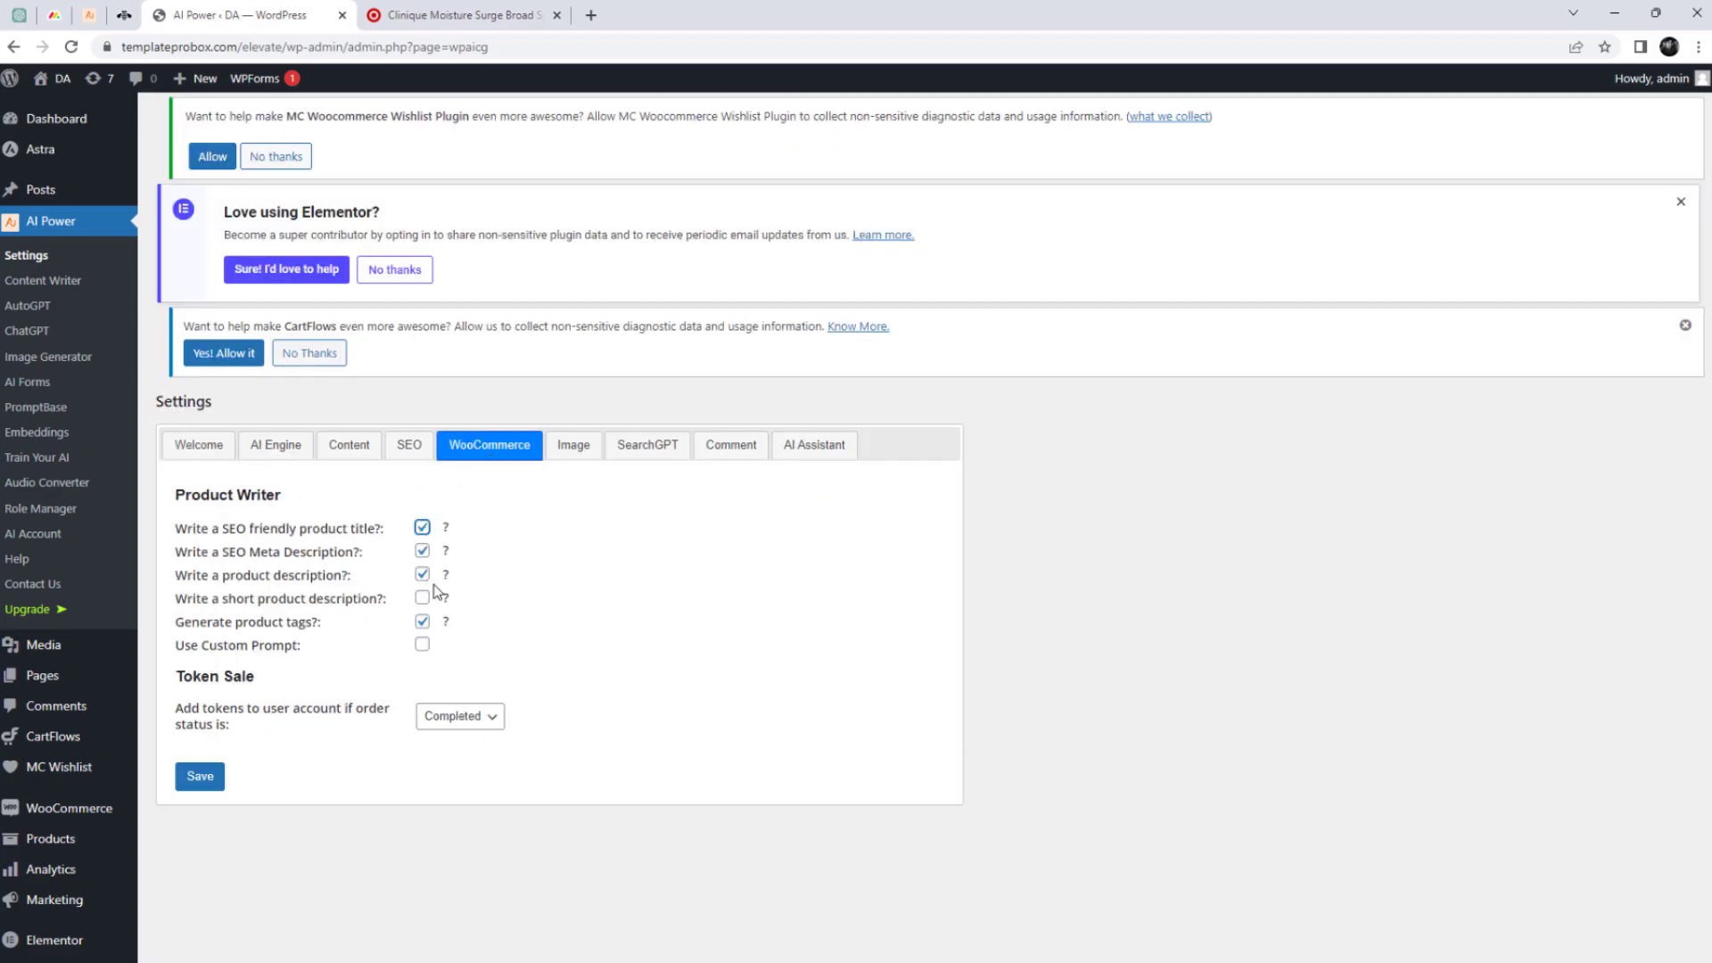
pyautogui.click(422, 598)
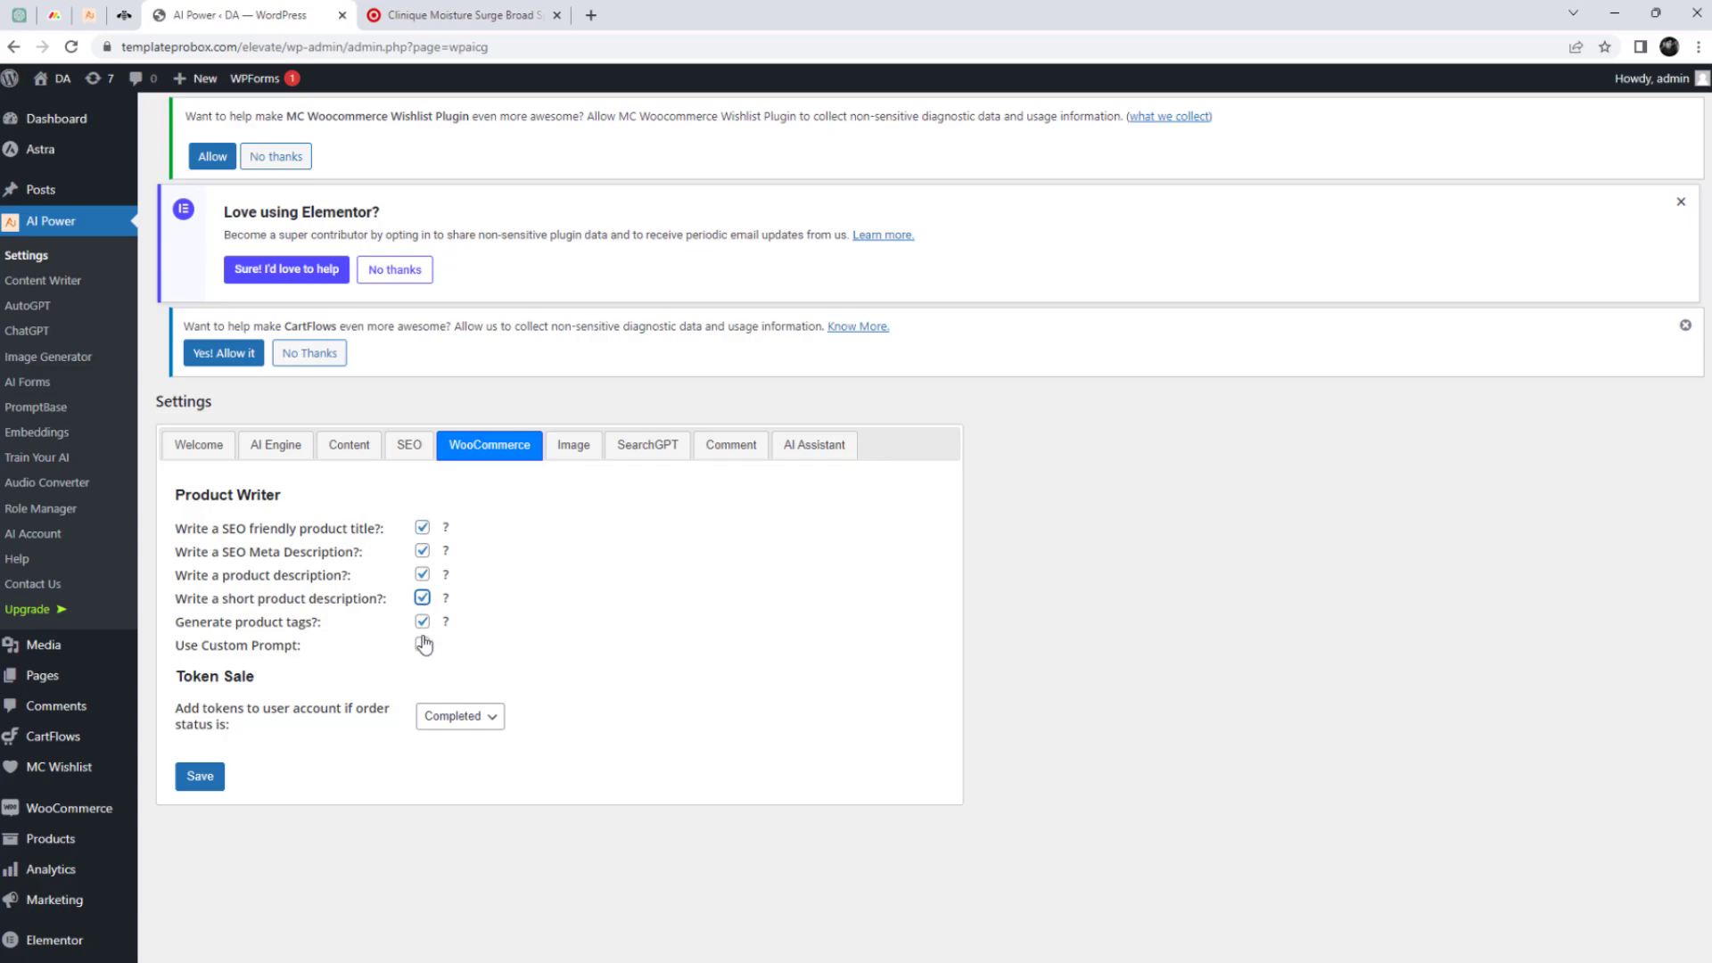
pyautogui.click(422, 643)
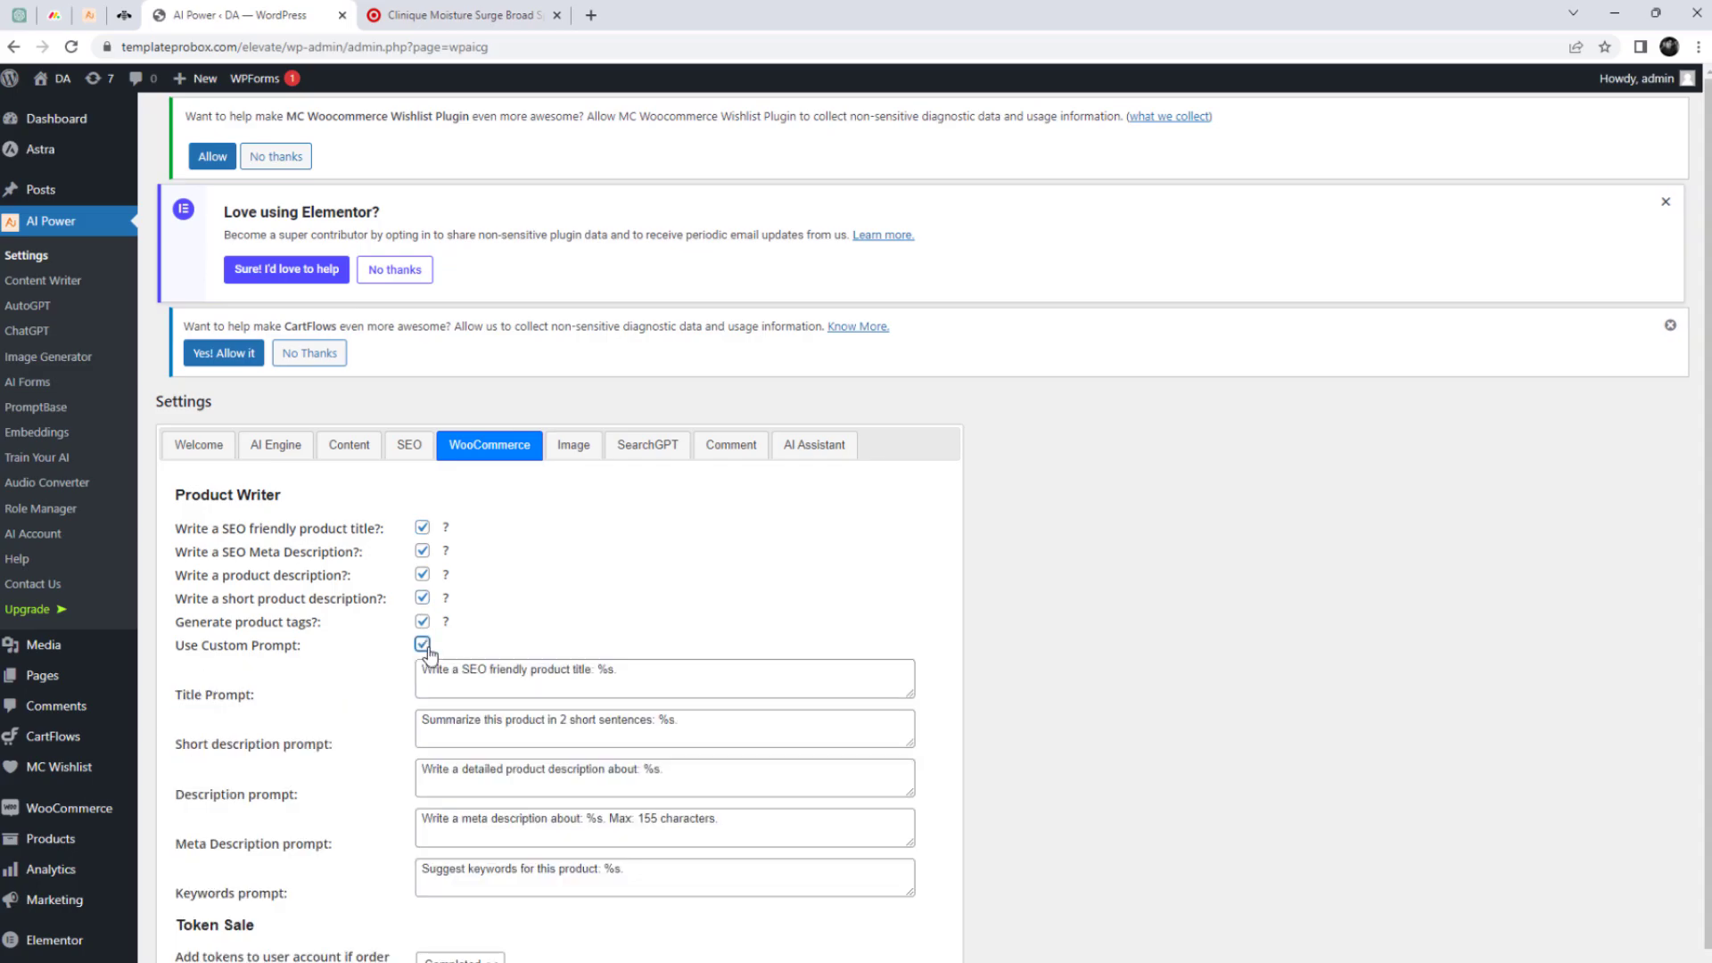
pyautogui.click(422, 644)
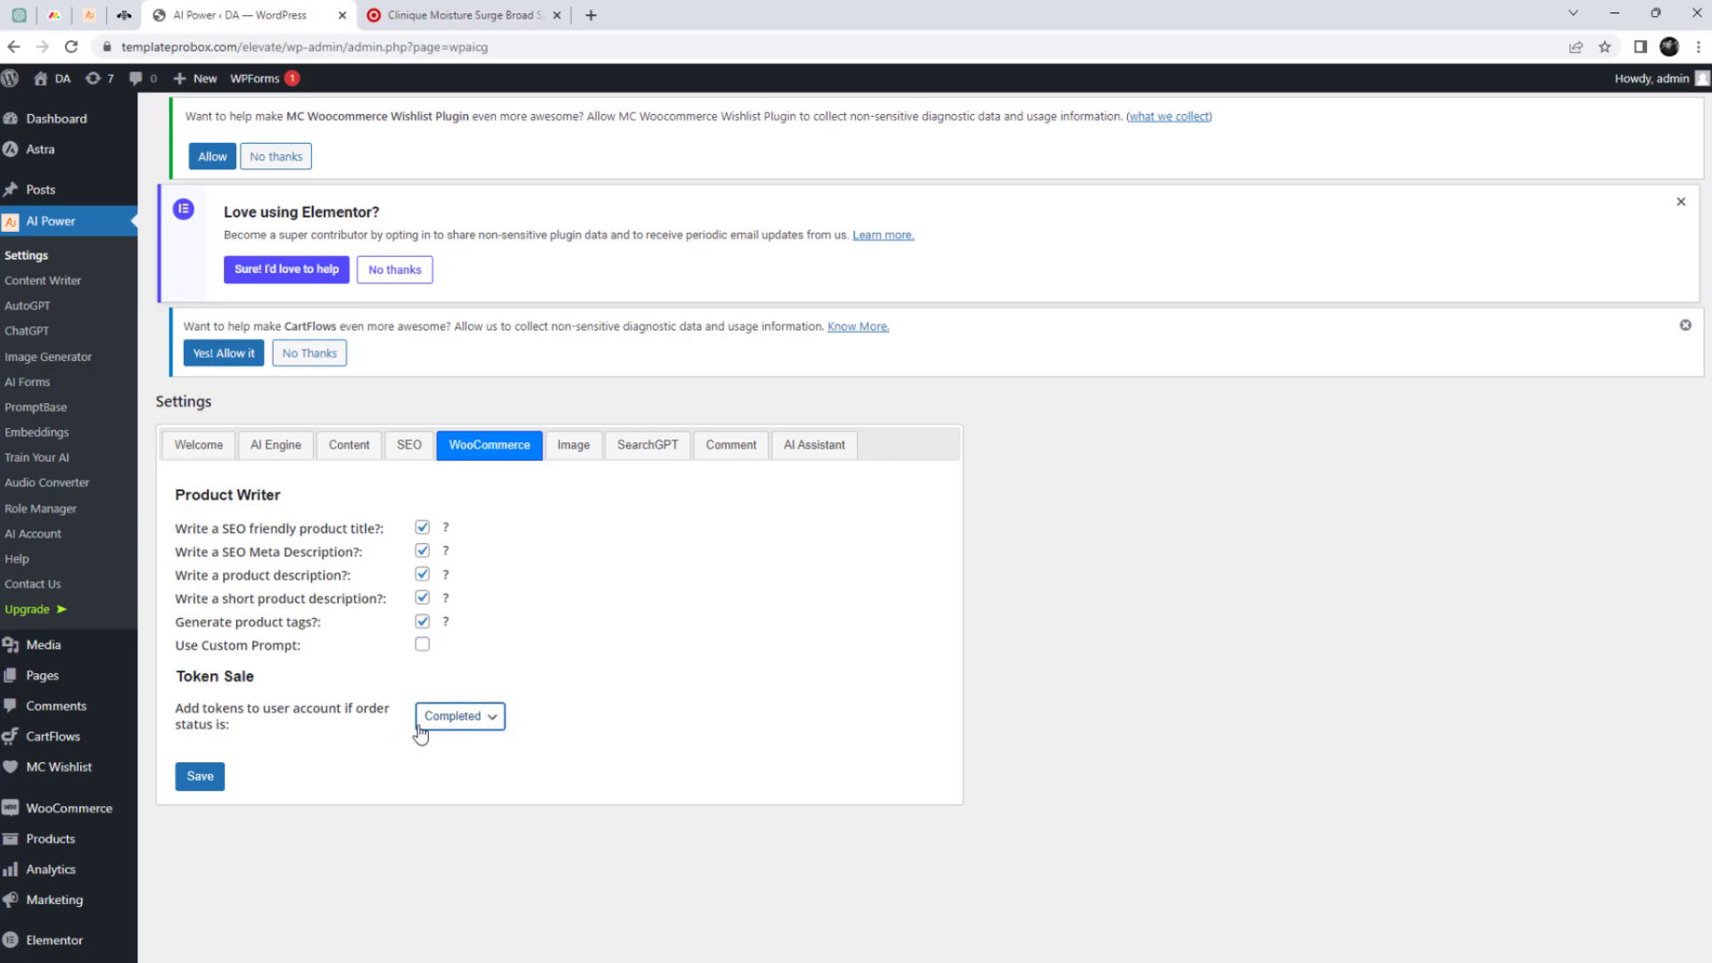
pyautogui.click(199, 777)
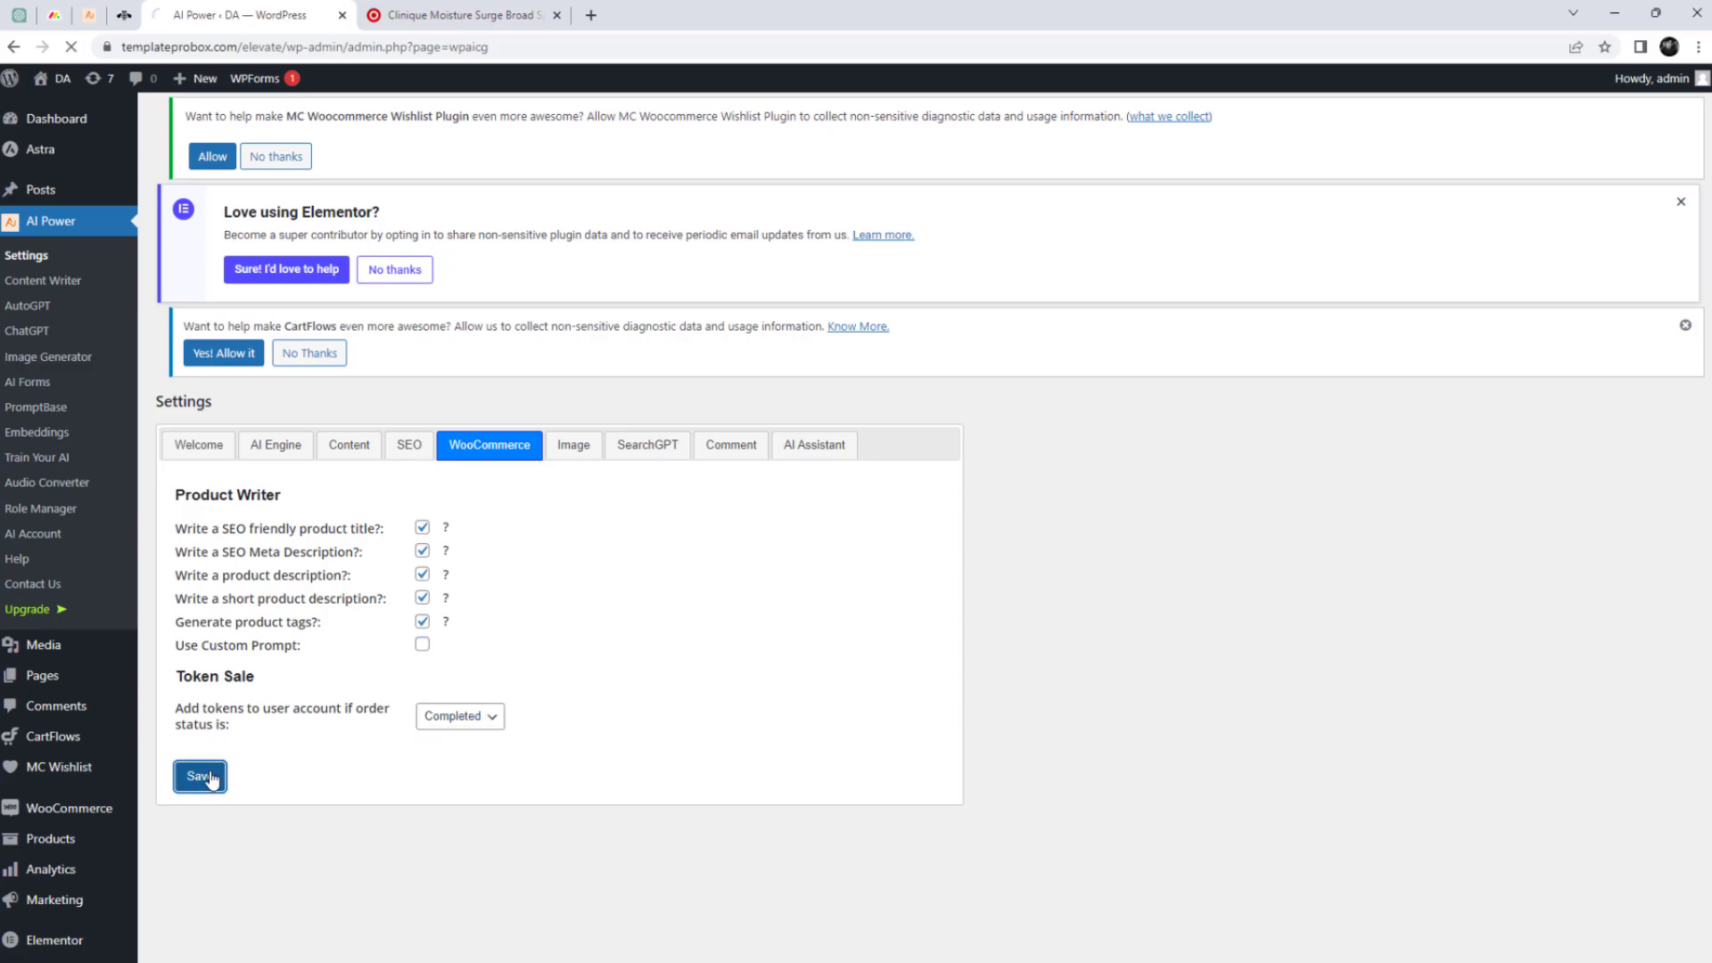
# Step: Finish saving the product writer settings and go to Products > Add New
pyautogui.click(201, 777)
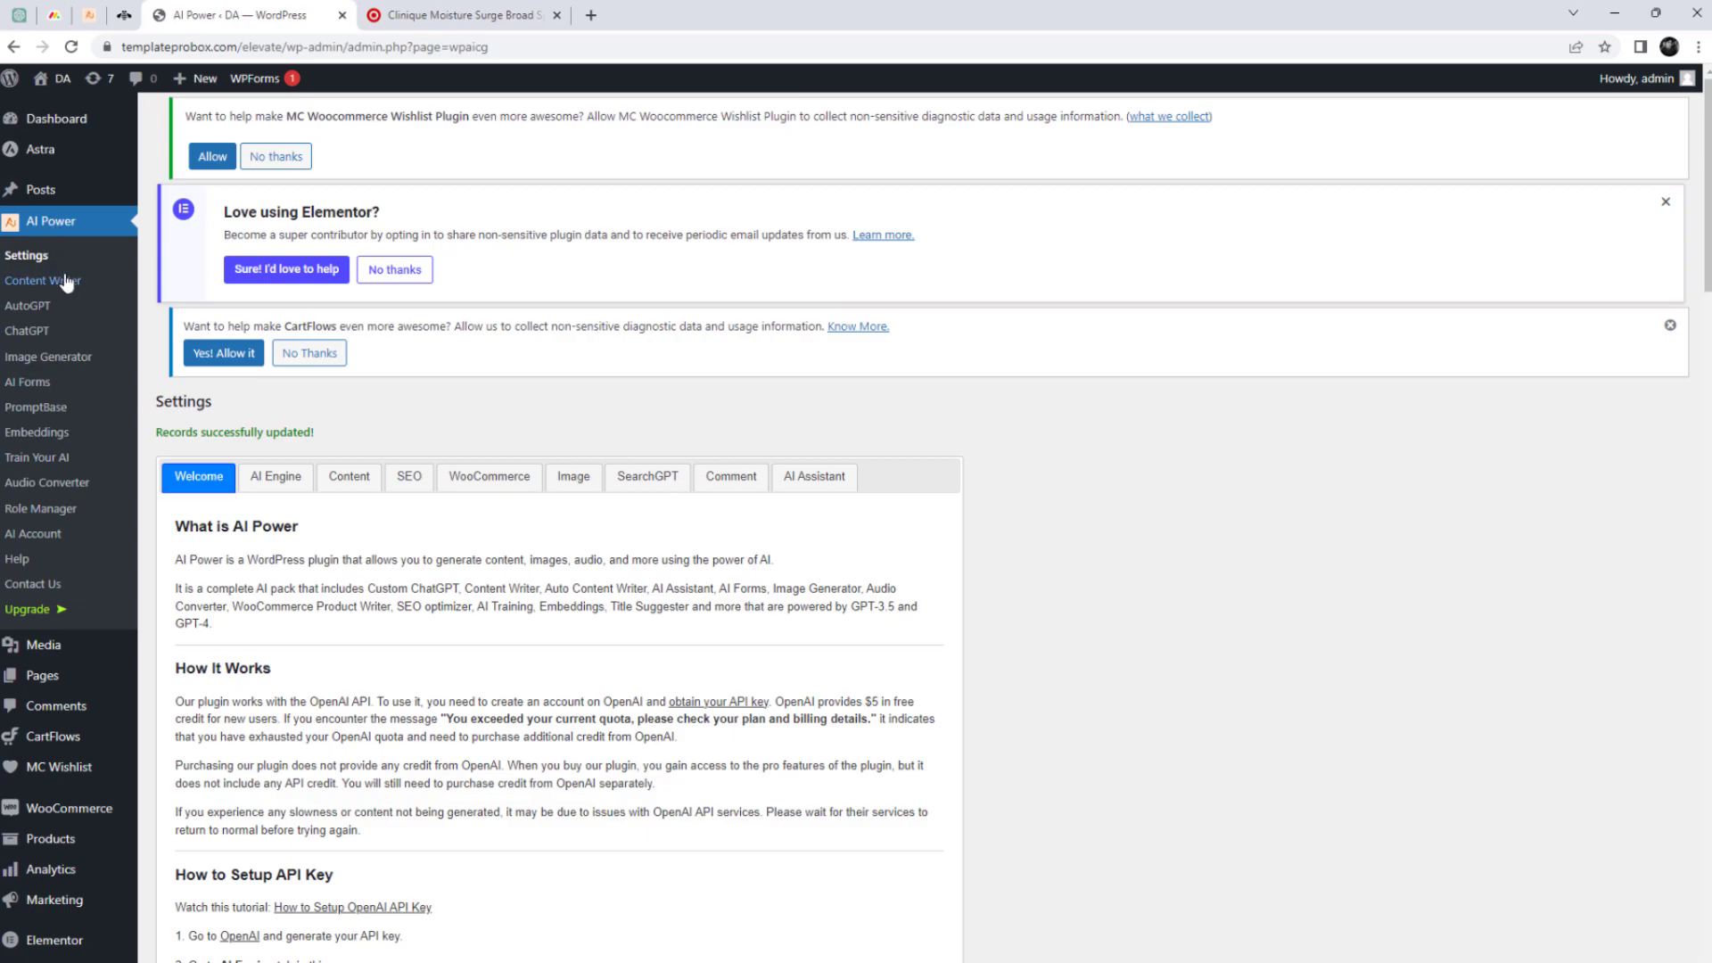
pyautogui.scroll(-3)
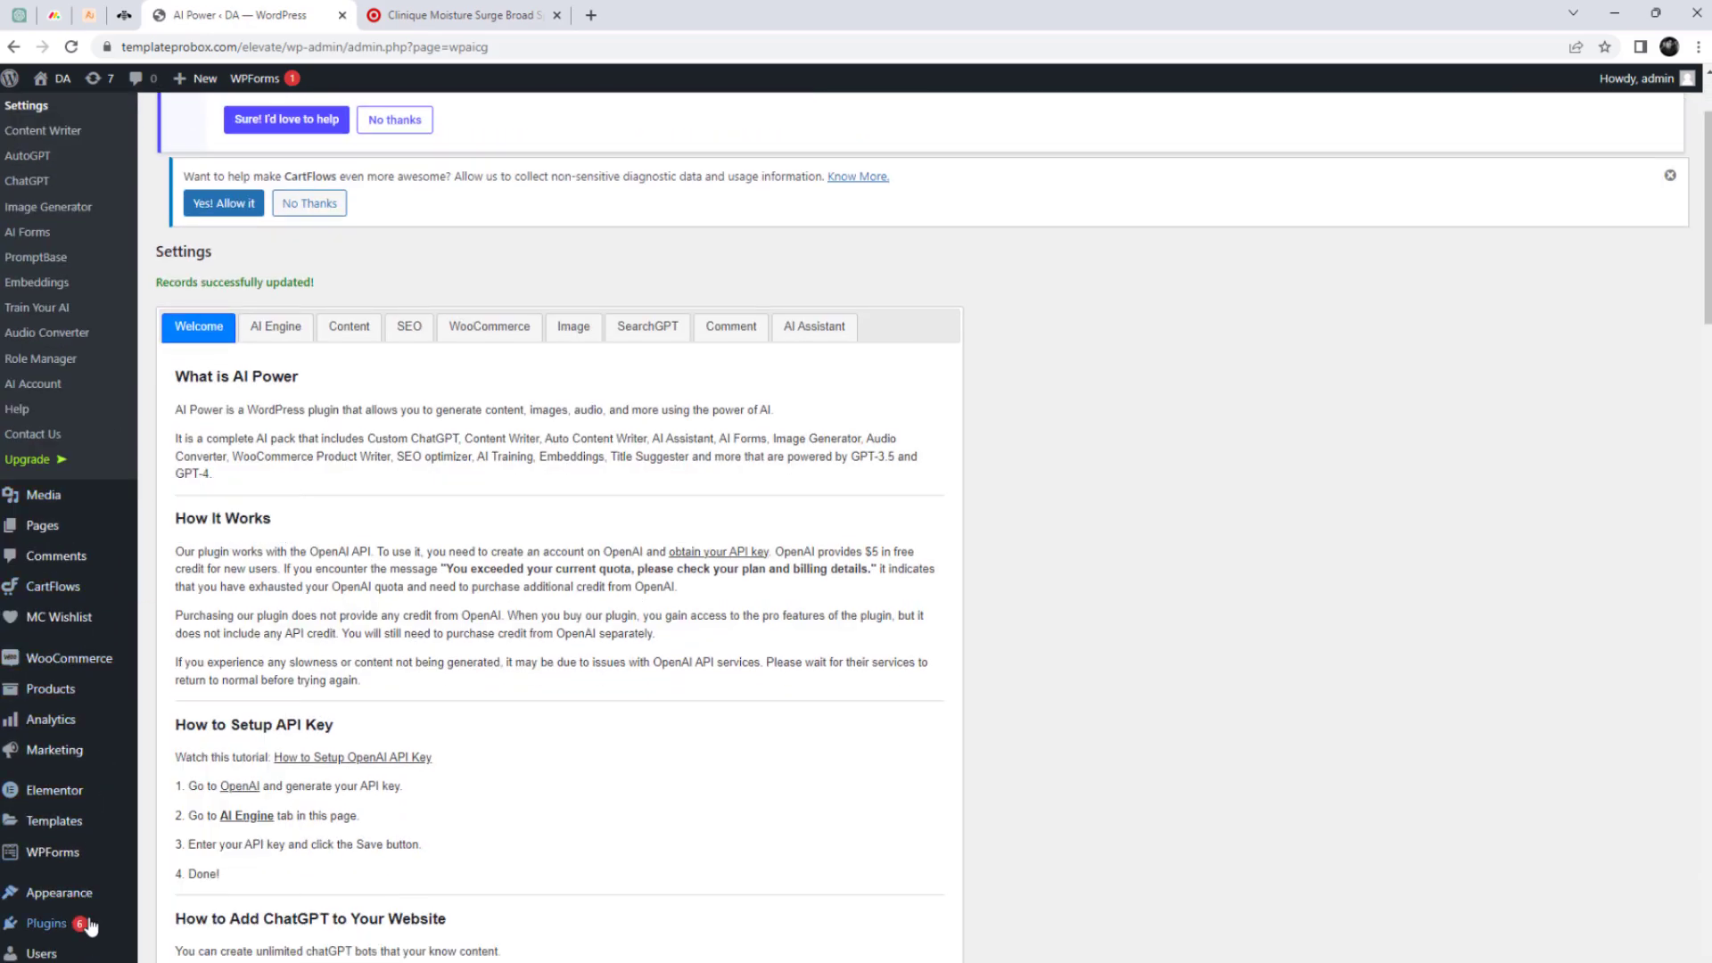
pyautogui.moveTo(50, 688)
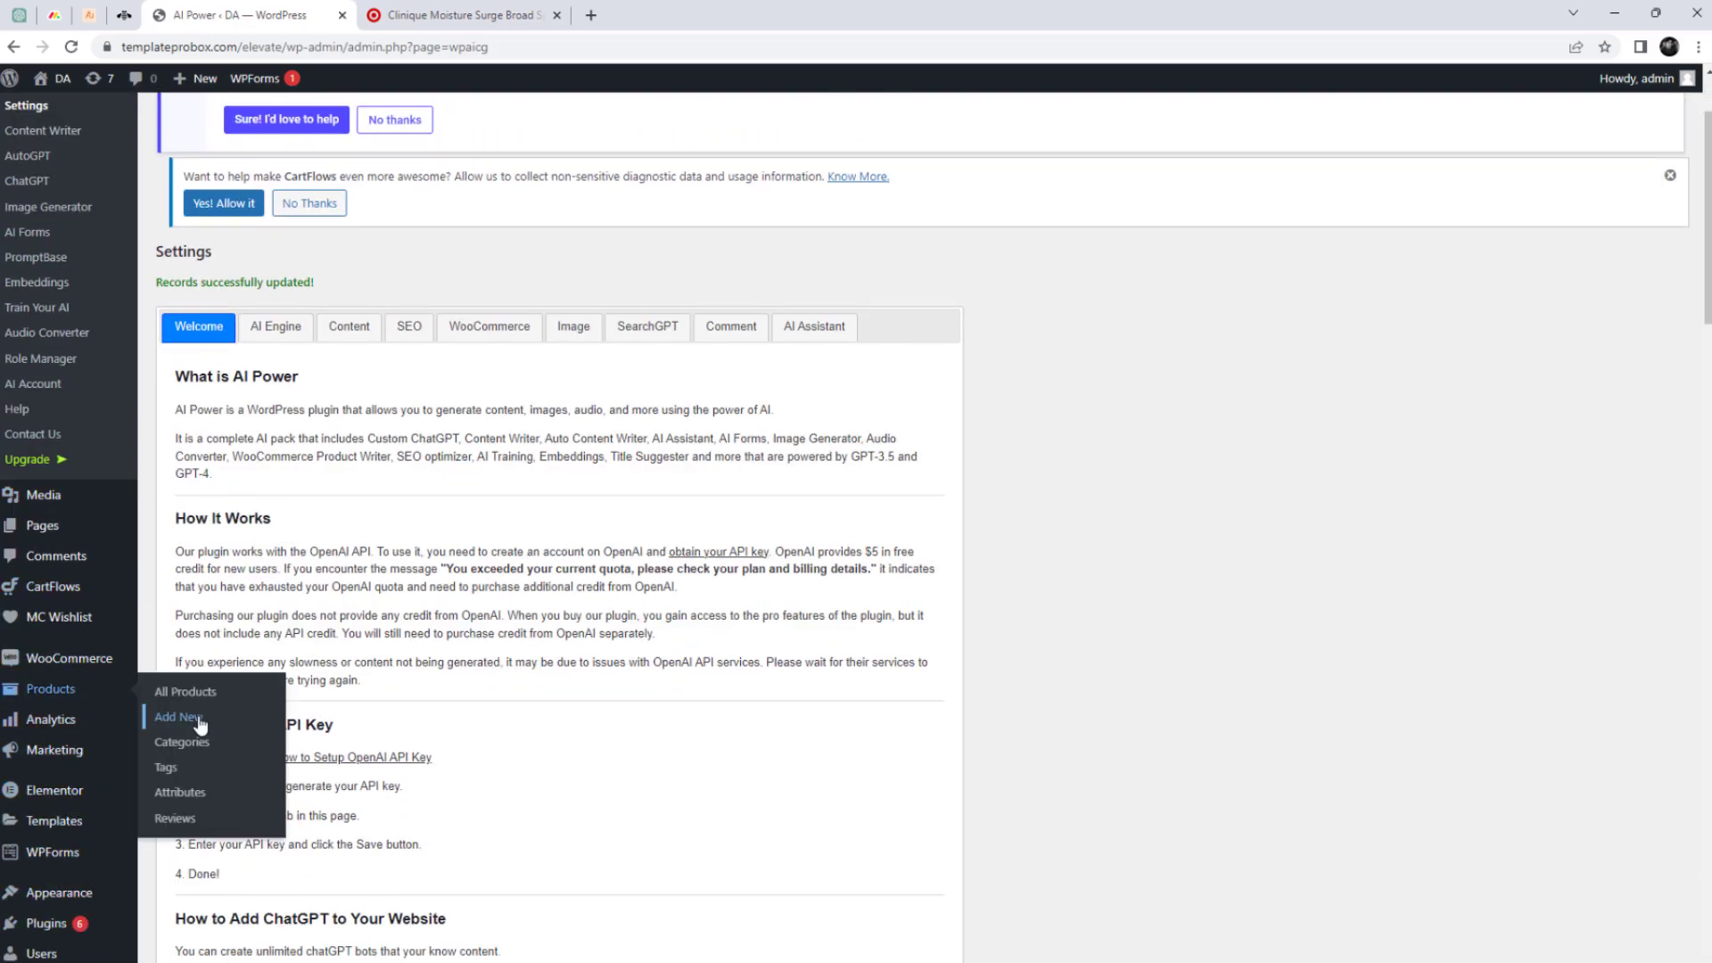
pyautogui.click(178, 717)
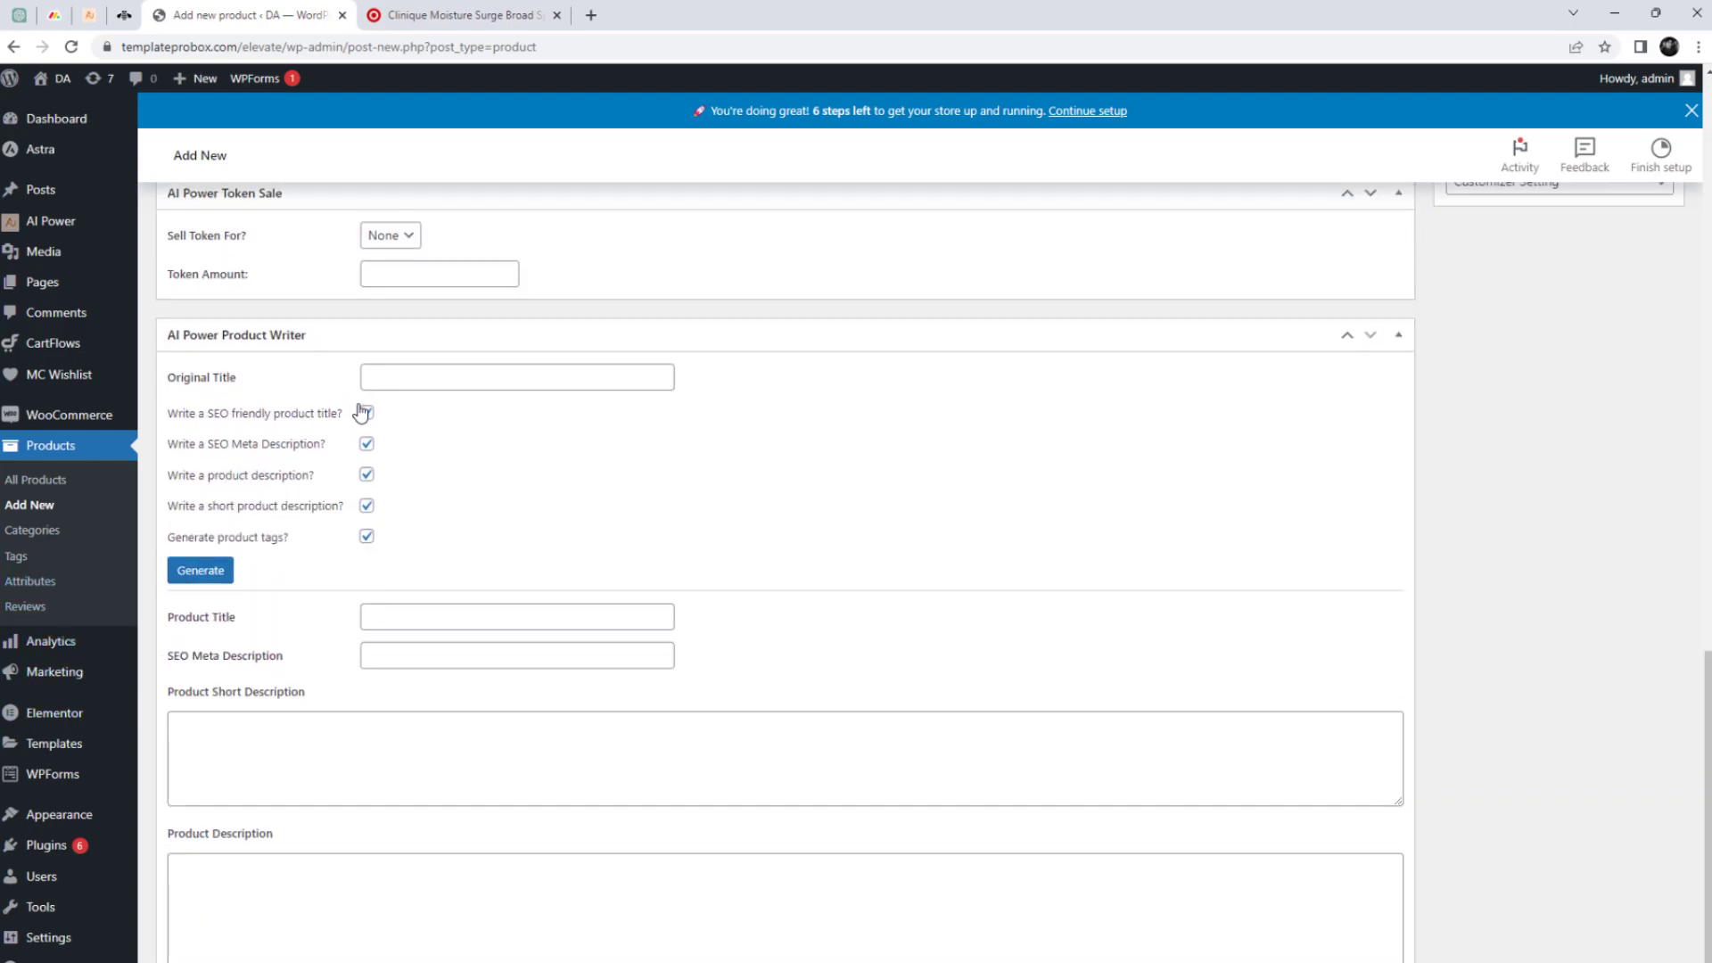
# Step: Generate AI title, meta description, descriptions and tags from 'Calvin Klein Eternity For Men'
pyautogui.click(515, 376)
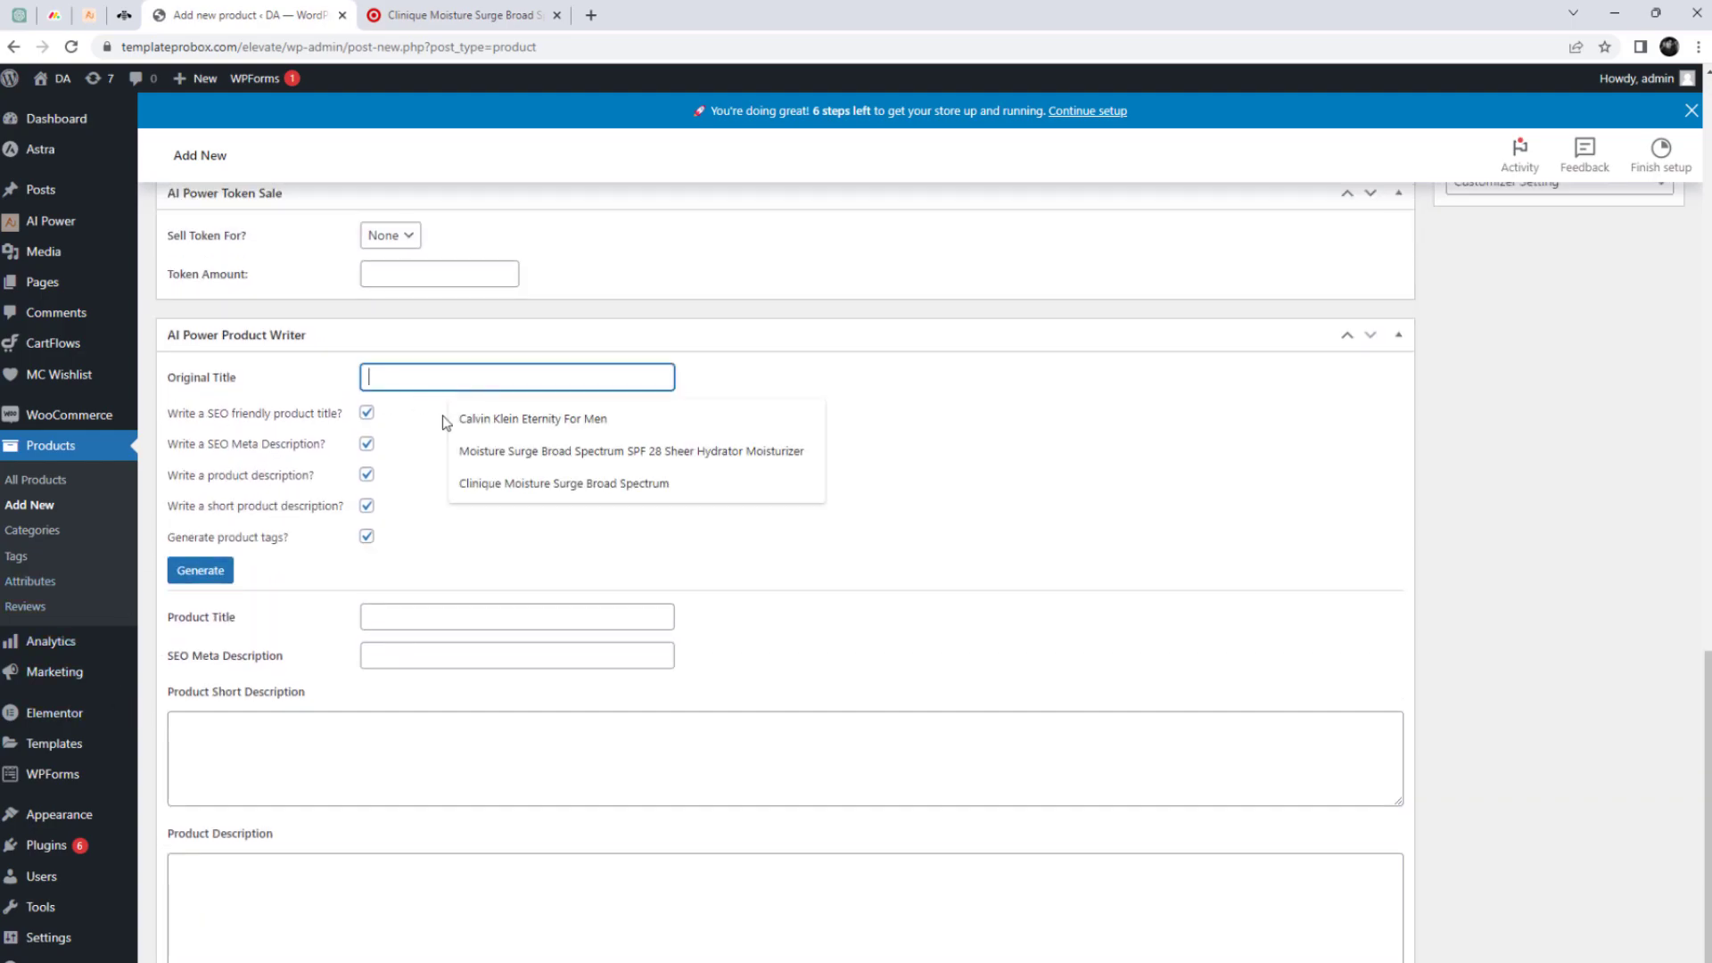
pyautogui.click(534, 419)
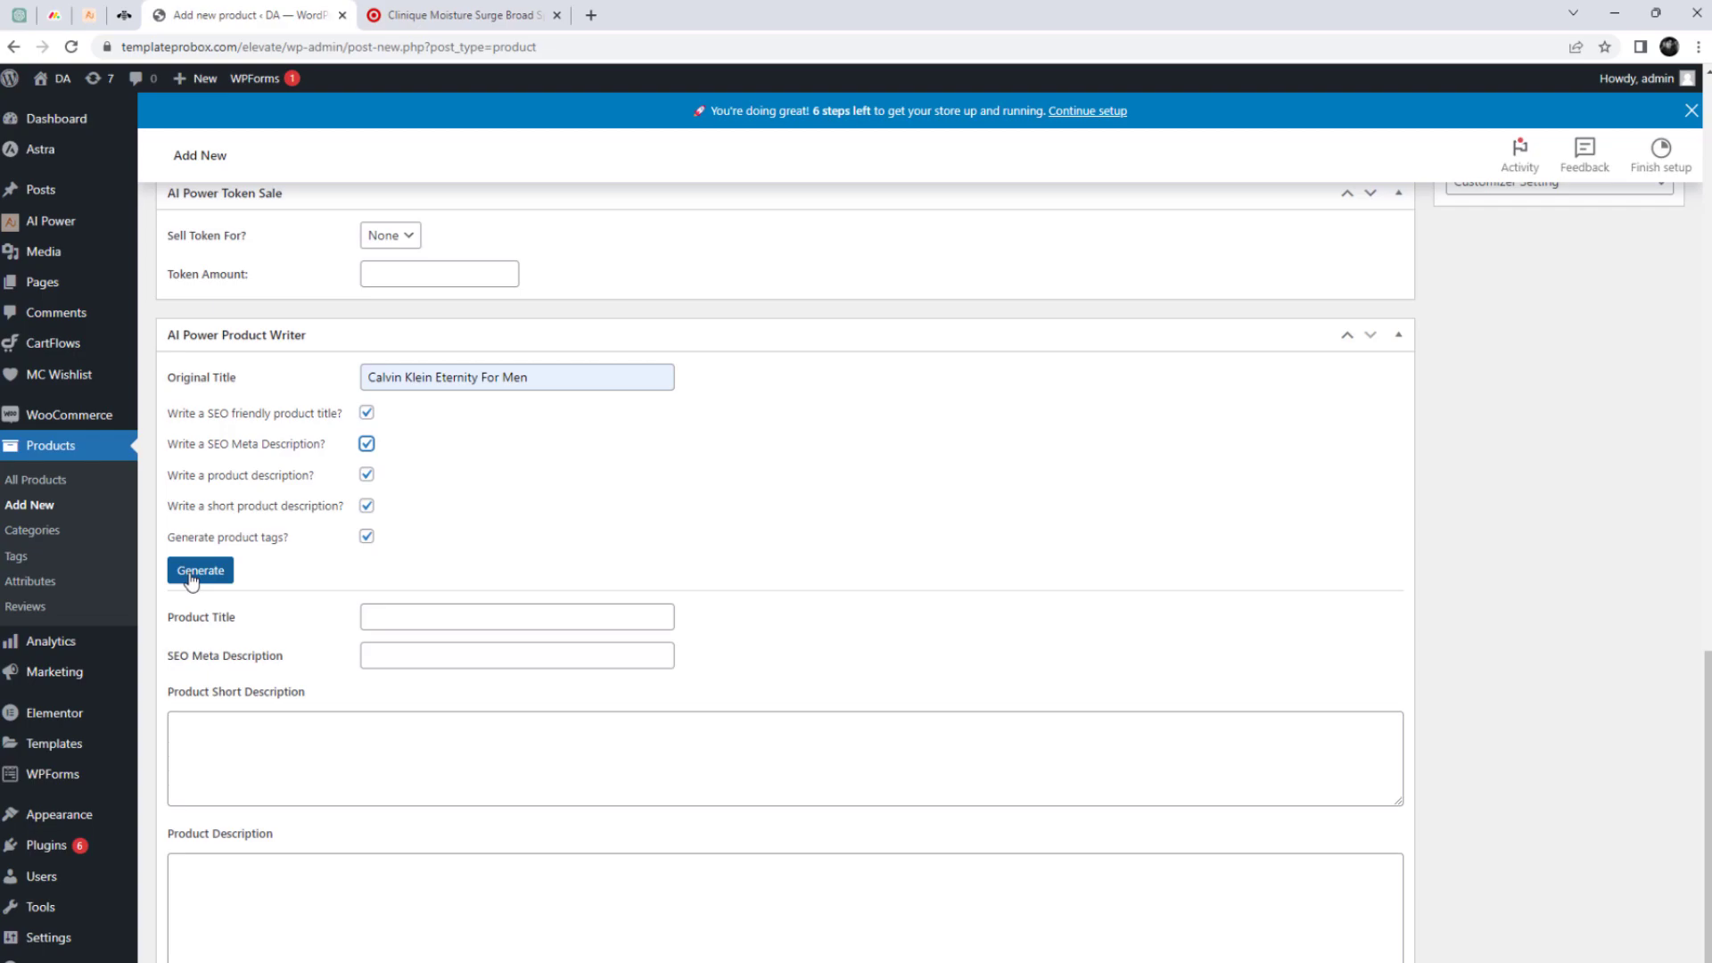
pyautogui.moveTo(287, 361)
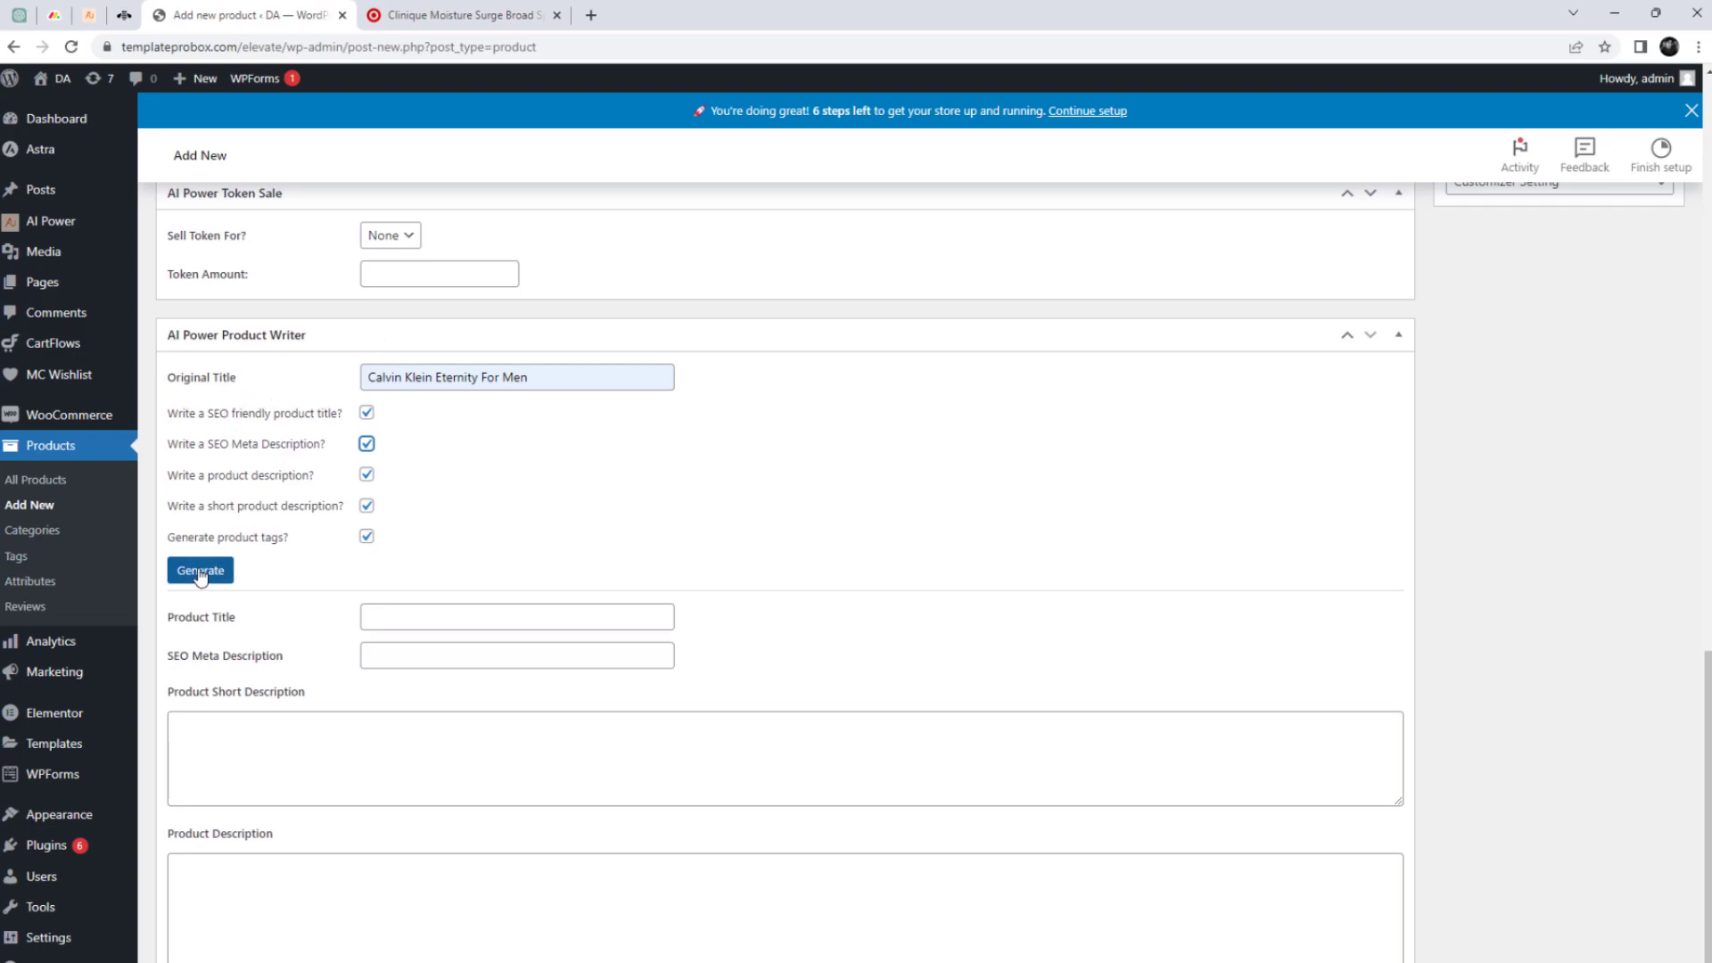
pyautogui.click(200, 570)
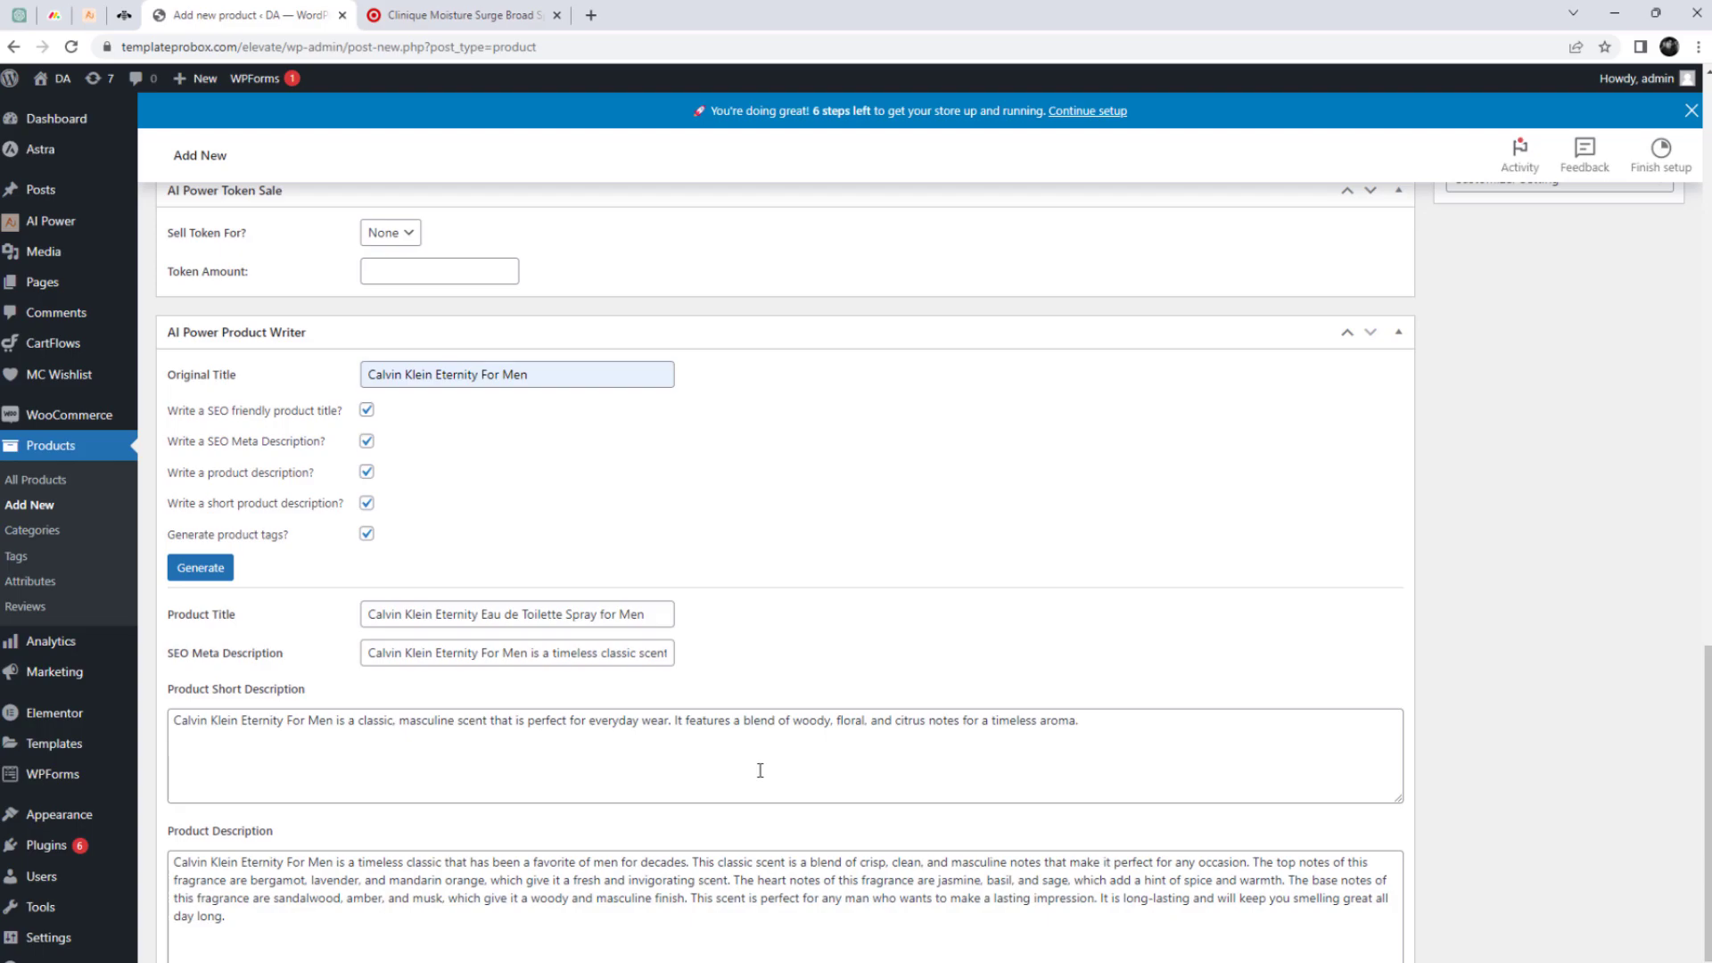
pyautogui.scroll(-3)
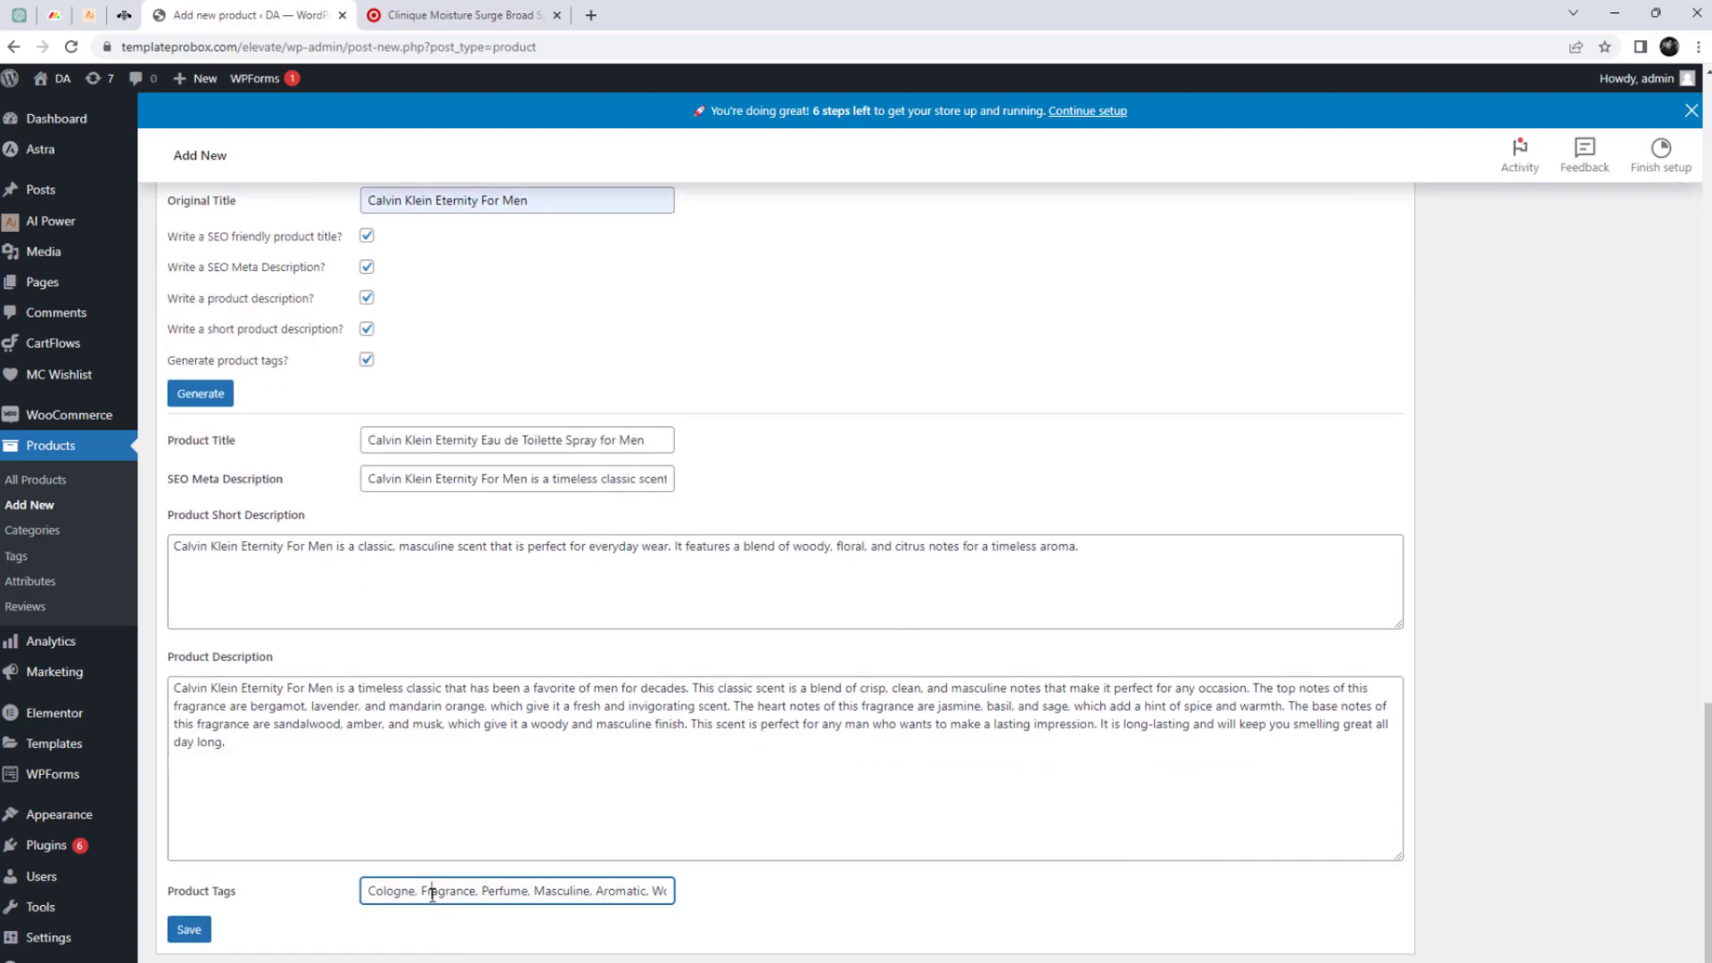
pyautogui.scroll(-3)
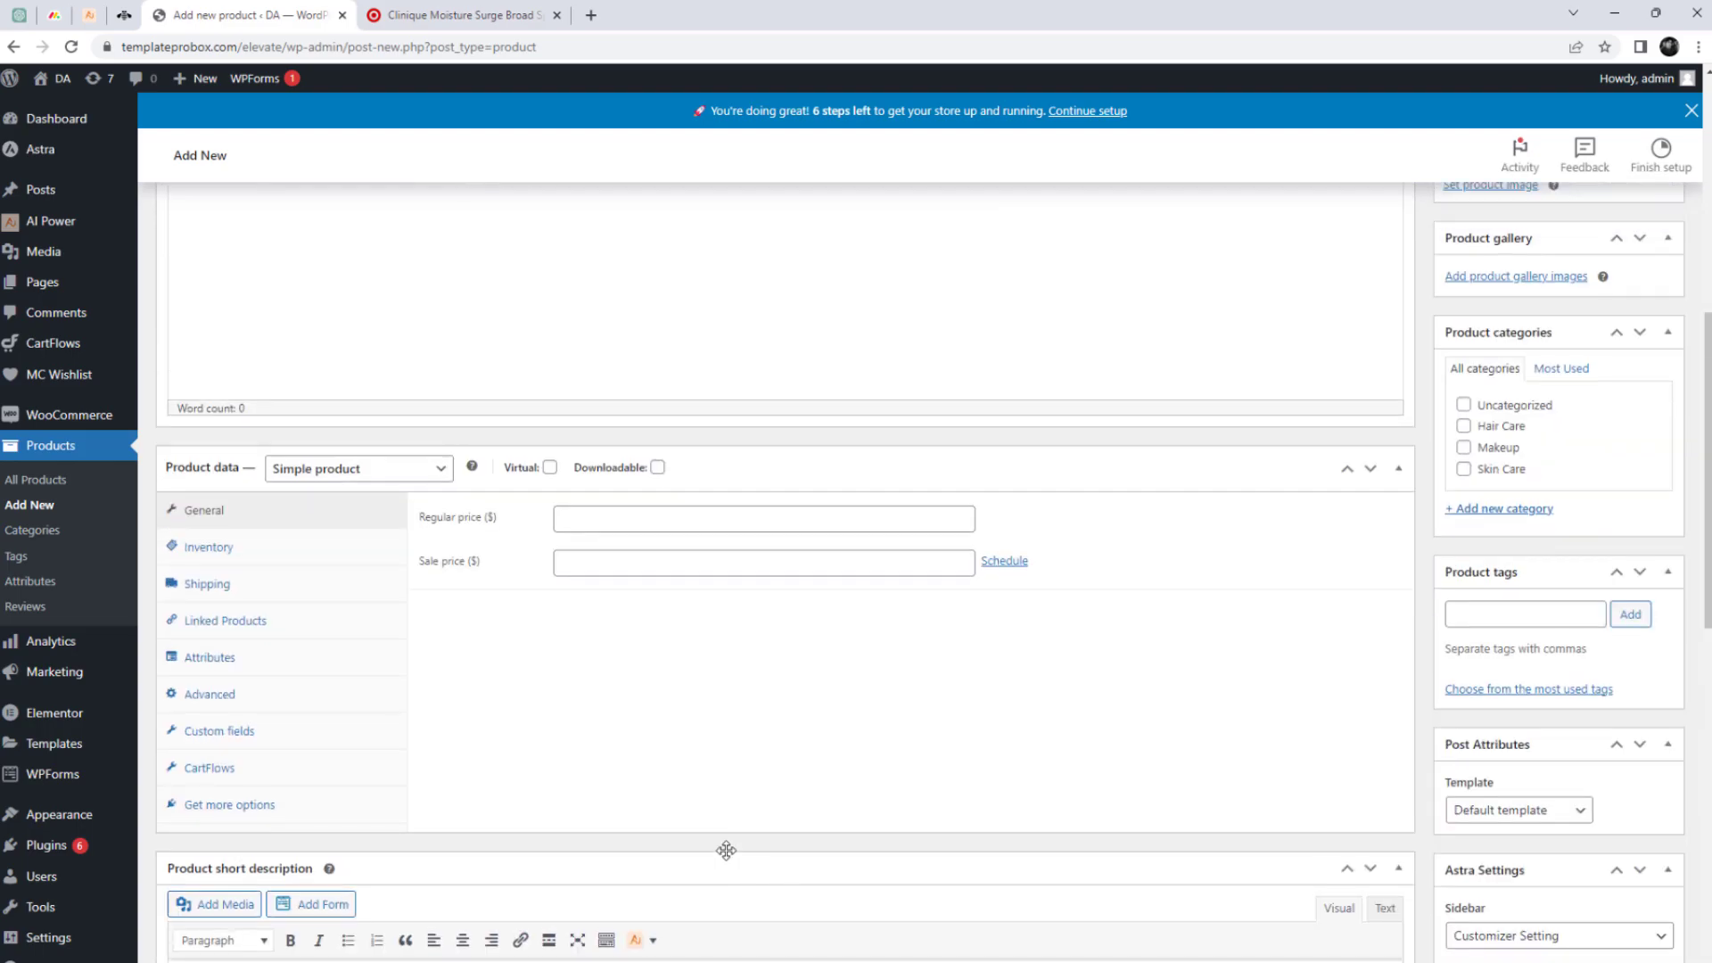
# Step: Set regular price $50.00, tick the Makeup category, publish, and view the product
pyautogui.click(762, 517)
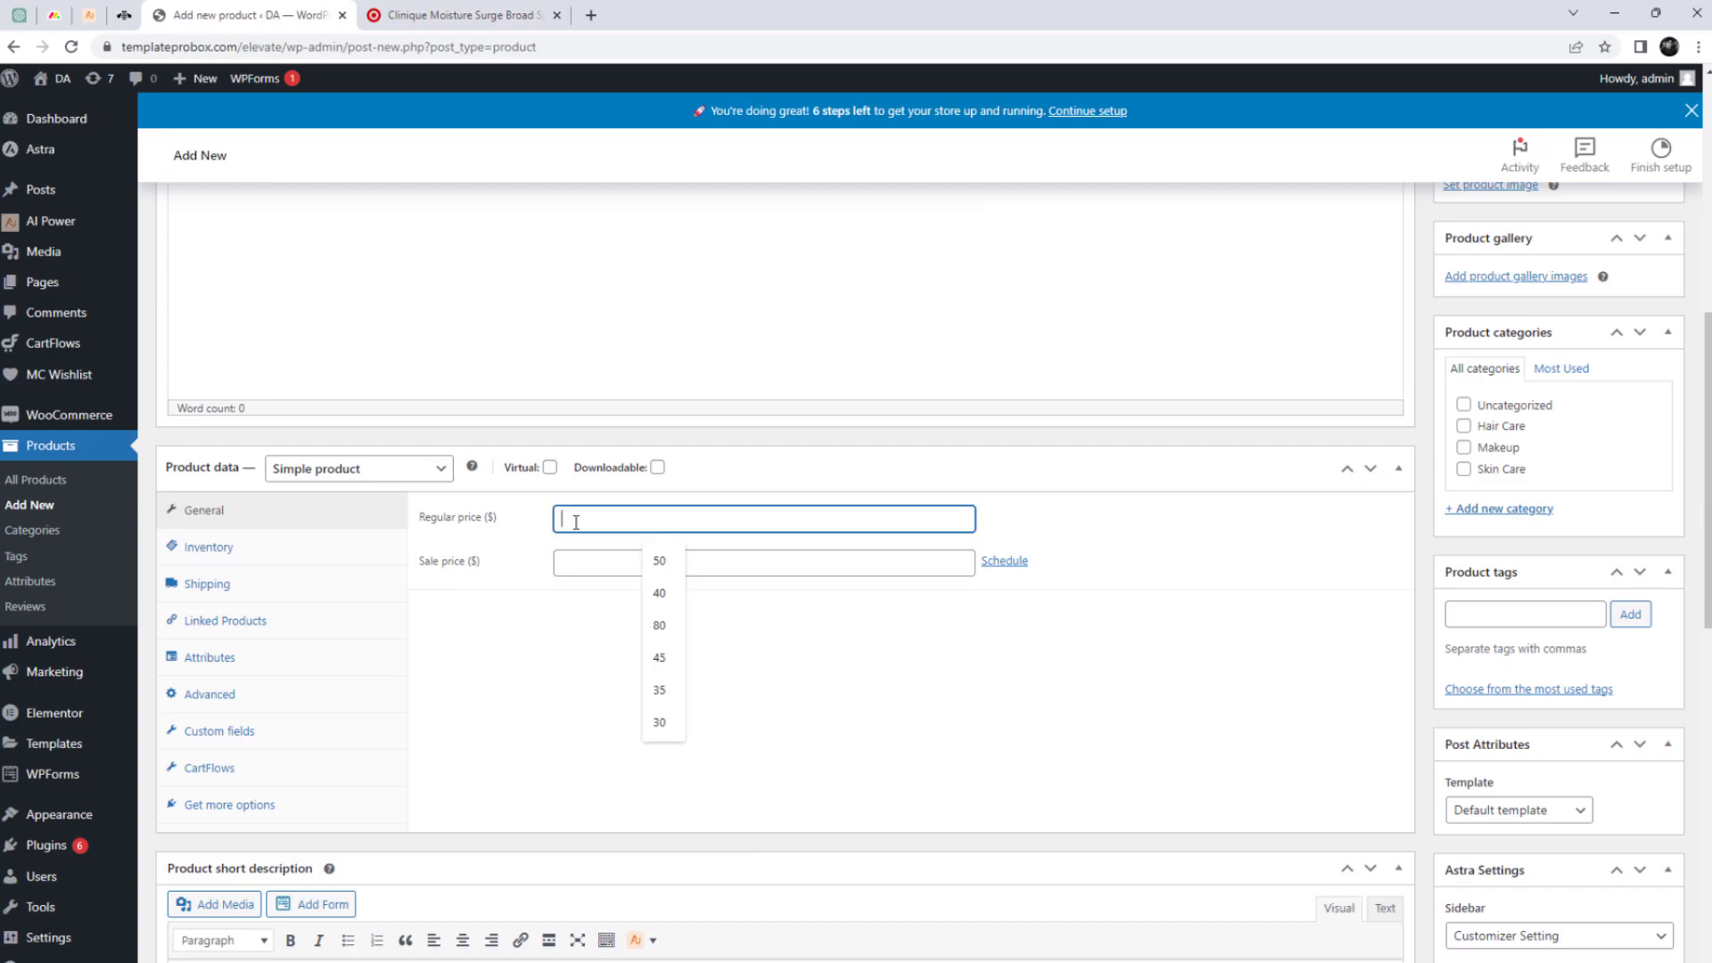
pyautogui.click(660, 593)
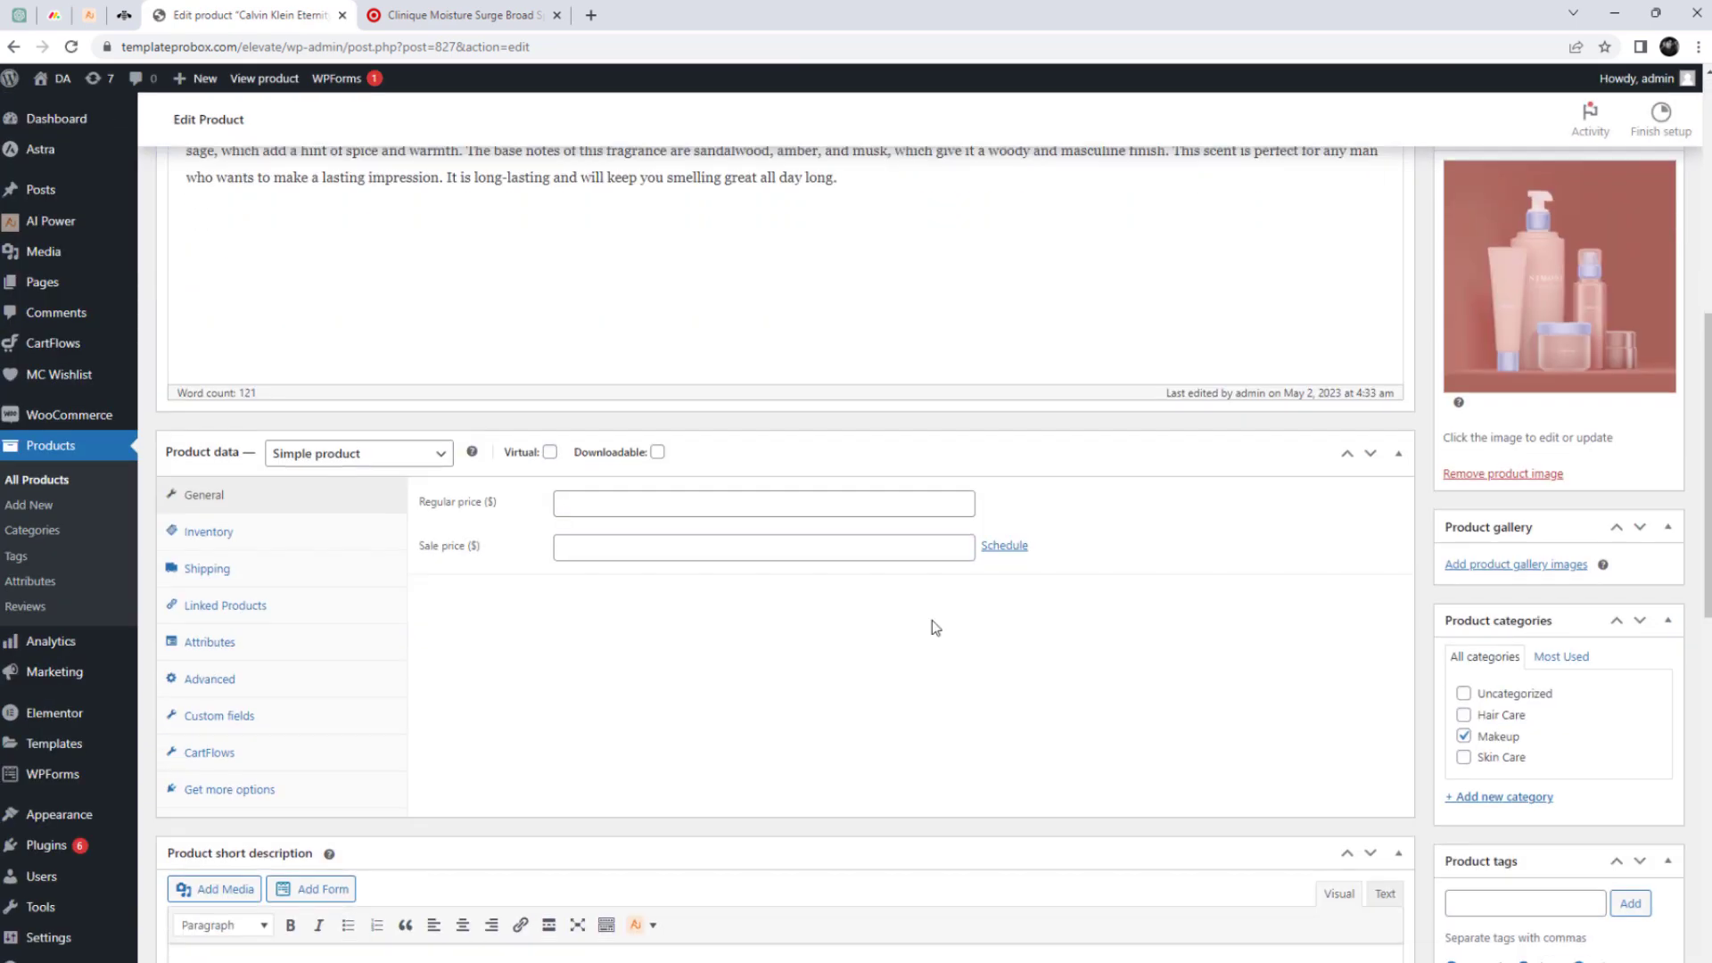
pyautogui.click(763, 502)
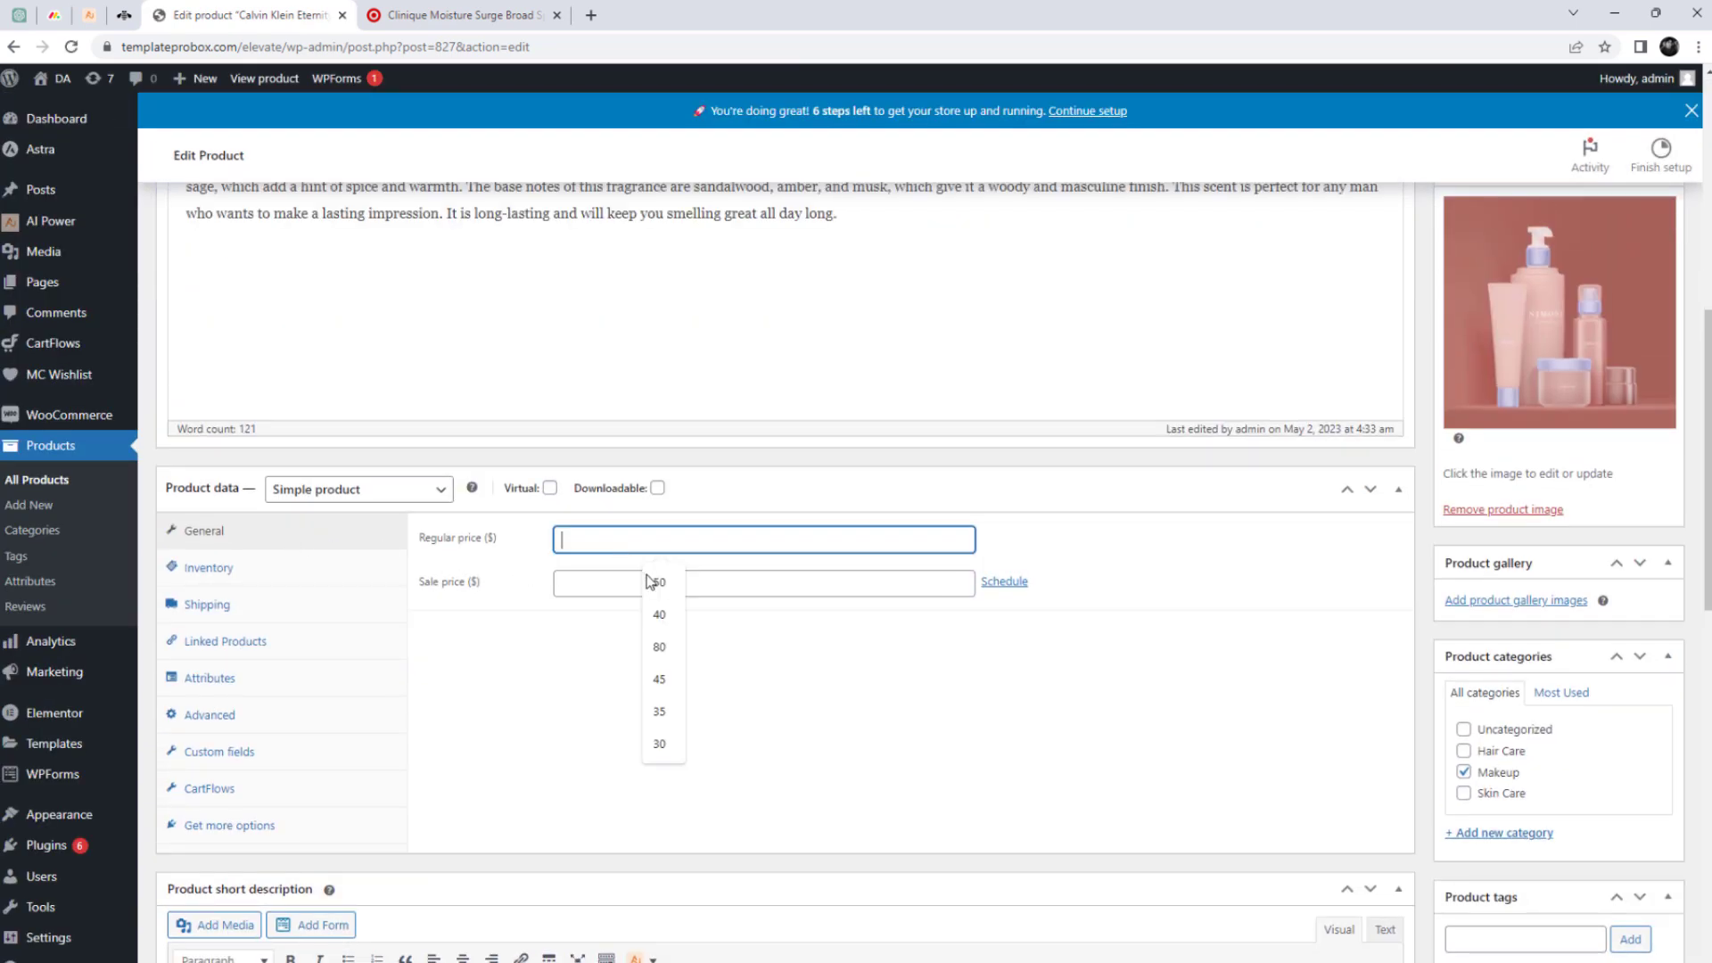
pyautogui.click(1643, 710)
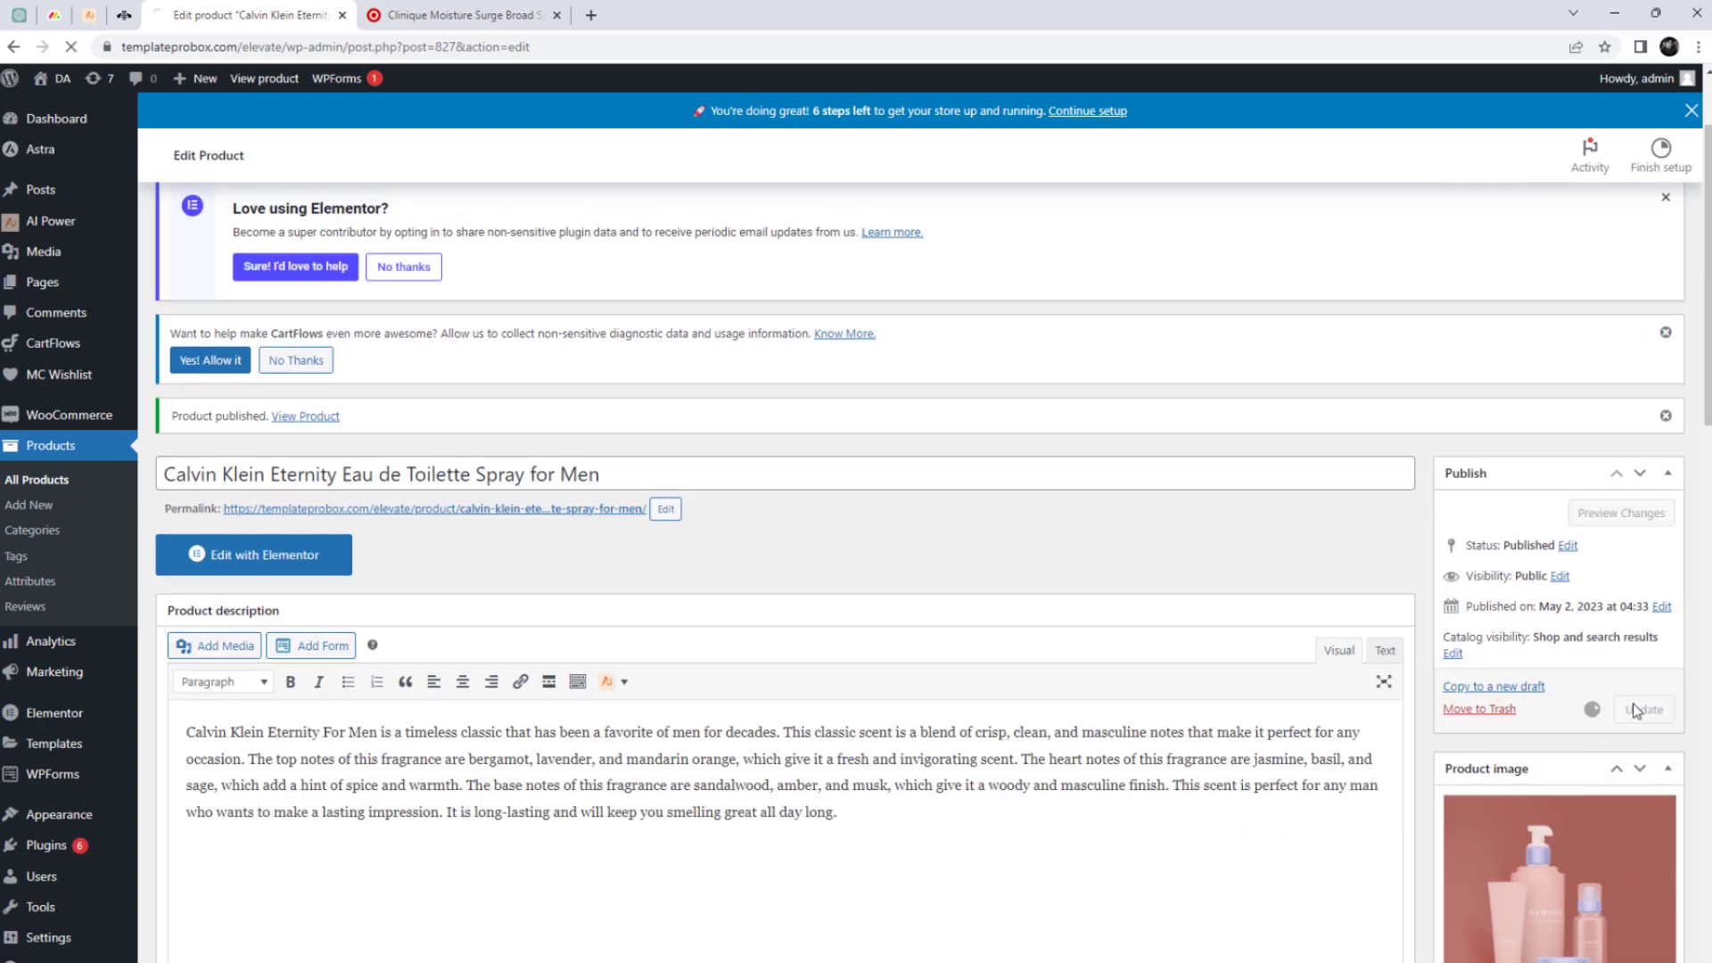
pyautogui.click(1643, 710)
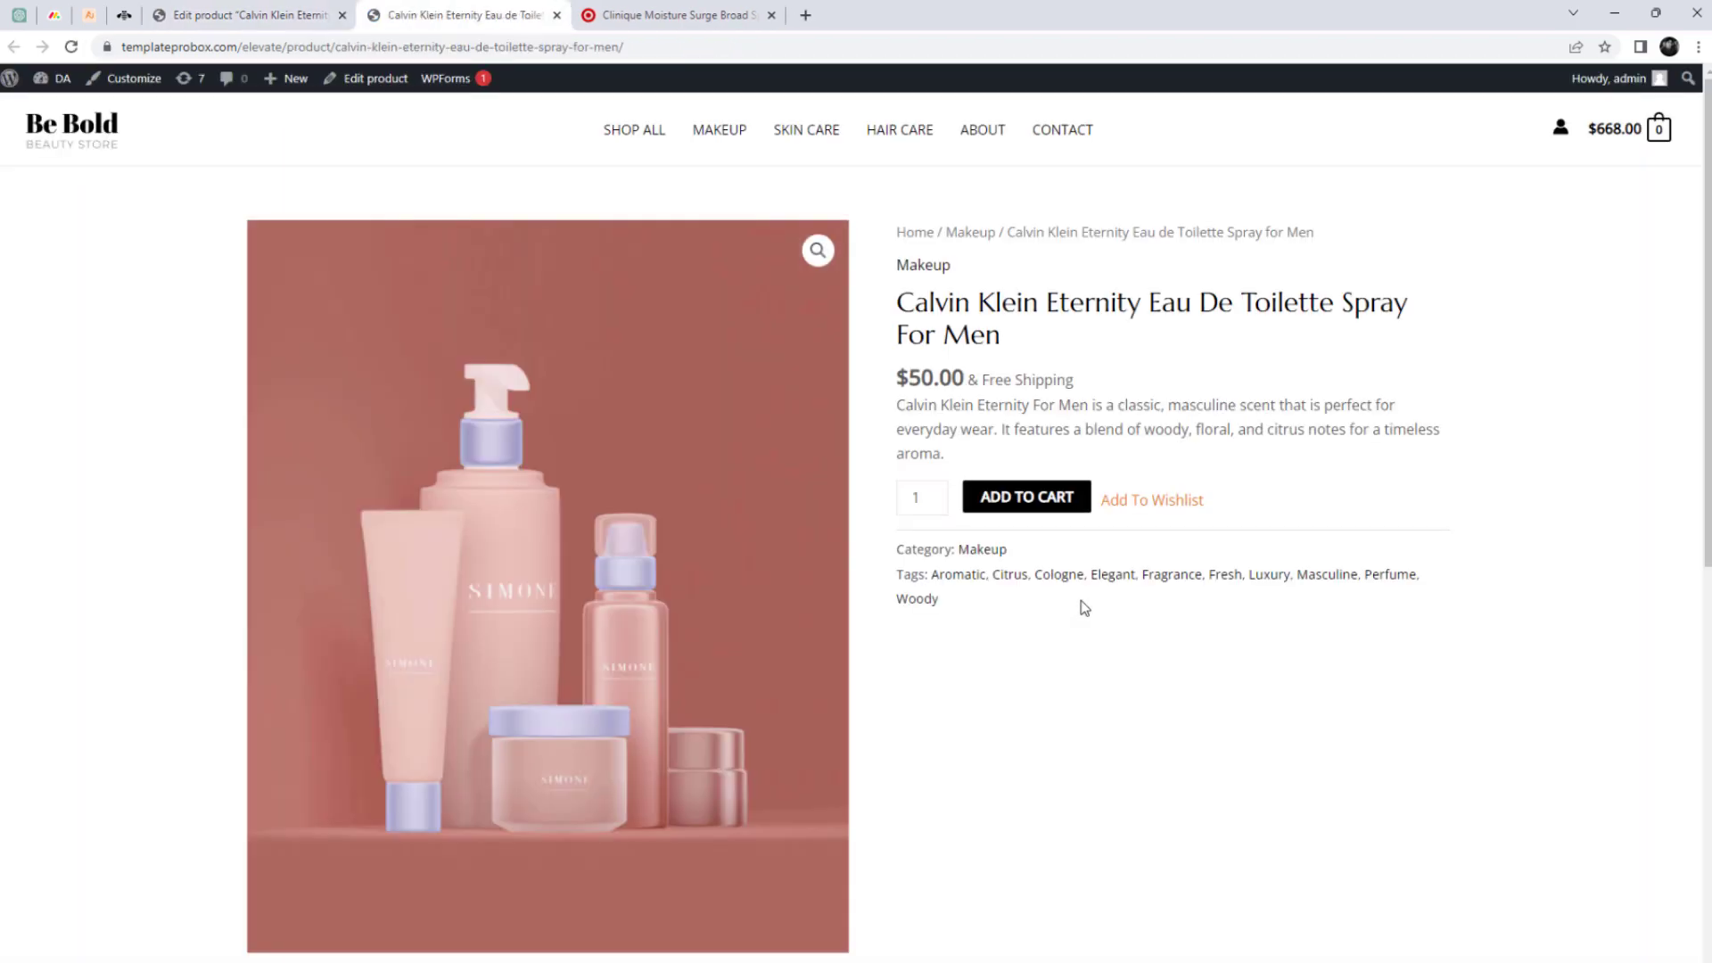
# Step: Review the live Calvin Klein Eternity page, then return to All Products in the admin
pyautogui.scroll(-3)
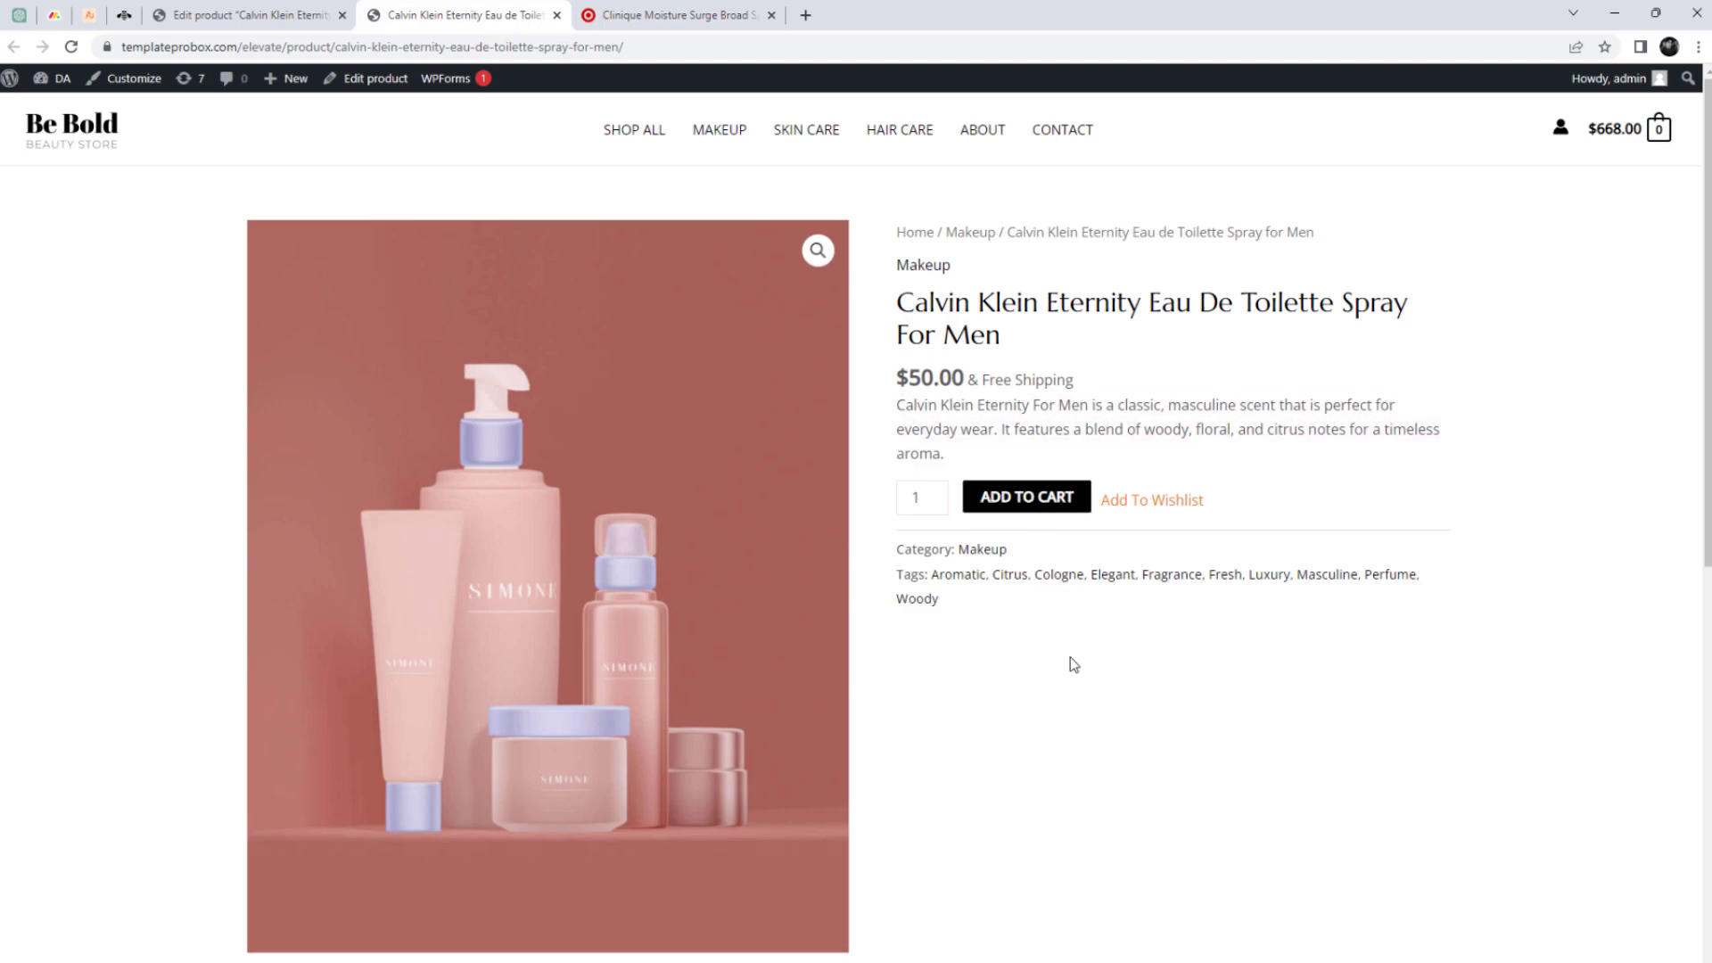
pyautogui.moveTo(1074, 707)
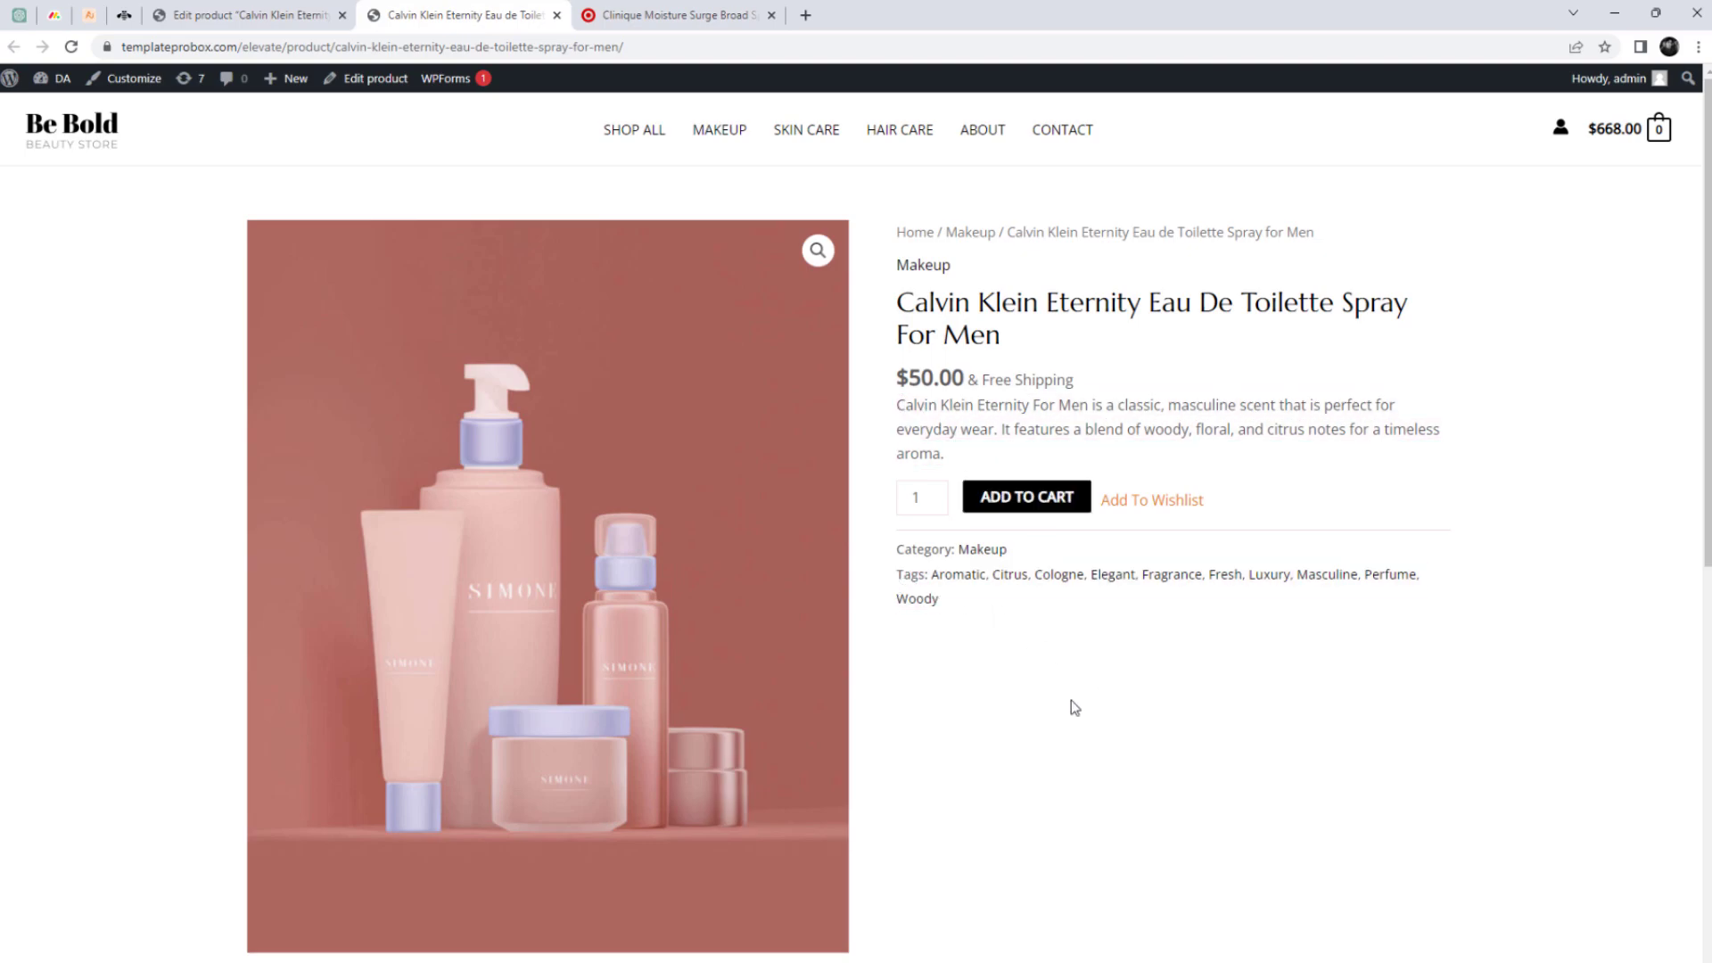
pyautogui.click(246, 14)
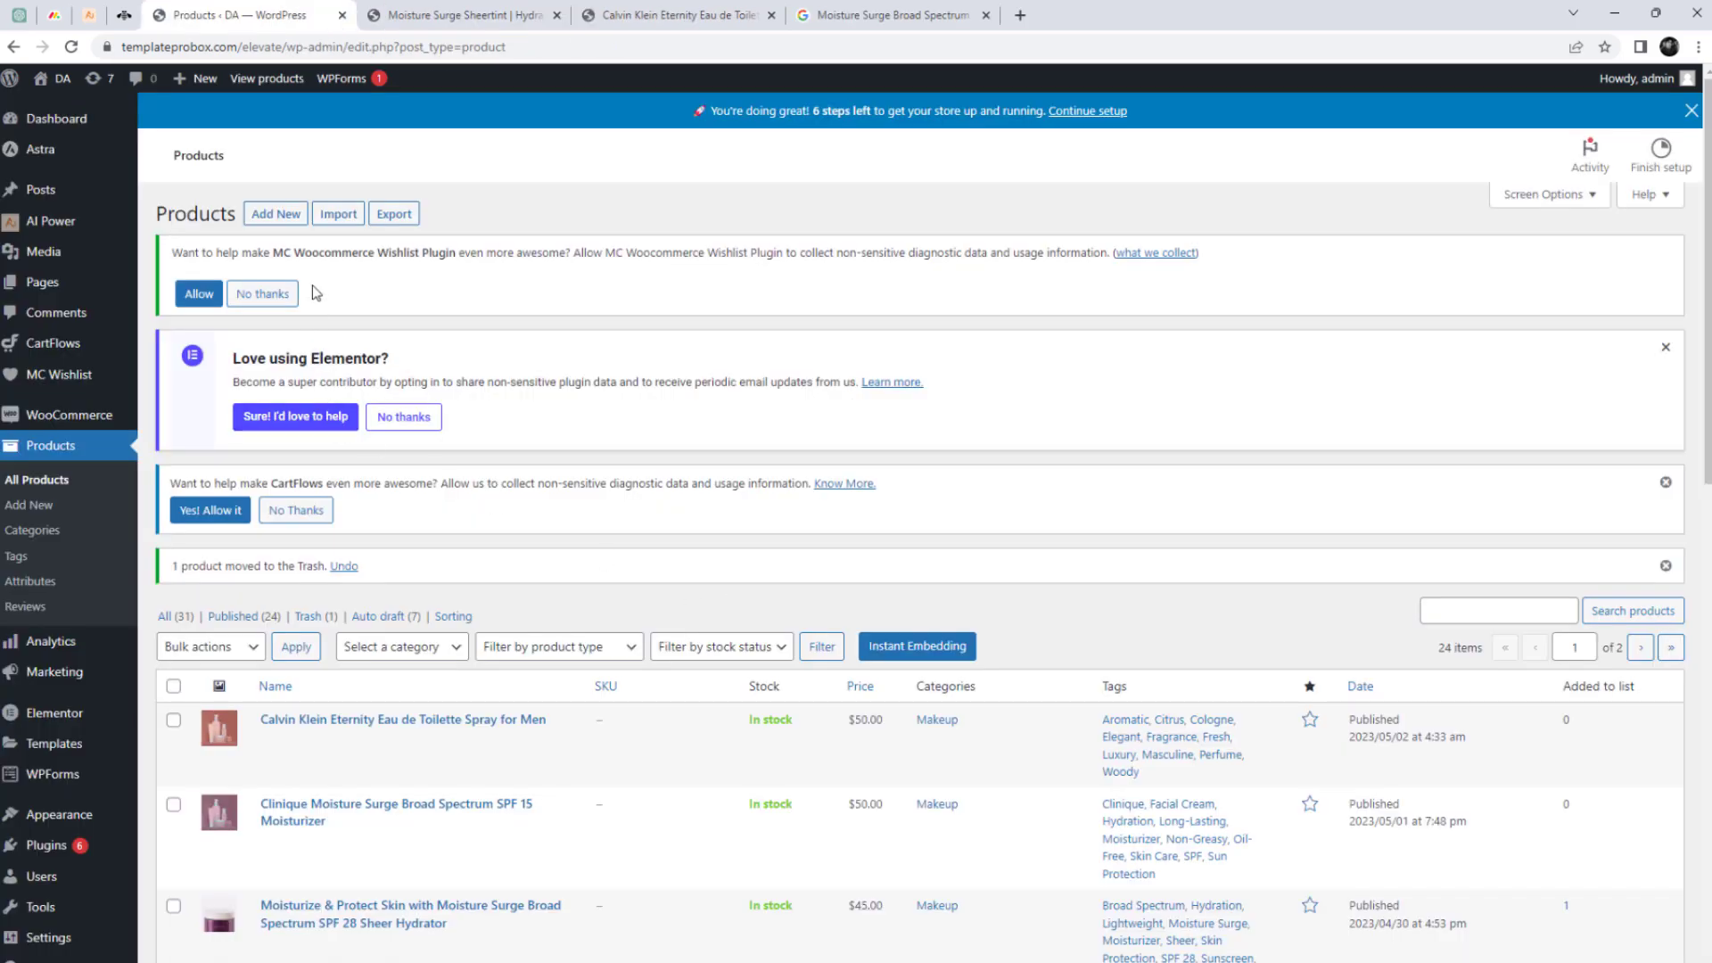
# Step: Add a product from original title 'Moisture Surge Sheertint', generate its AI content, and save
pyautogui.click(275, 213)
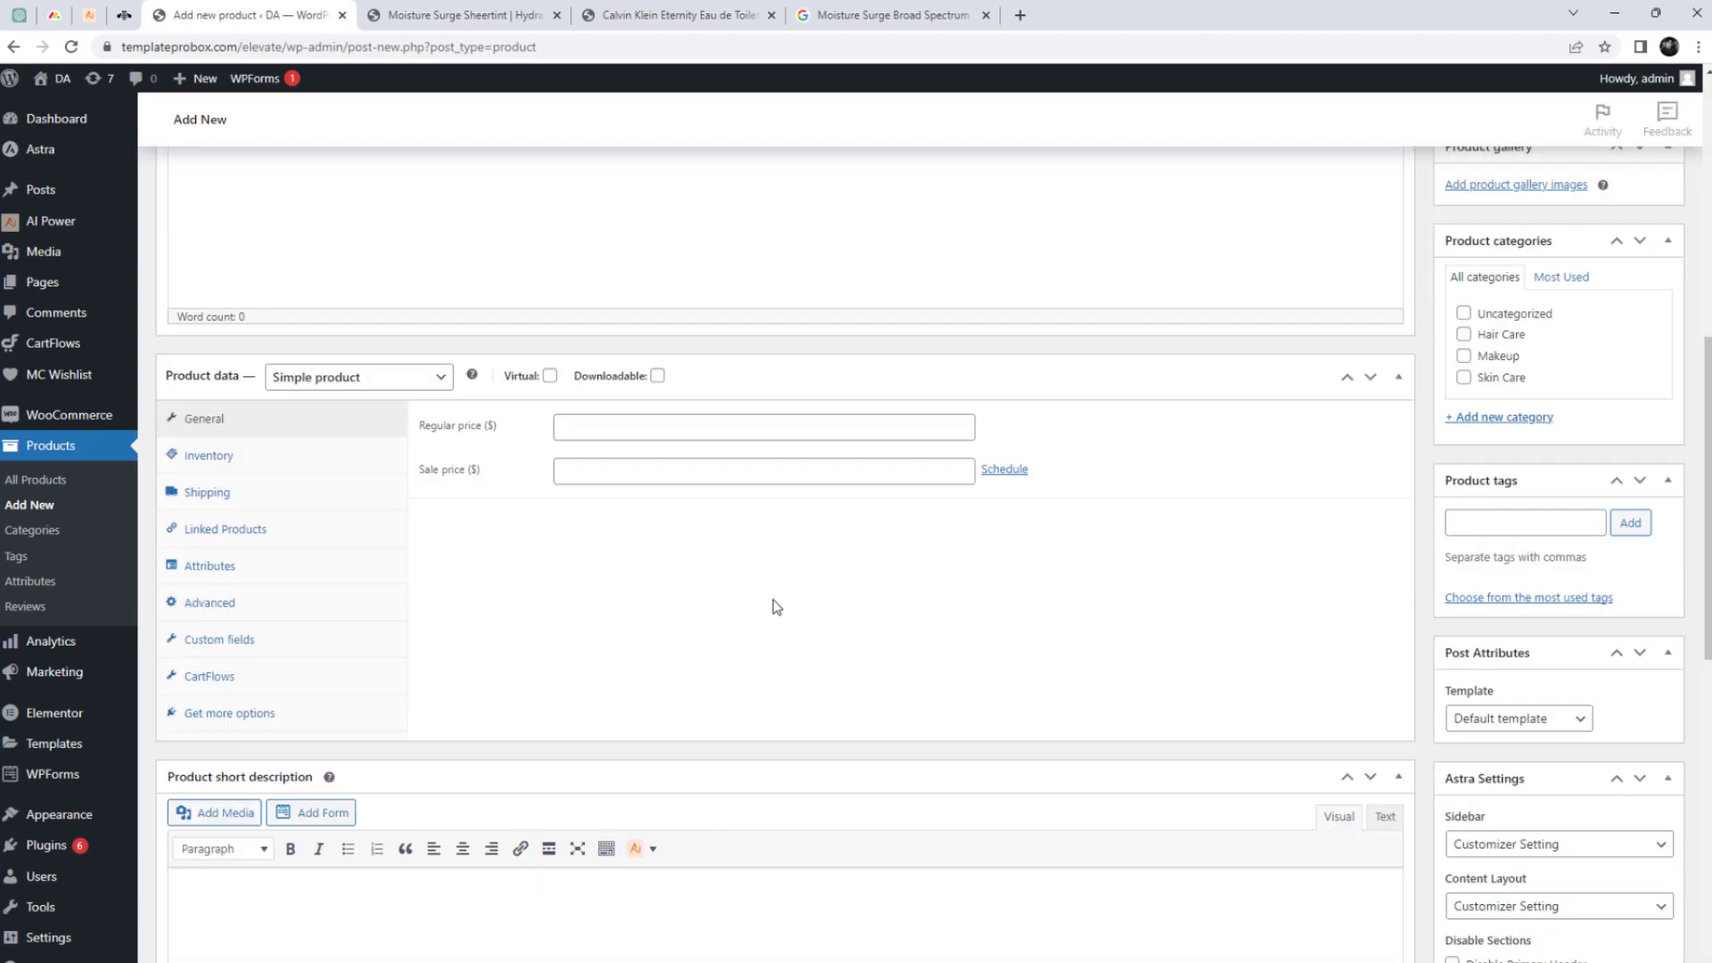
pyautogui.write('Moisture Surge Sheertint')
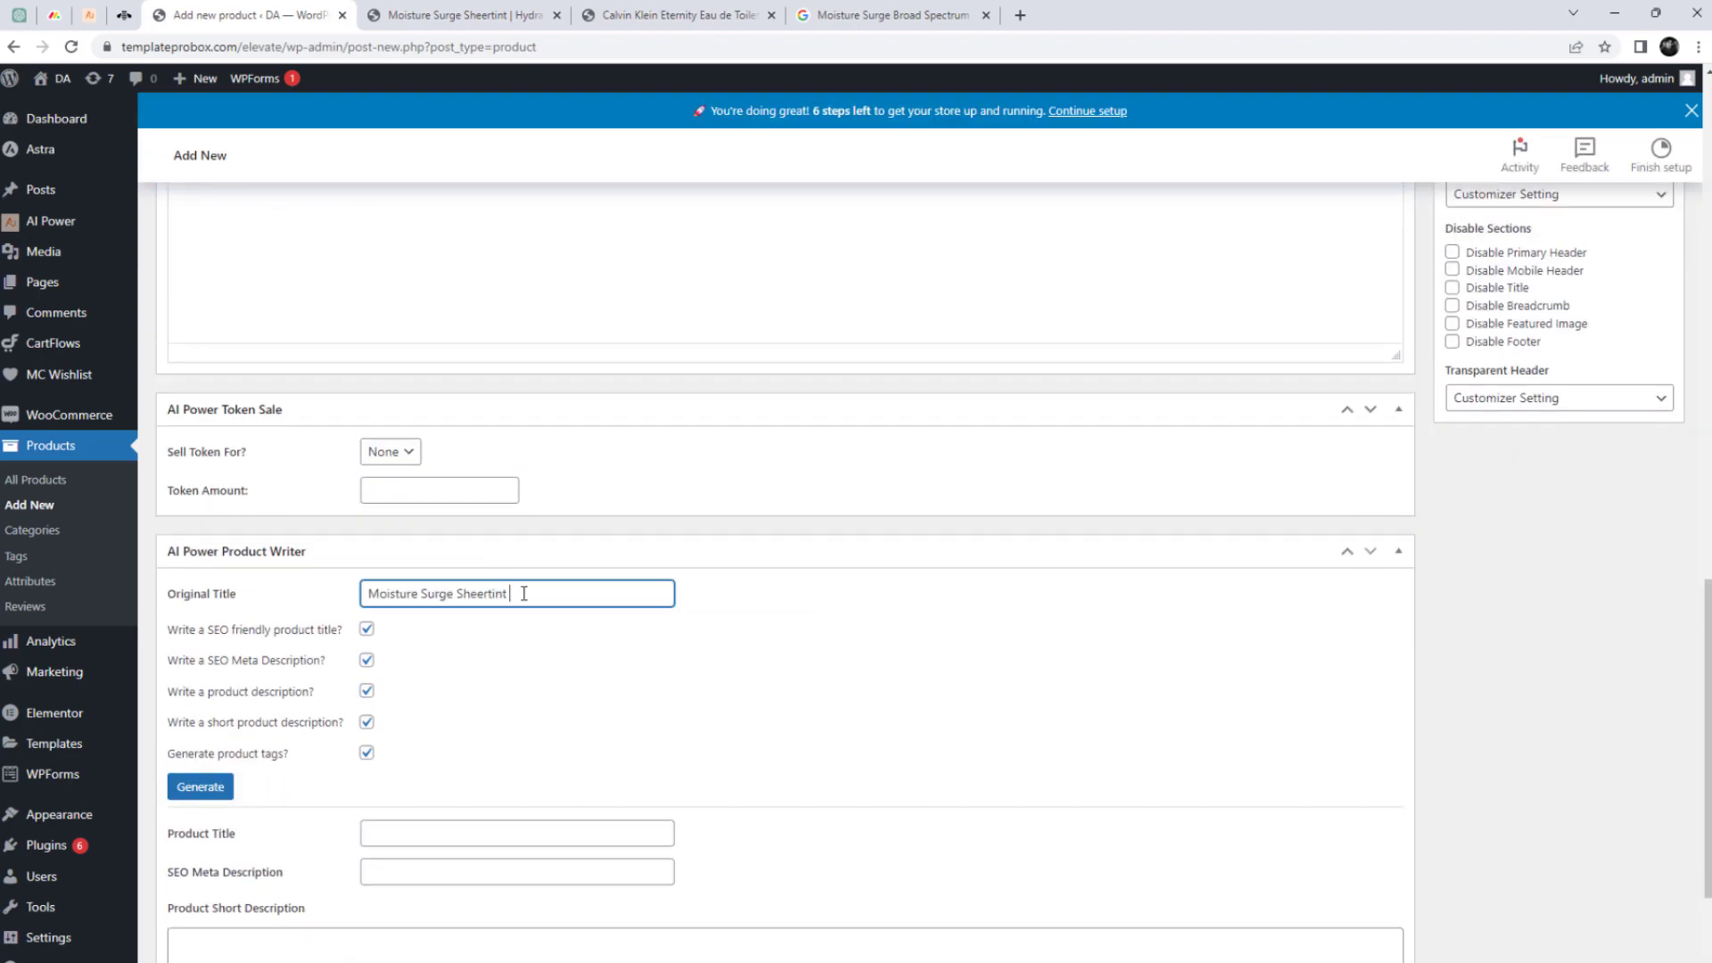
pyautogui.click(200, 787)
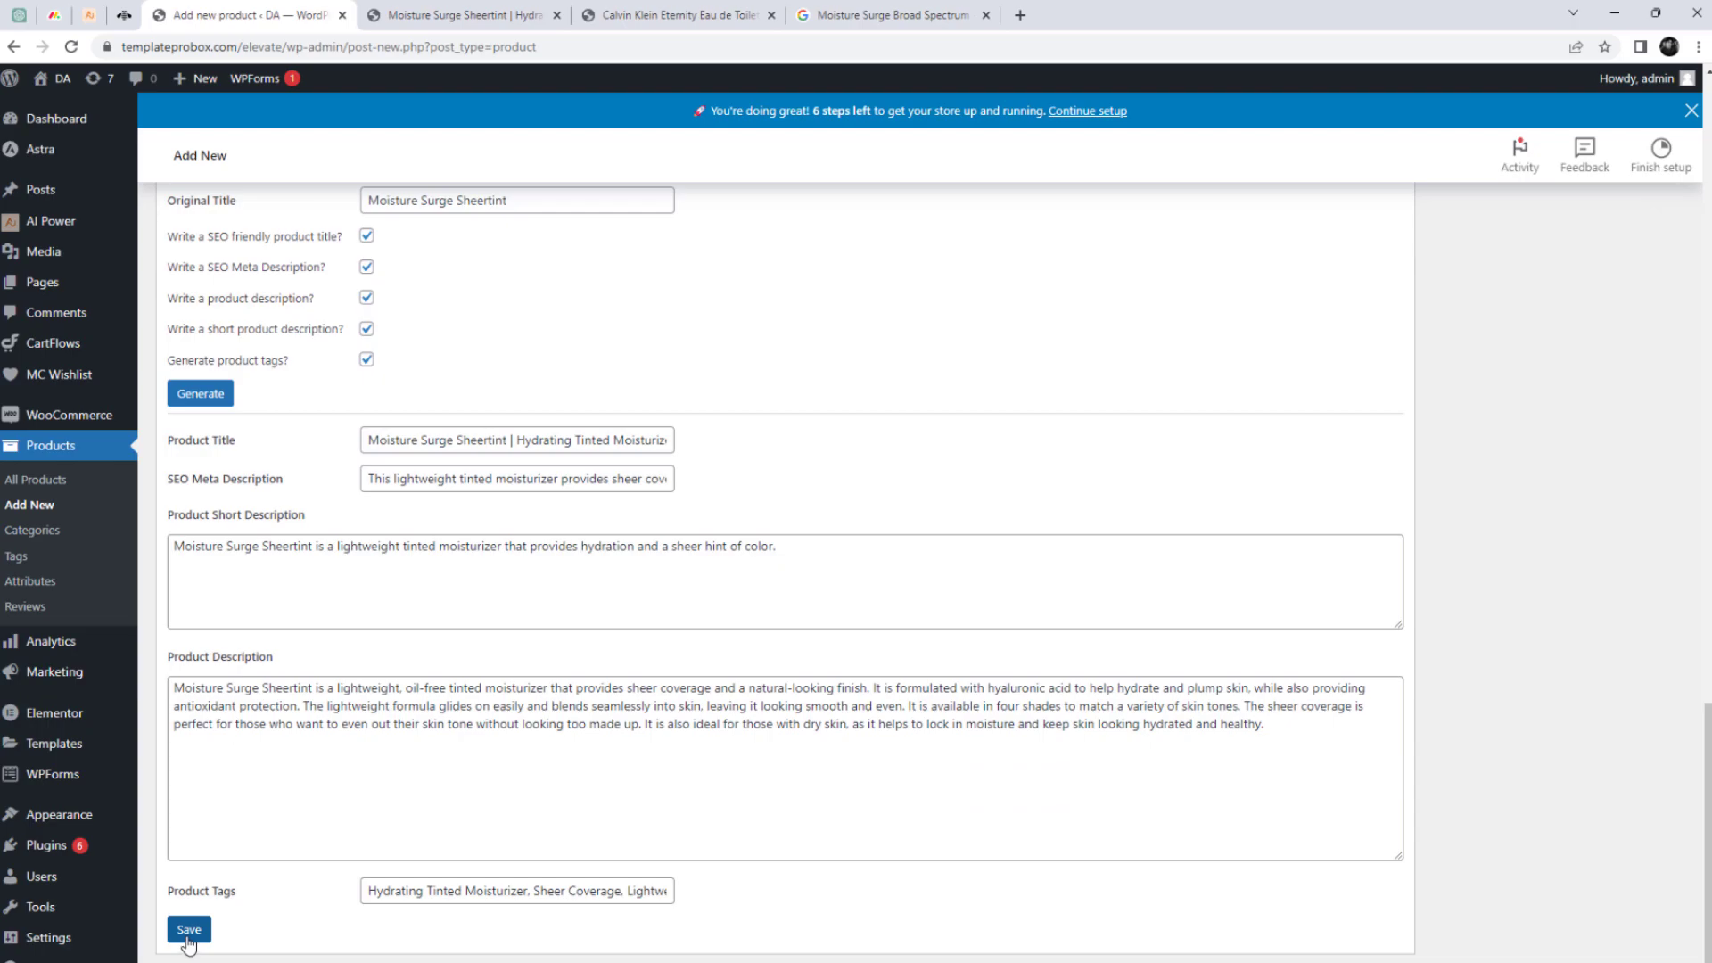
pyautogui.click(189, 930)
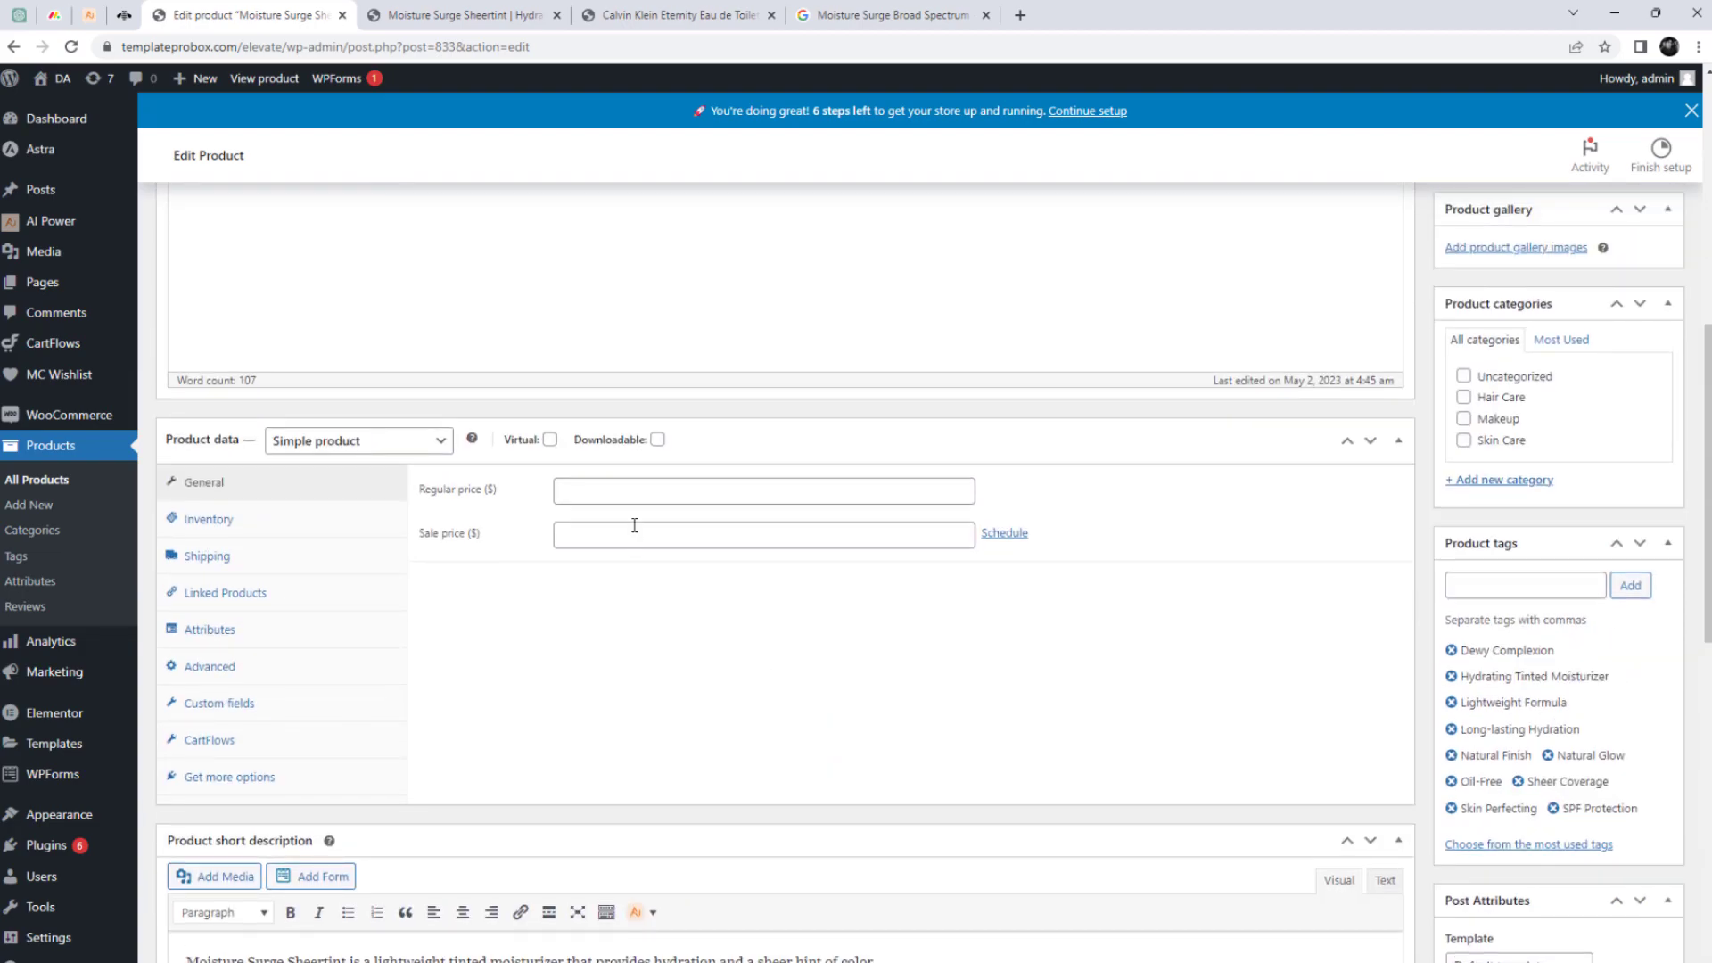
# Step: Price Moisture Surge Sheertint at 60 under Makeup, publish it, and check its tags
pyautogui.write('60')
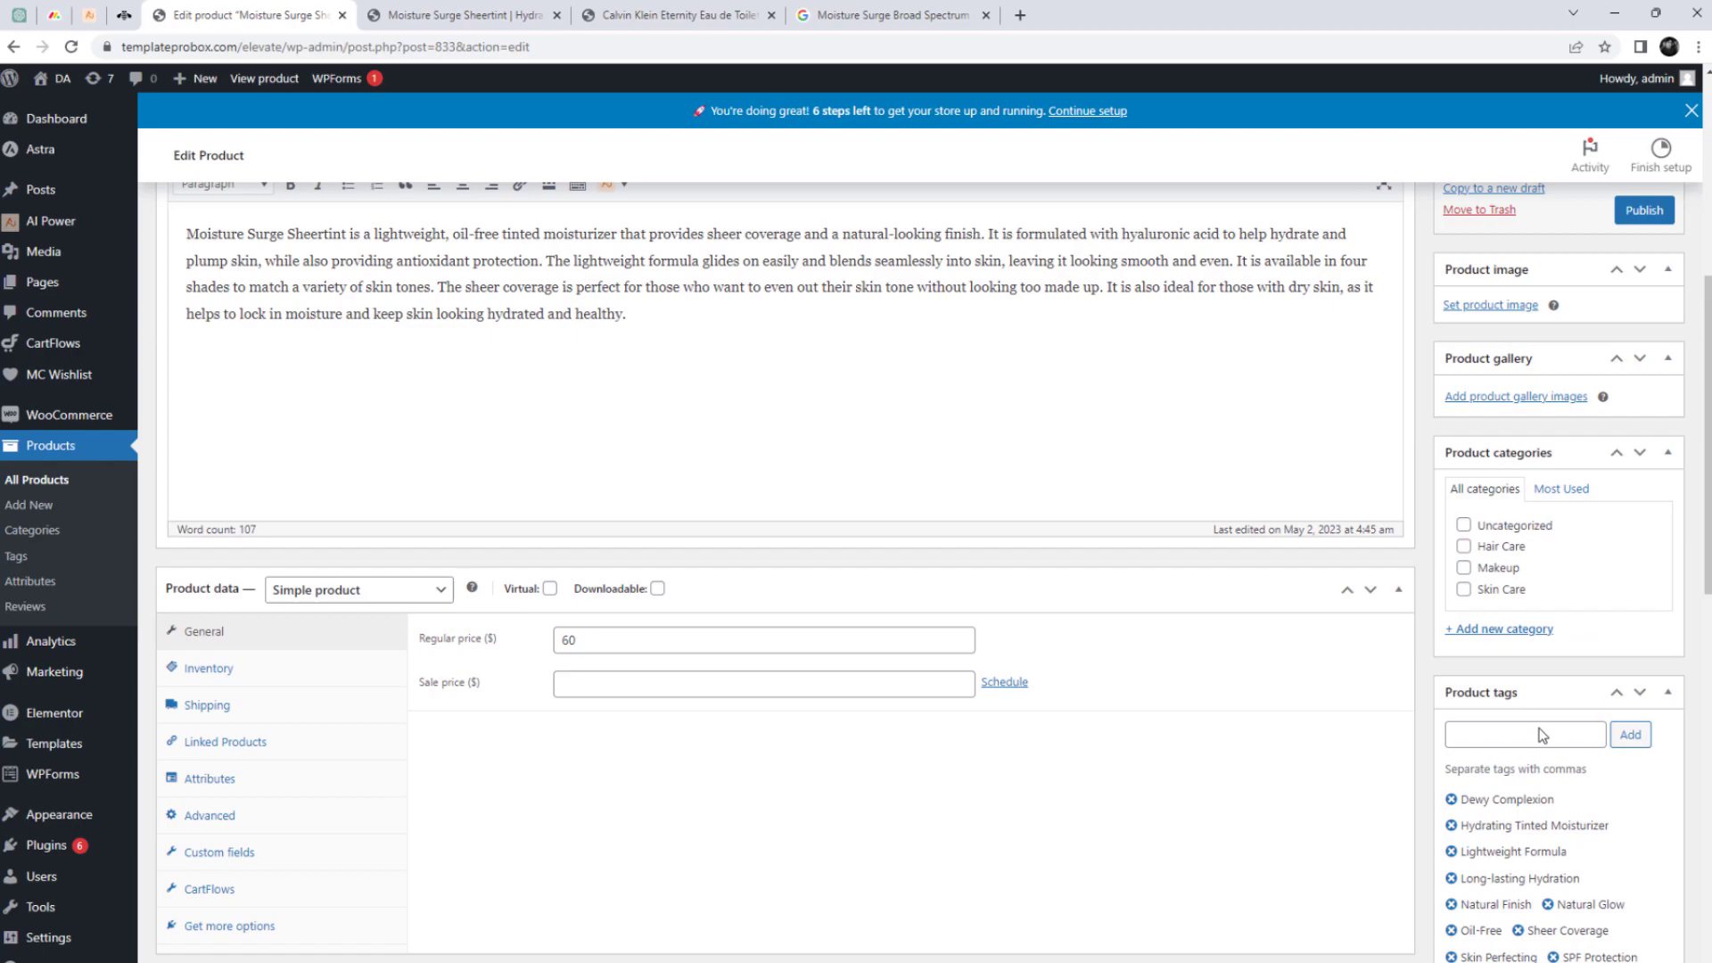
pyautogui.click(1464, 567)
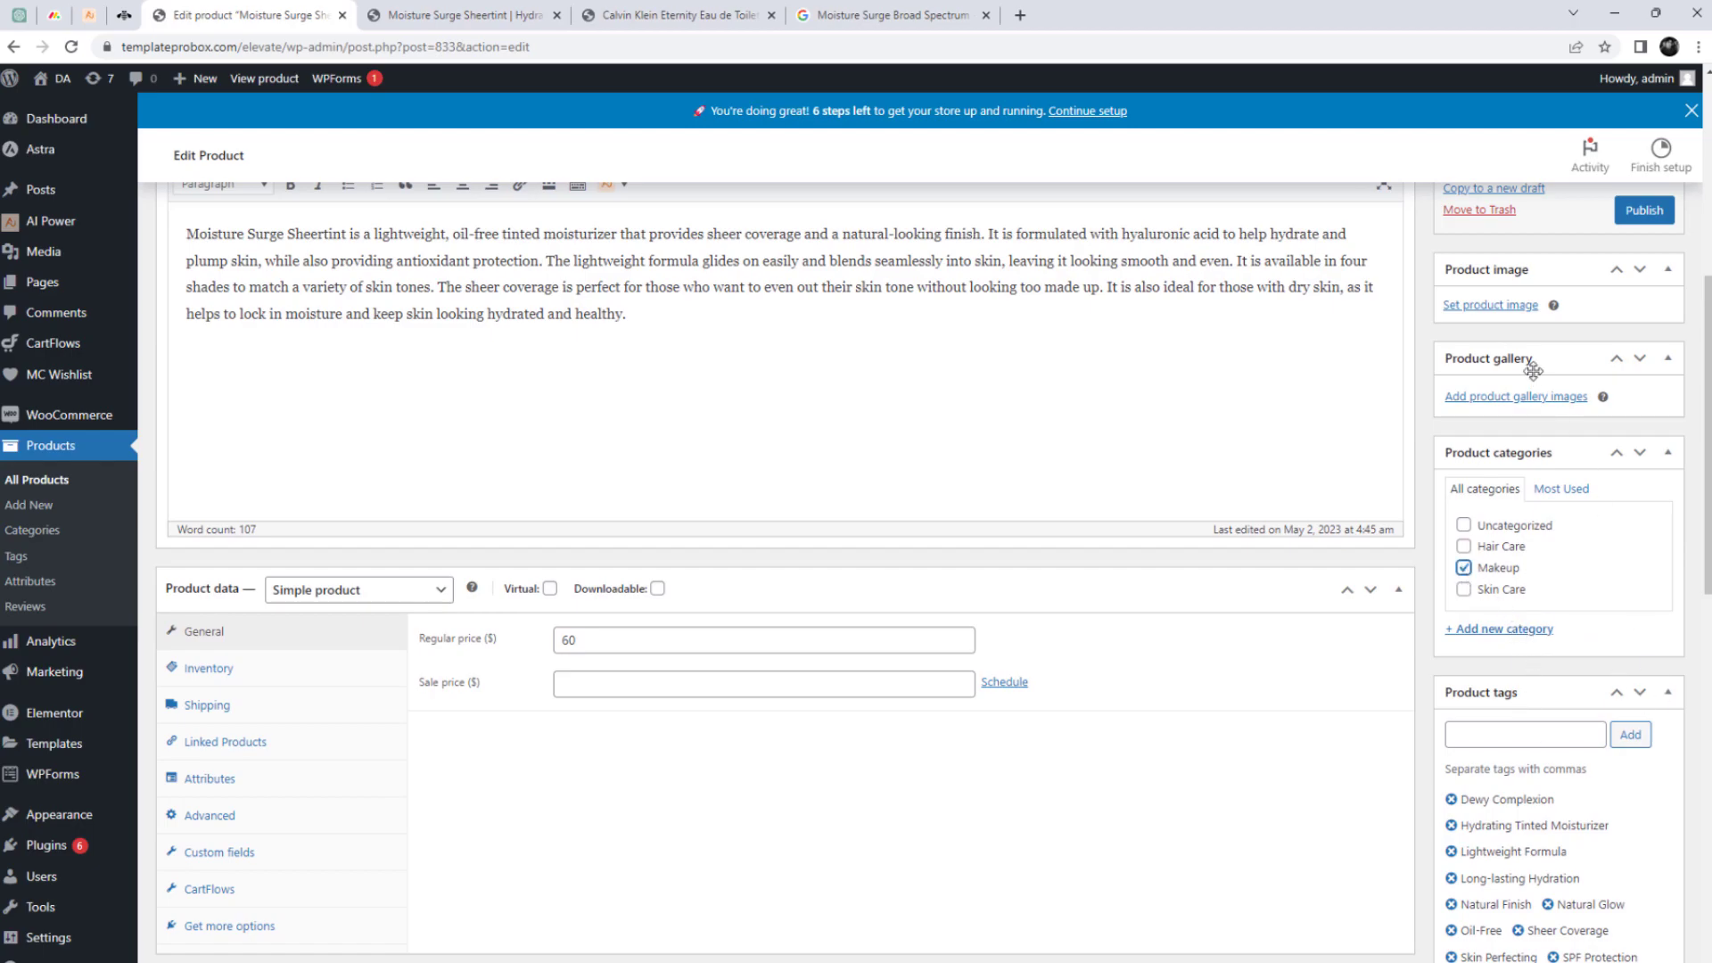
pyautogui.click(1489, 305)
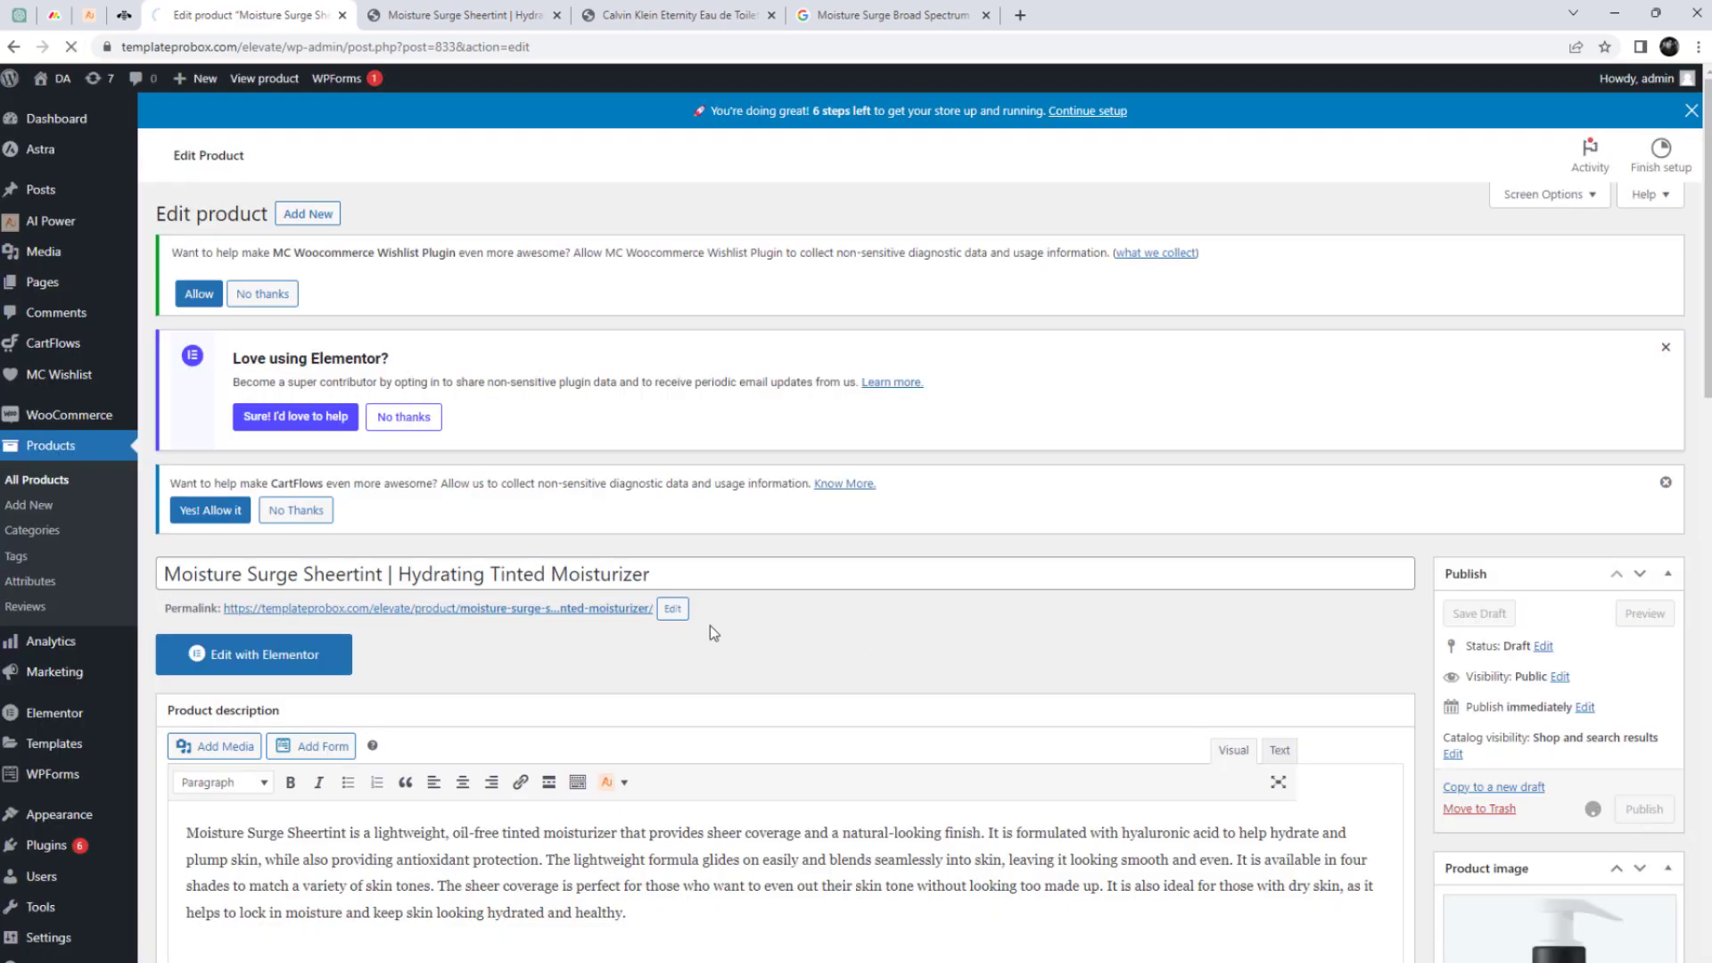
pyautogui.click(1643, 809)
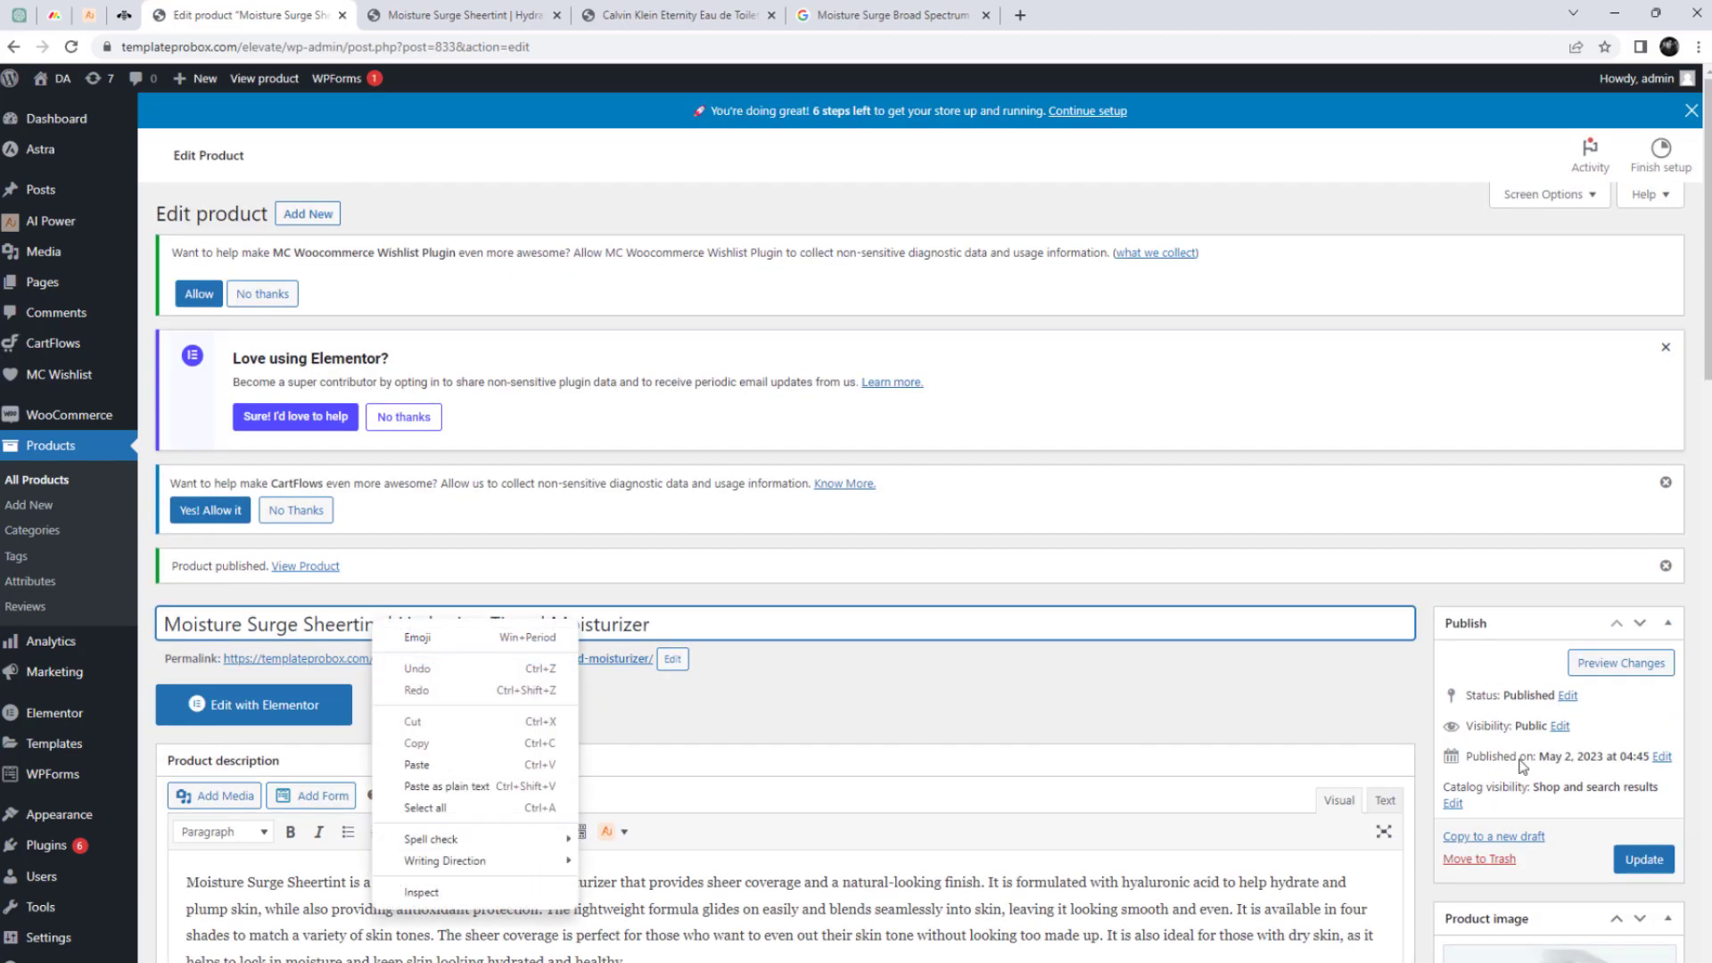
pyautogui.scroll(-3)
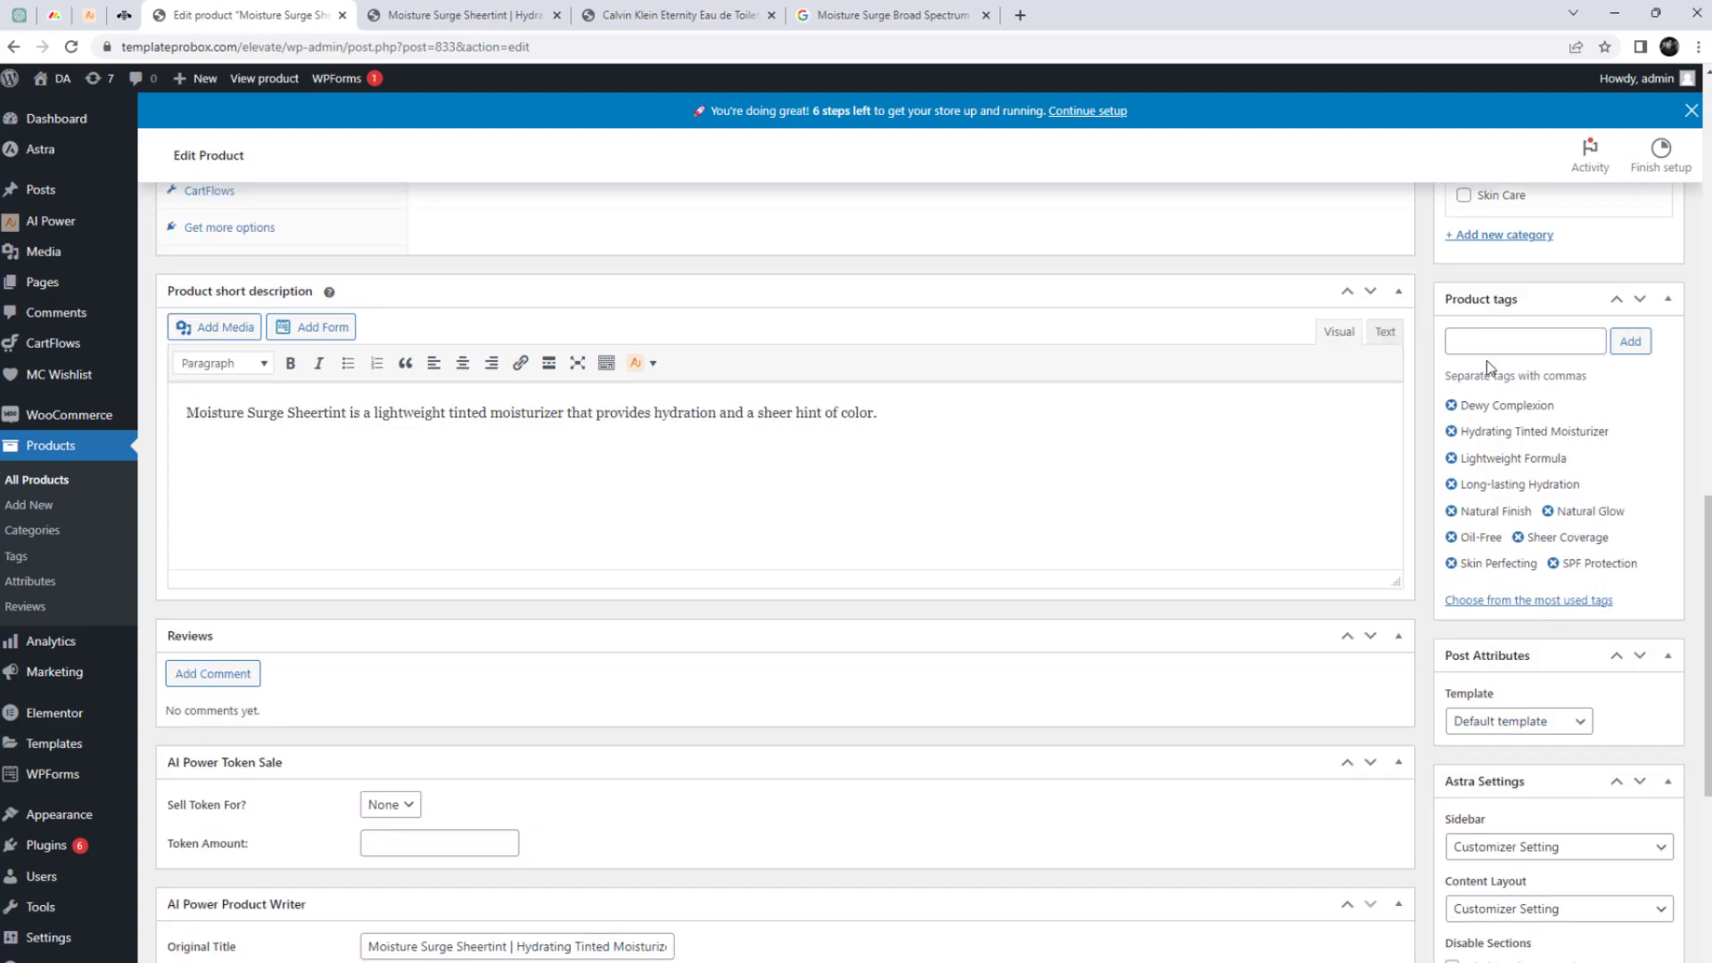
pyautogui.moveTo(1655, 426)
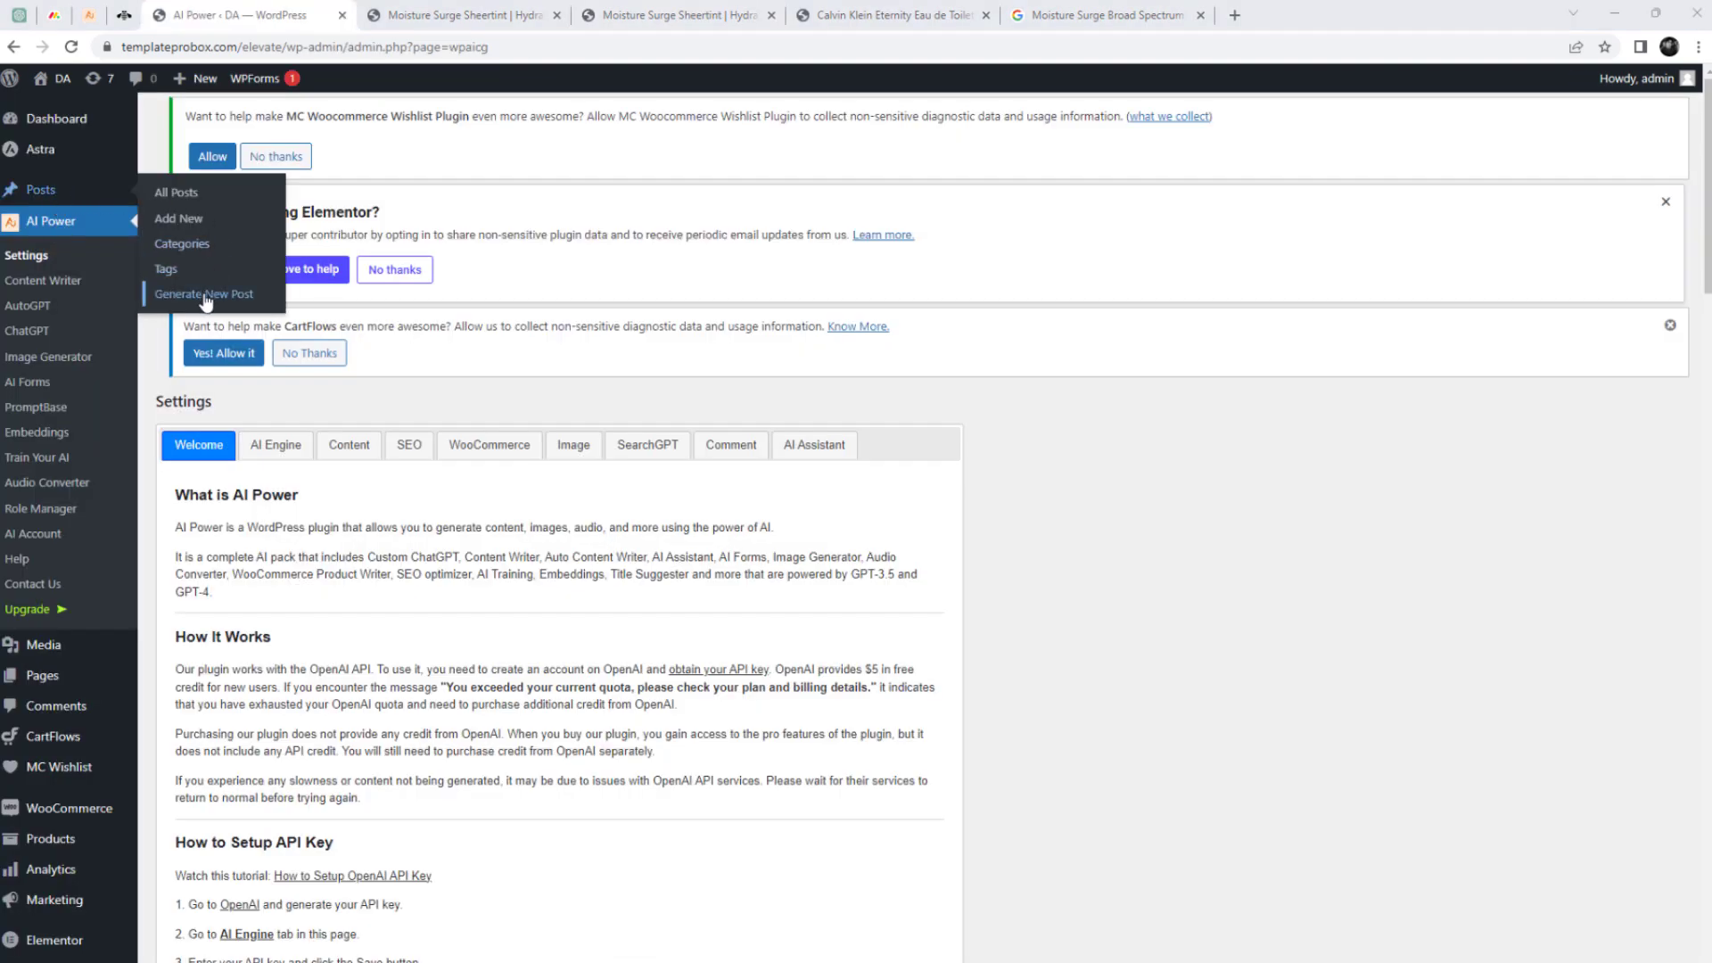
# Step: Start an AI Power Generate New Post titled 'Best New Beauty Collection In USA'
pyautogui.click(203, 294)
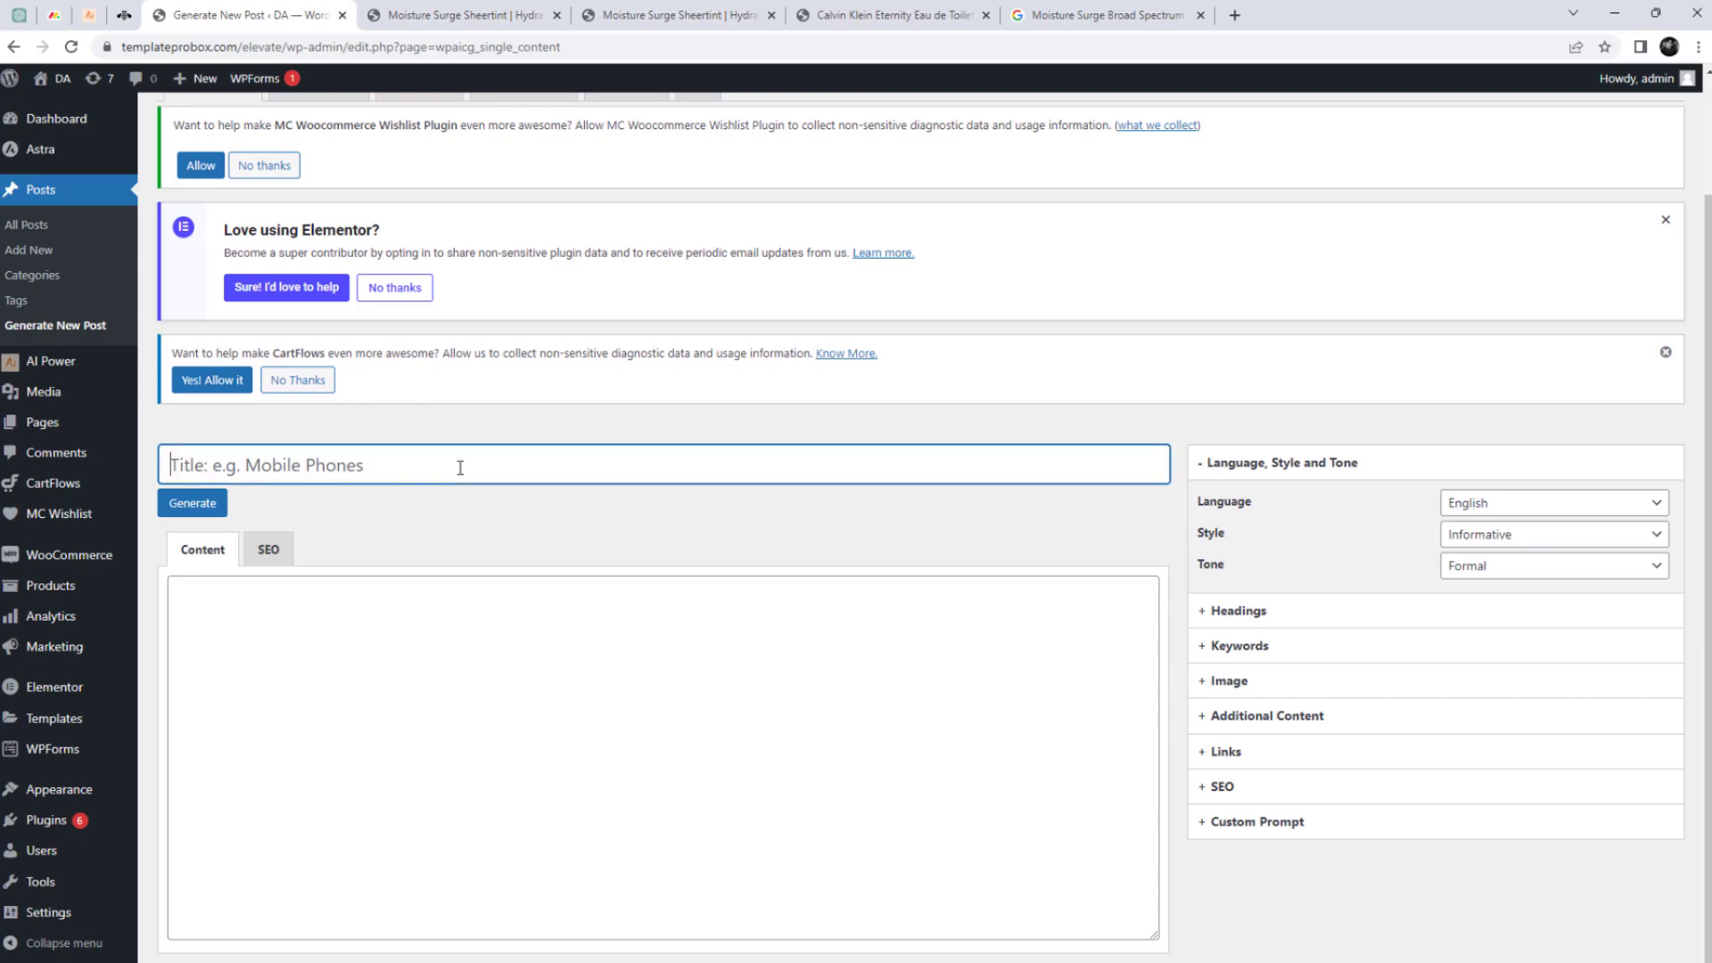
pyautogui.write('Best New Beauty Collection In USA')
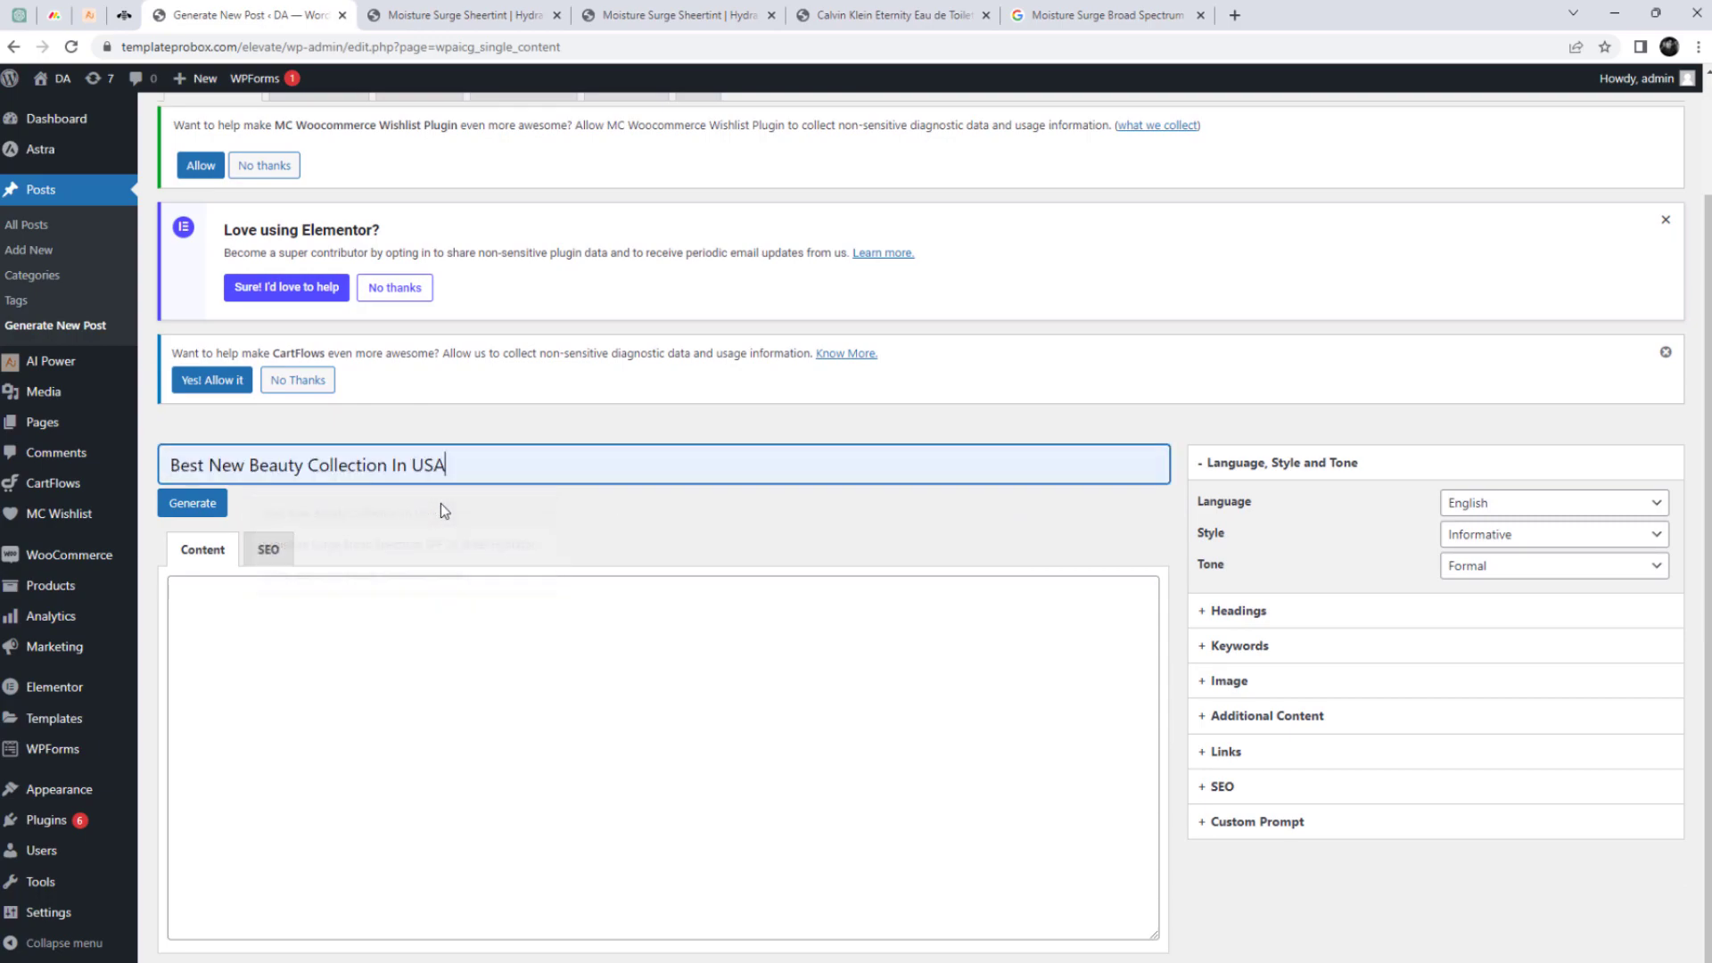